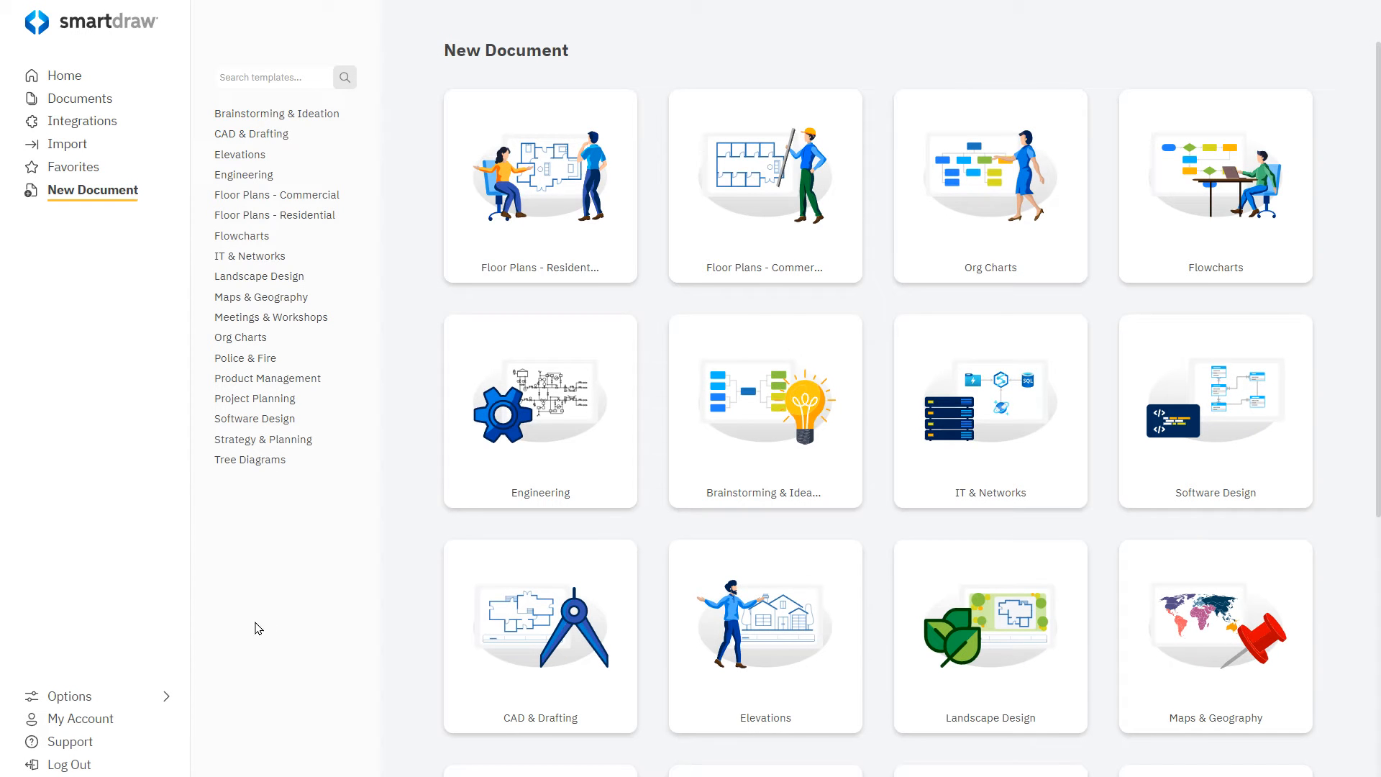
# Start a new blank residential floor plan after browsing the commercial and residential templates
pyautogui.click(276, 195)
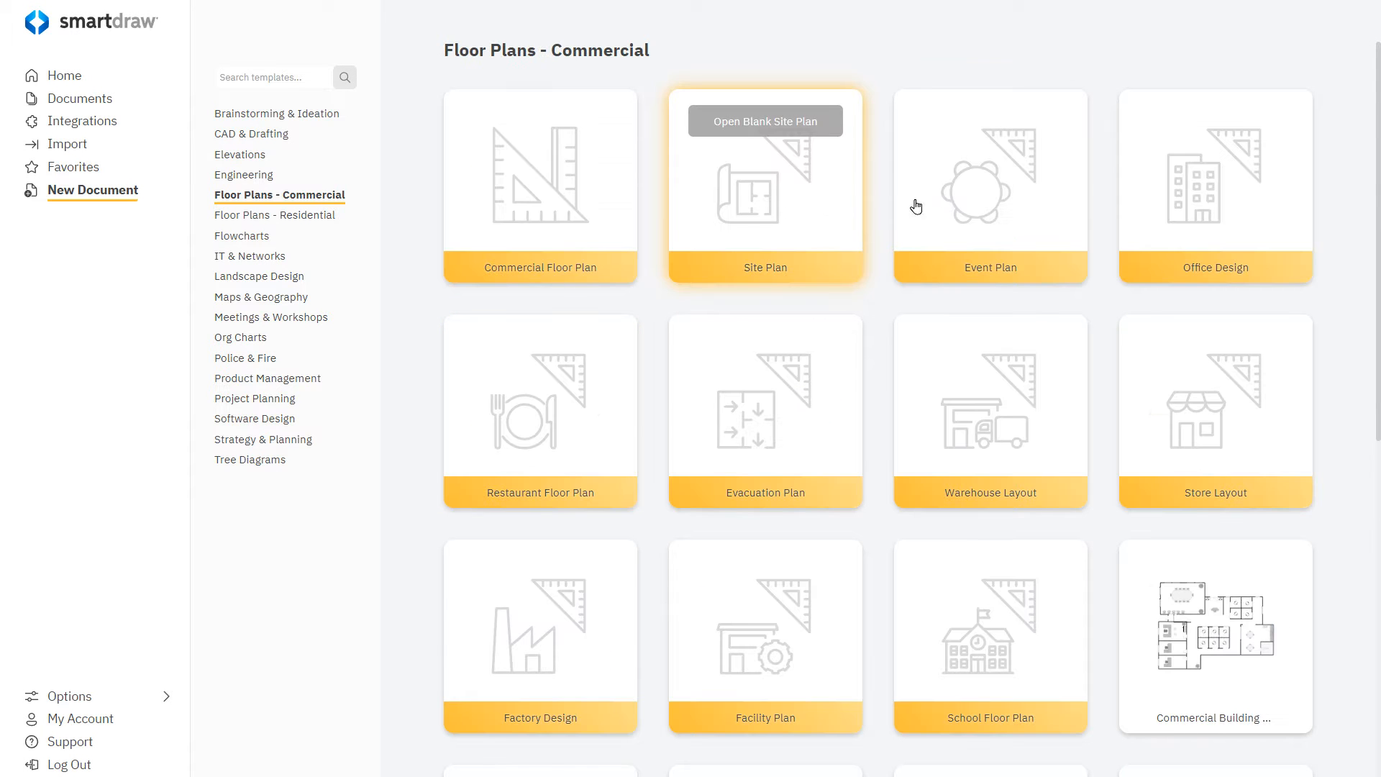
pyautogui.scroll(-3)
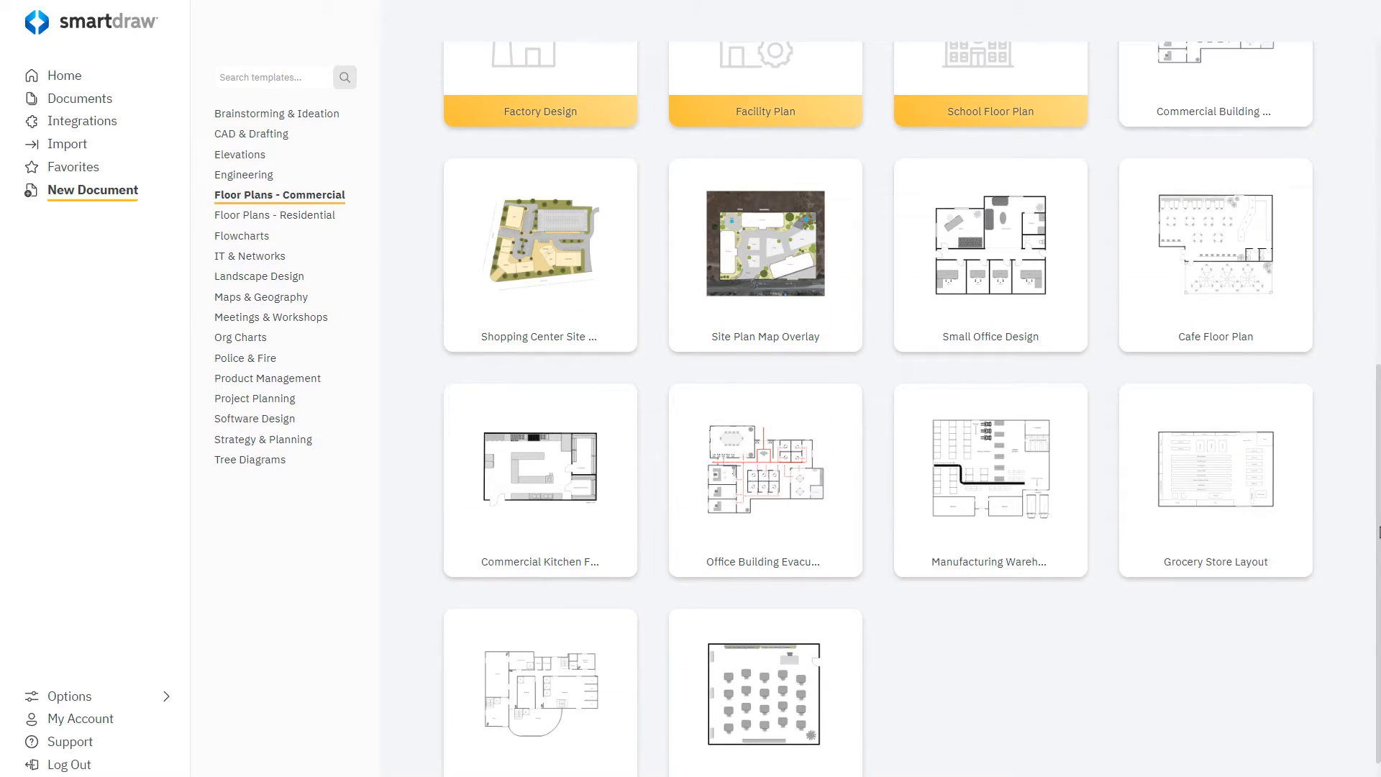
pyautogui.click(278, 215)
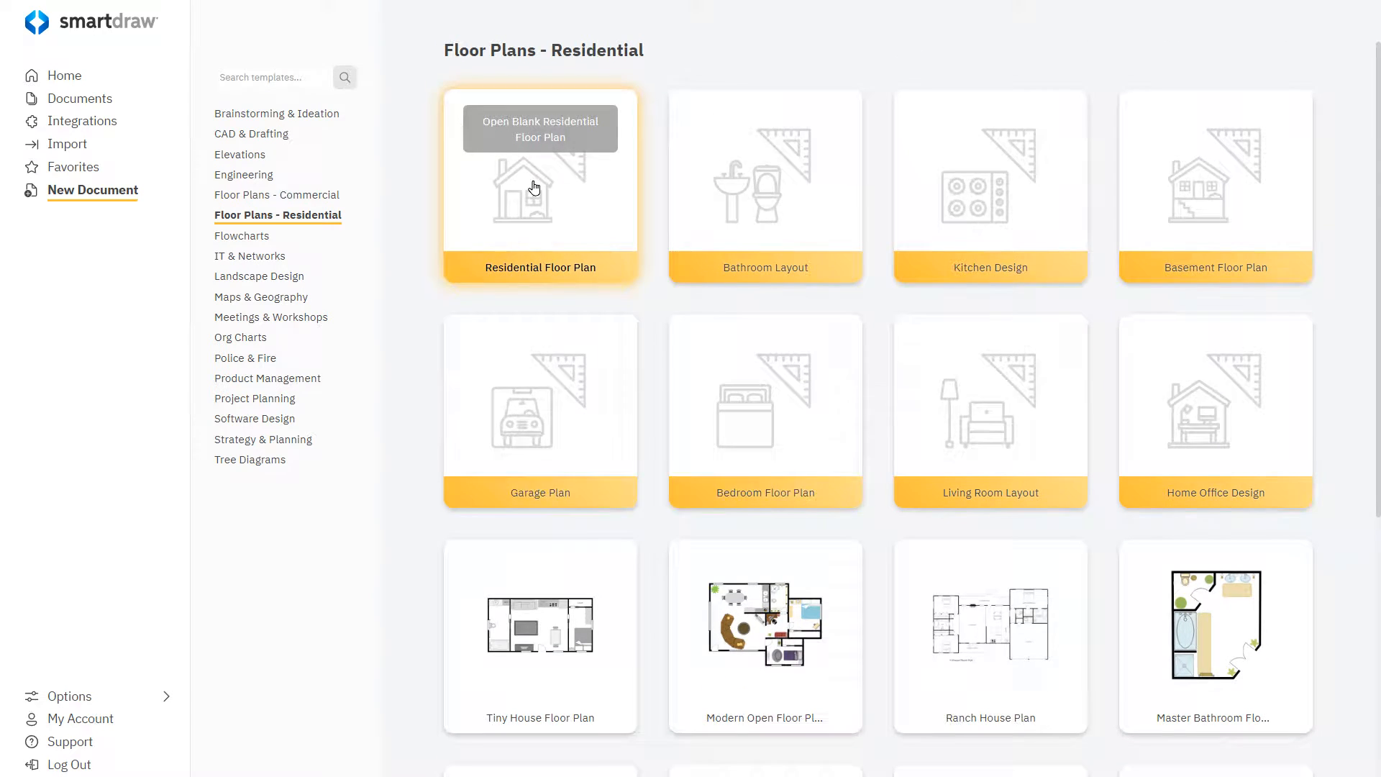
pyautogui.click(539, 128)
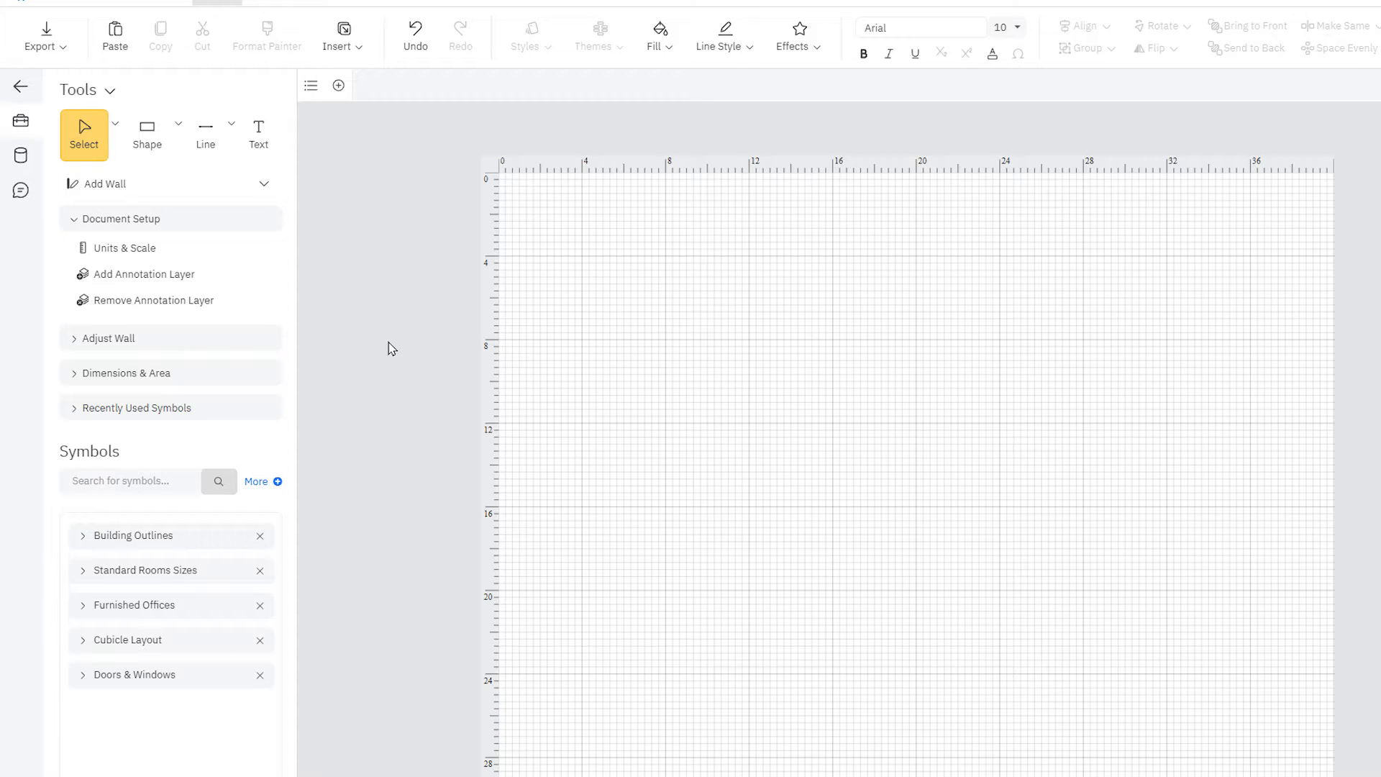
# Draw the four walls of a 20' 2" by 15' 10" room plus an 8' interior wall from the top wall
pyautogui.click(105, 183)
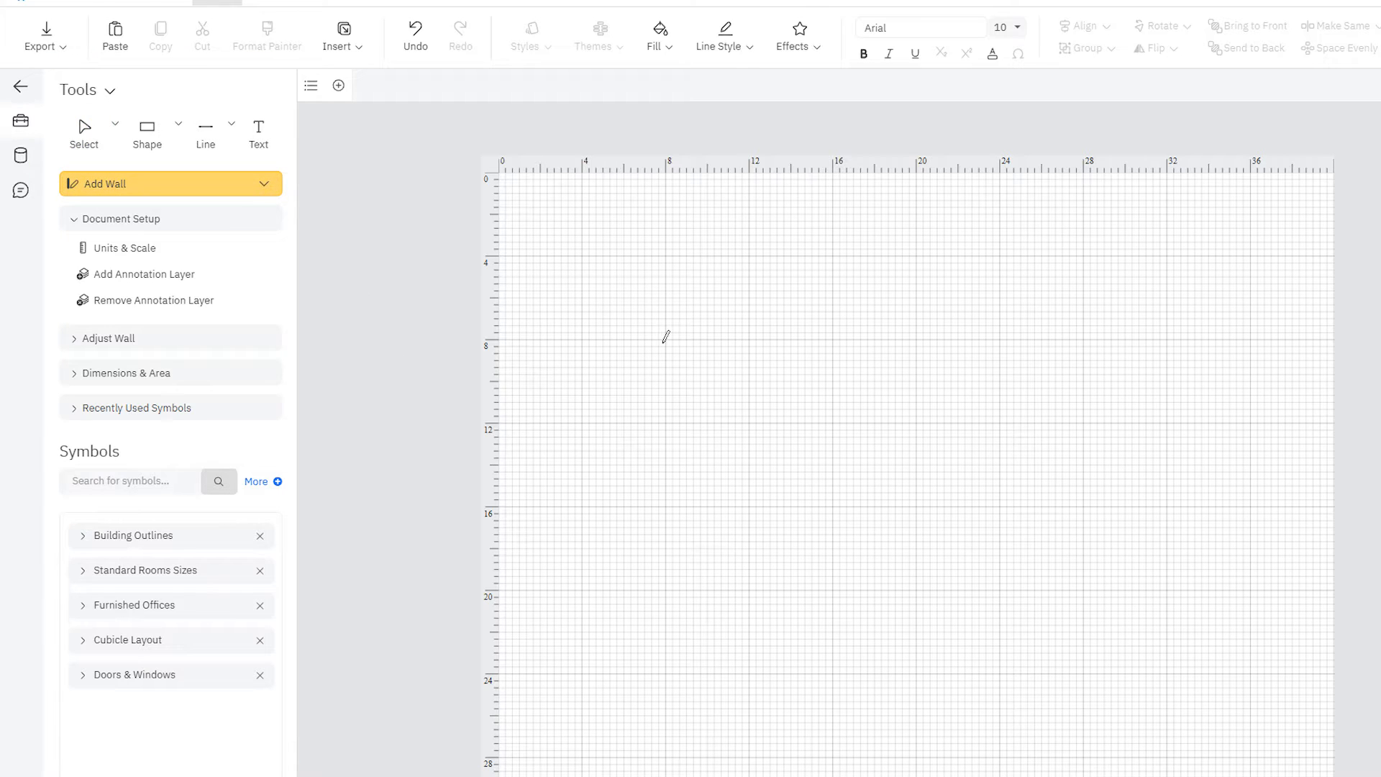
pyautogui.moveTo(662, 343); pyautogui.dragTo(1082, 343)
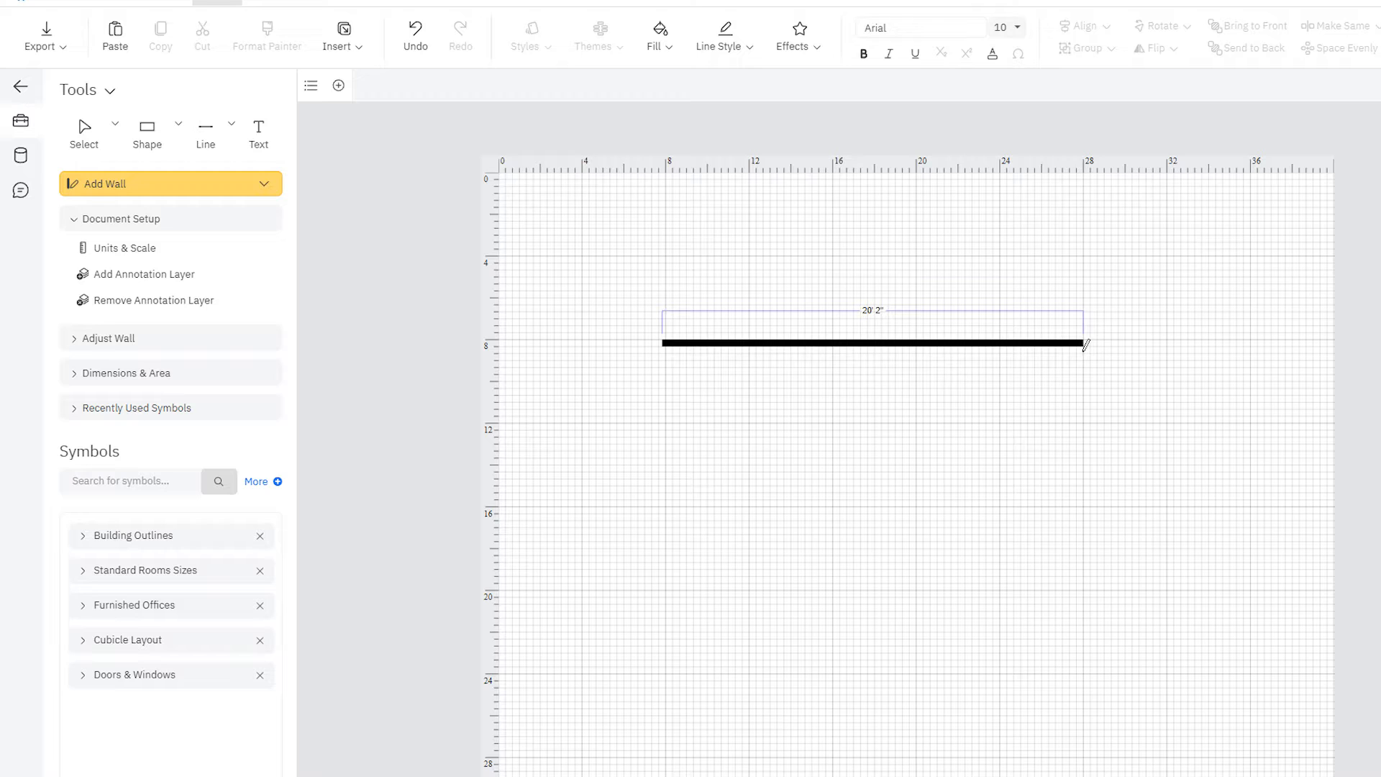
pyautogui.moveTo(1081, 343); pyautogui.dragTo(1081, 668)
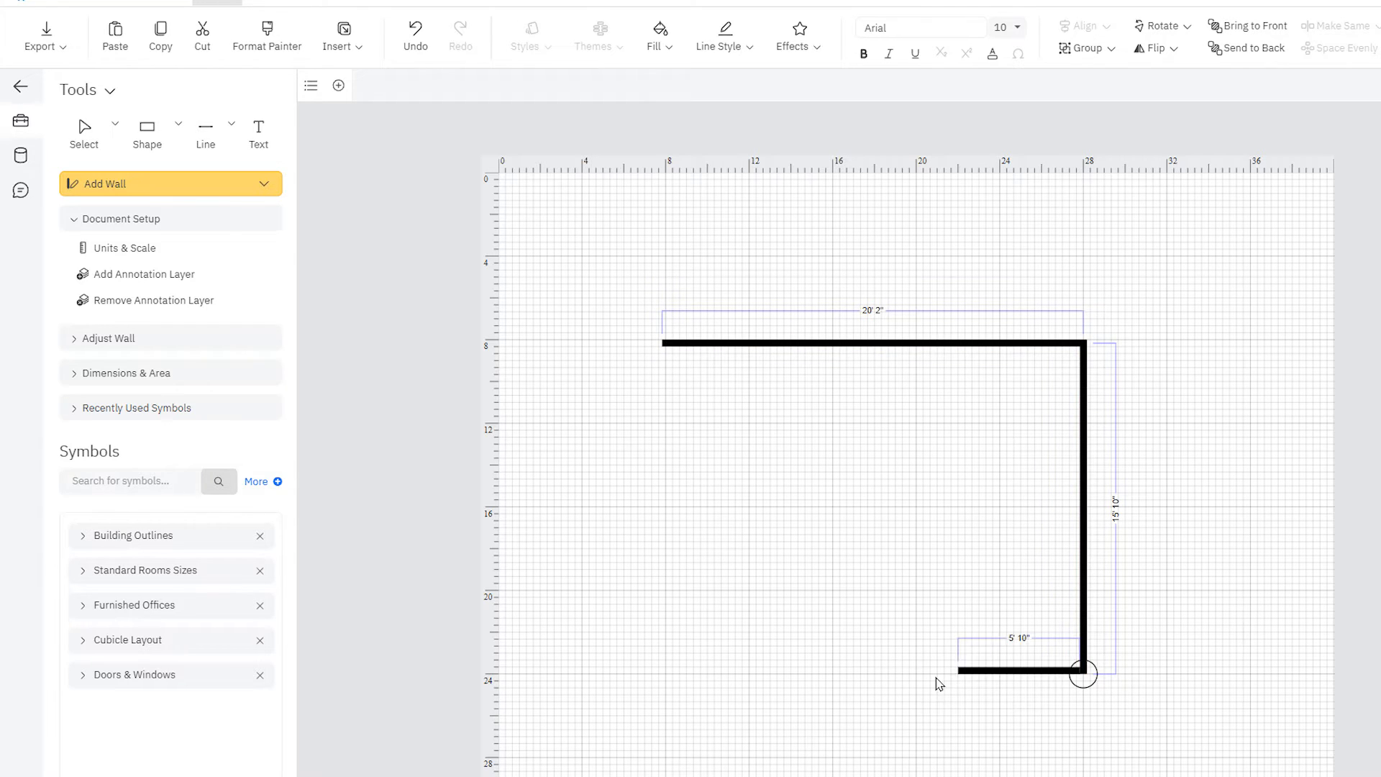
pyautogui.moveTo(1083, 673); pyautogui.dragTo(665, 665)
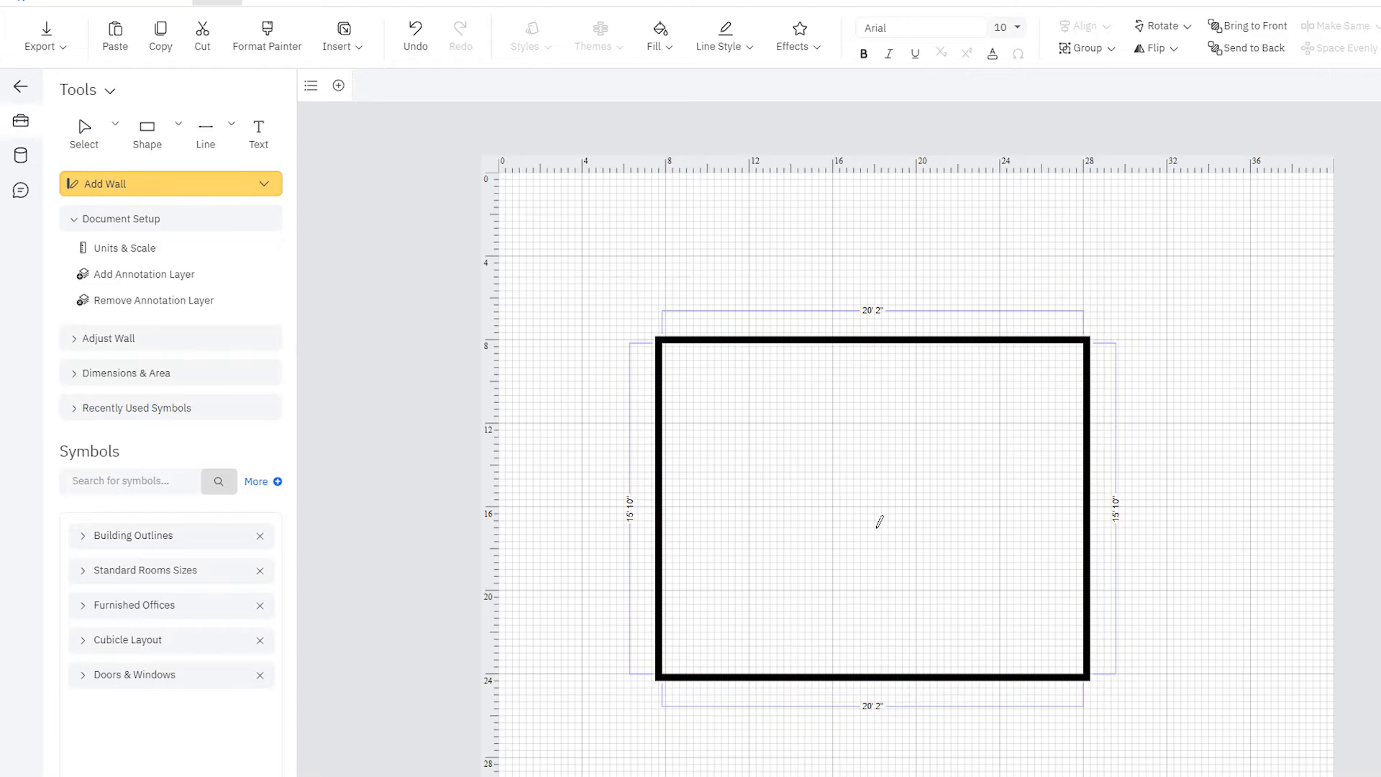
pyautogui.moveTo(829, 343); pyautogui.dragTo(829, 511)
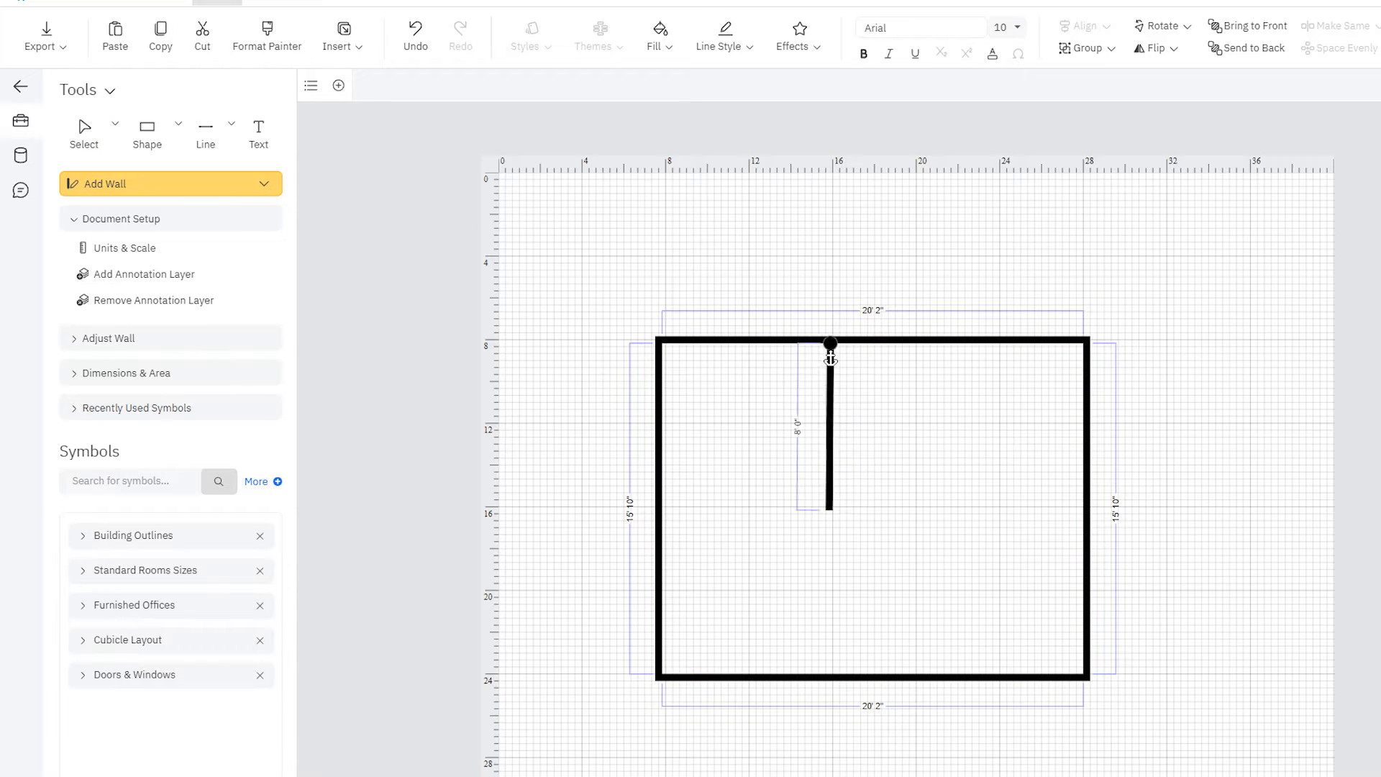
pyautogui.click(83, 133)
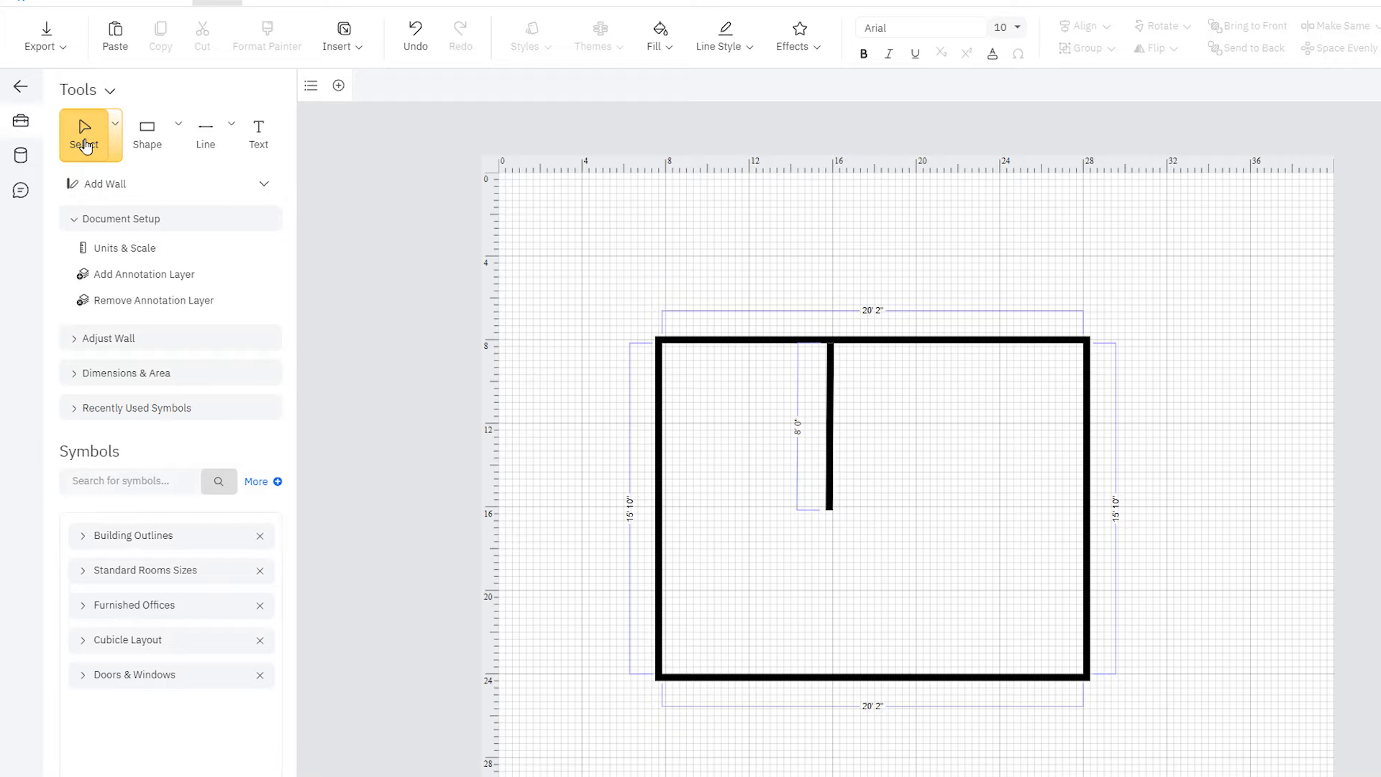
# Draw a rectangle and a curved line in the room, then add the text label 'East Wall'
pyautogui.click(147, 128)
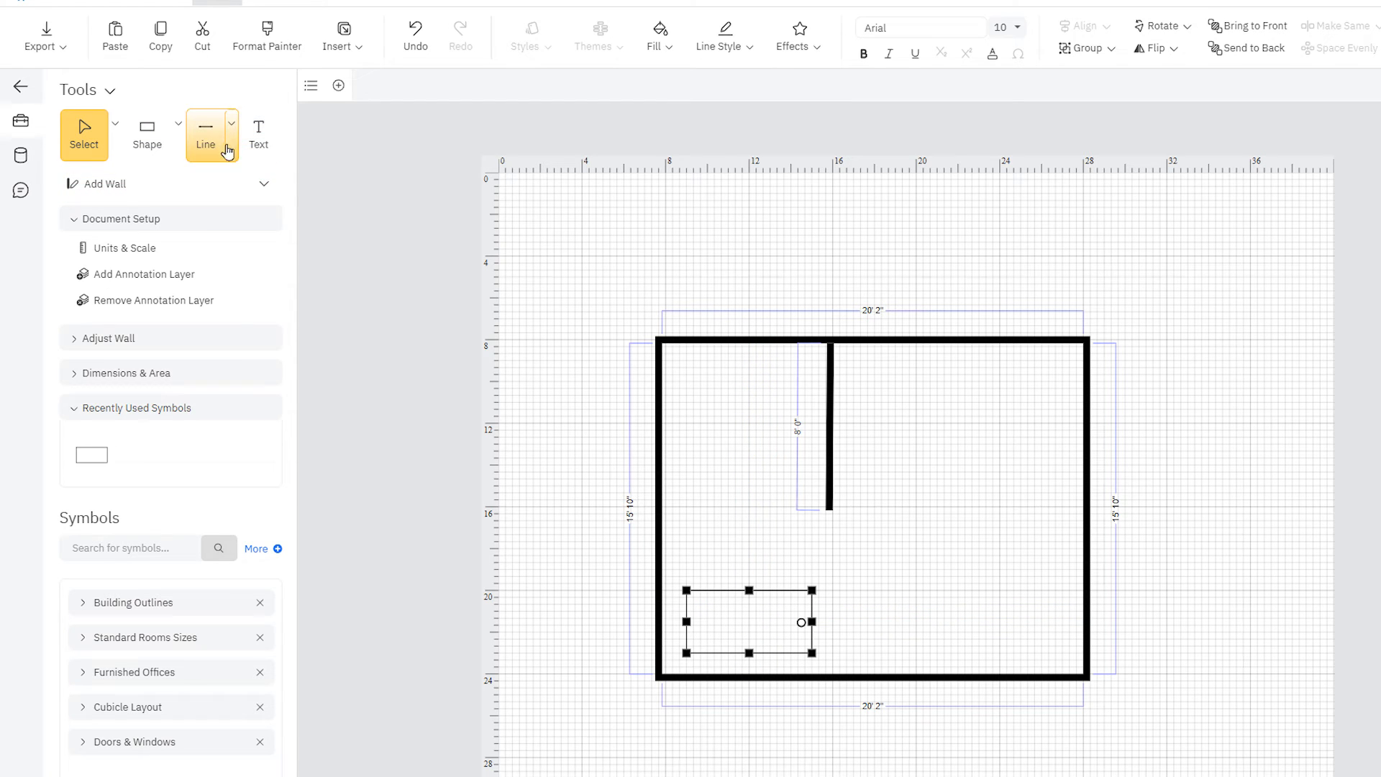
pyautogui.click(206, 127)
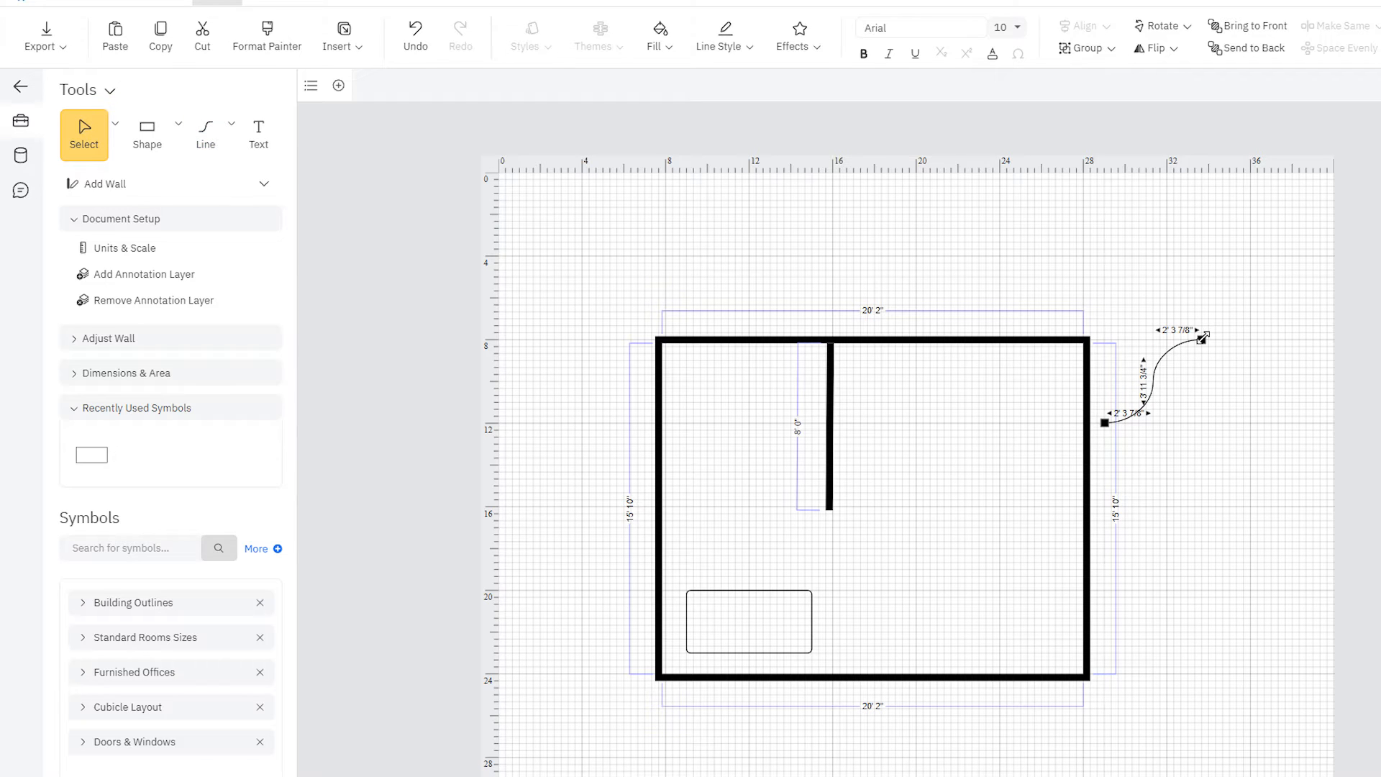
pyautogui.click(258, 136)
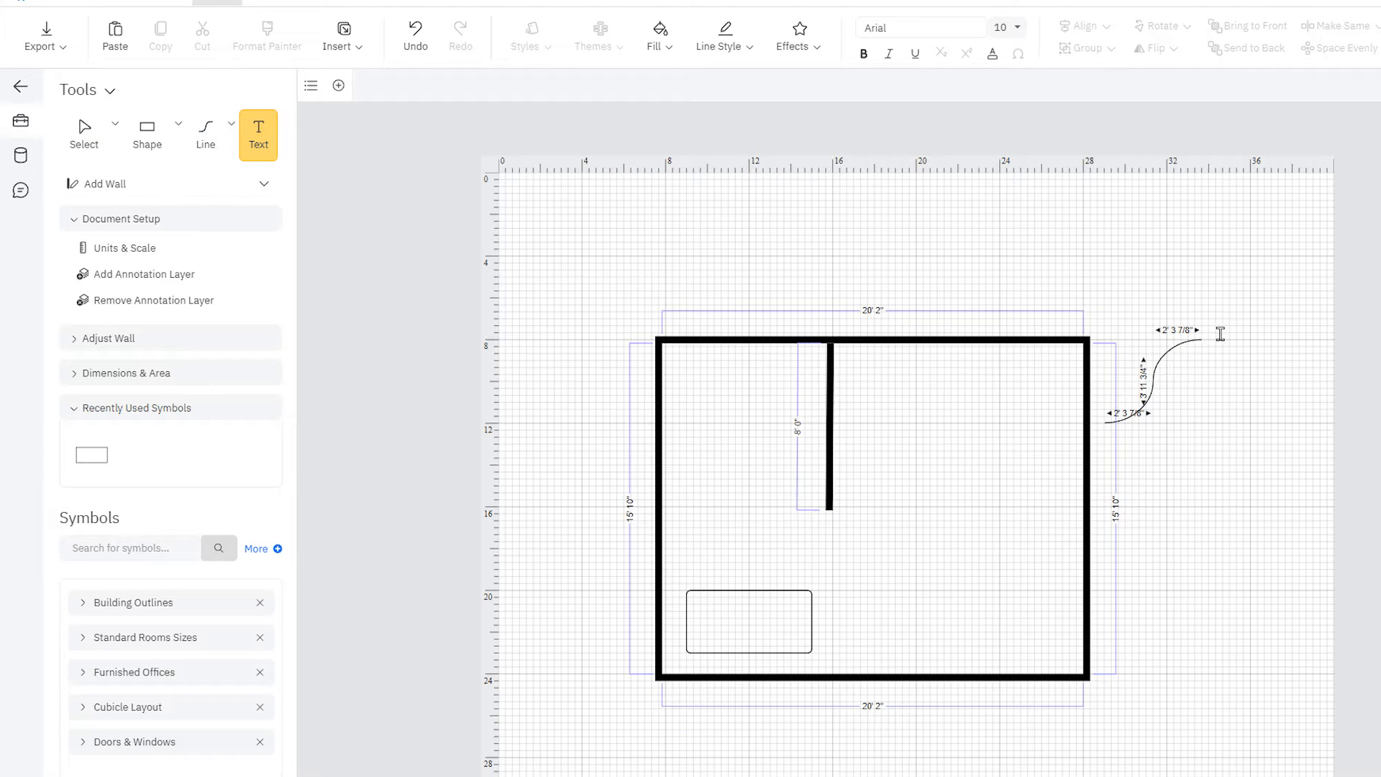
pyautogui.write('East W')
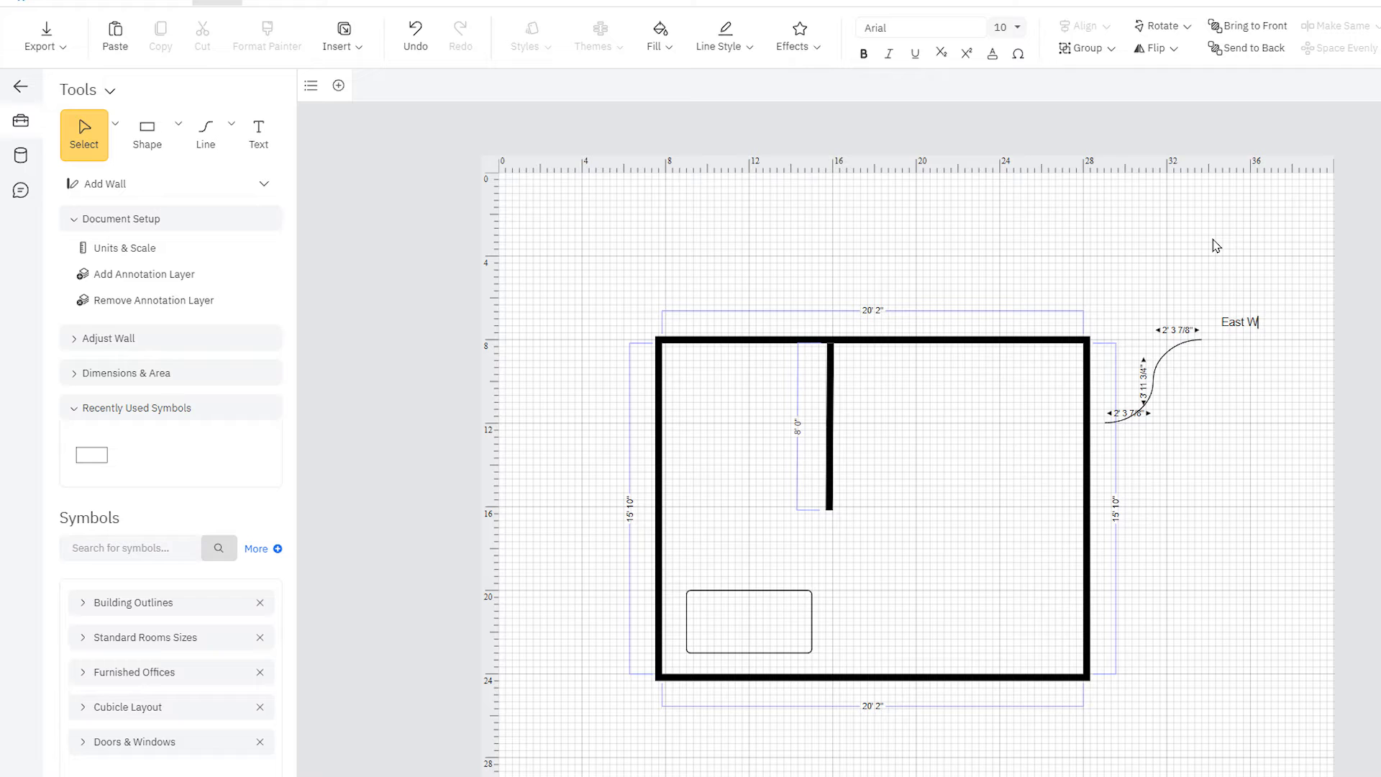
pyautogui.write('all')
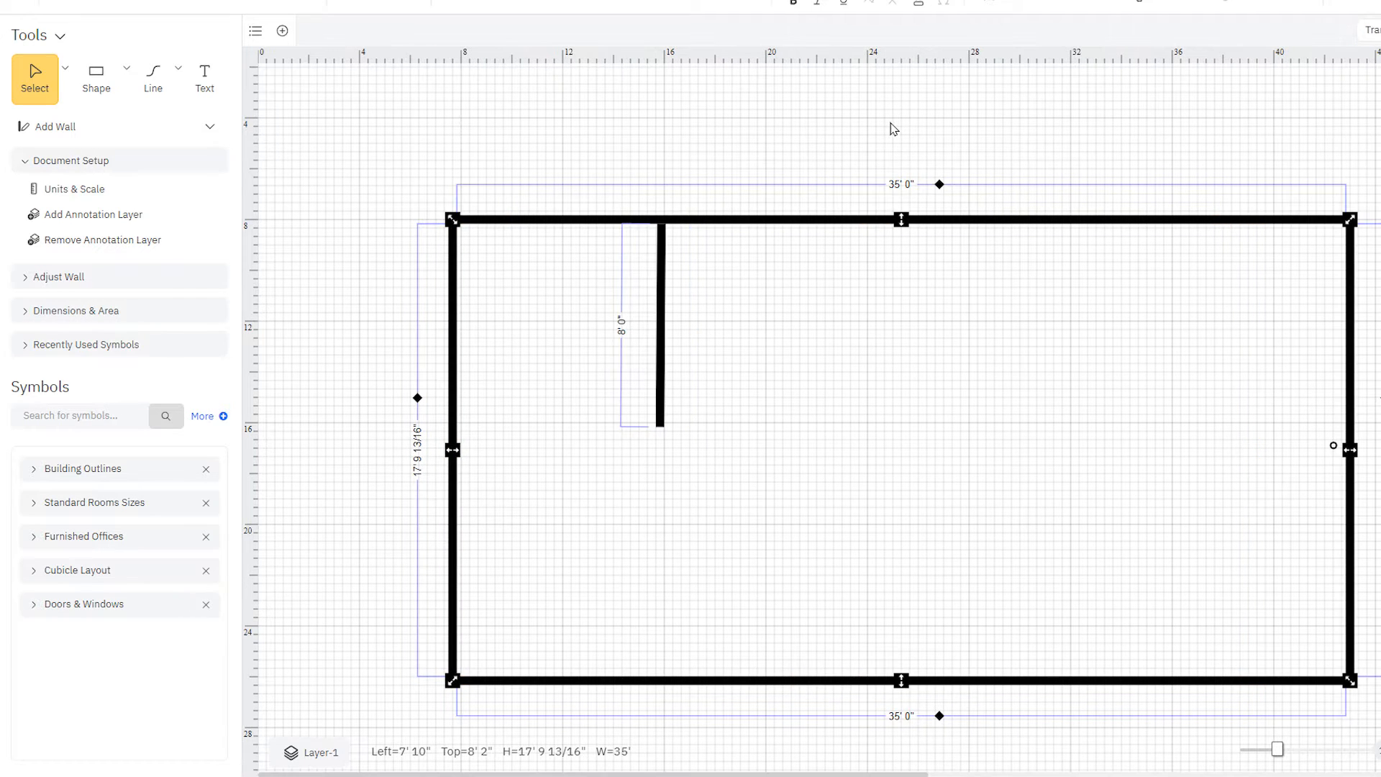
pyautogui.moveTo(941, 183)
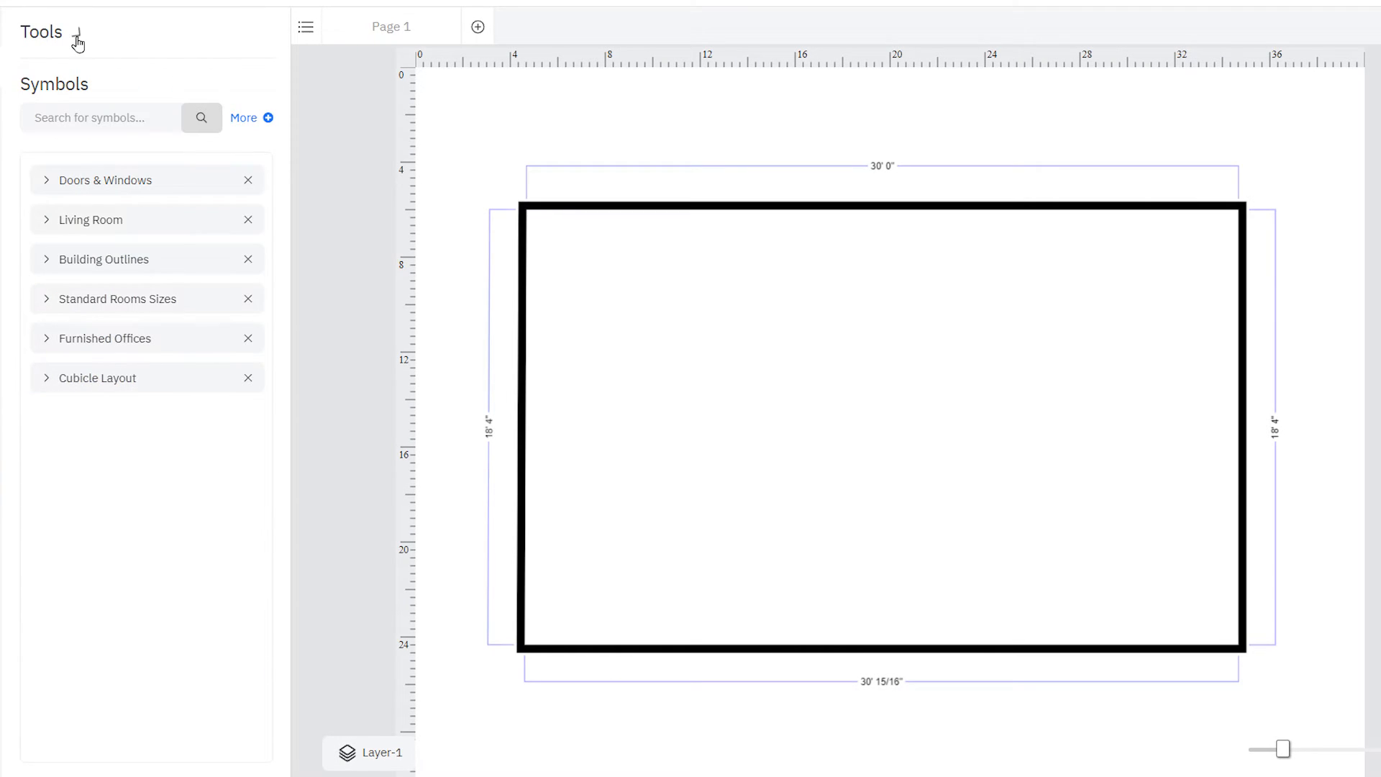
# Insert a bay window into the bottom wall and place a sofa near the right wall
pyautogui.click(105, 180)
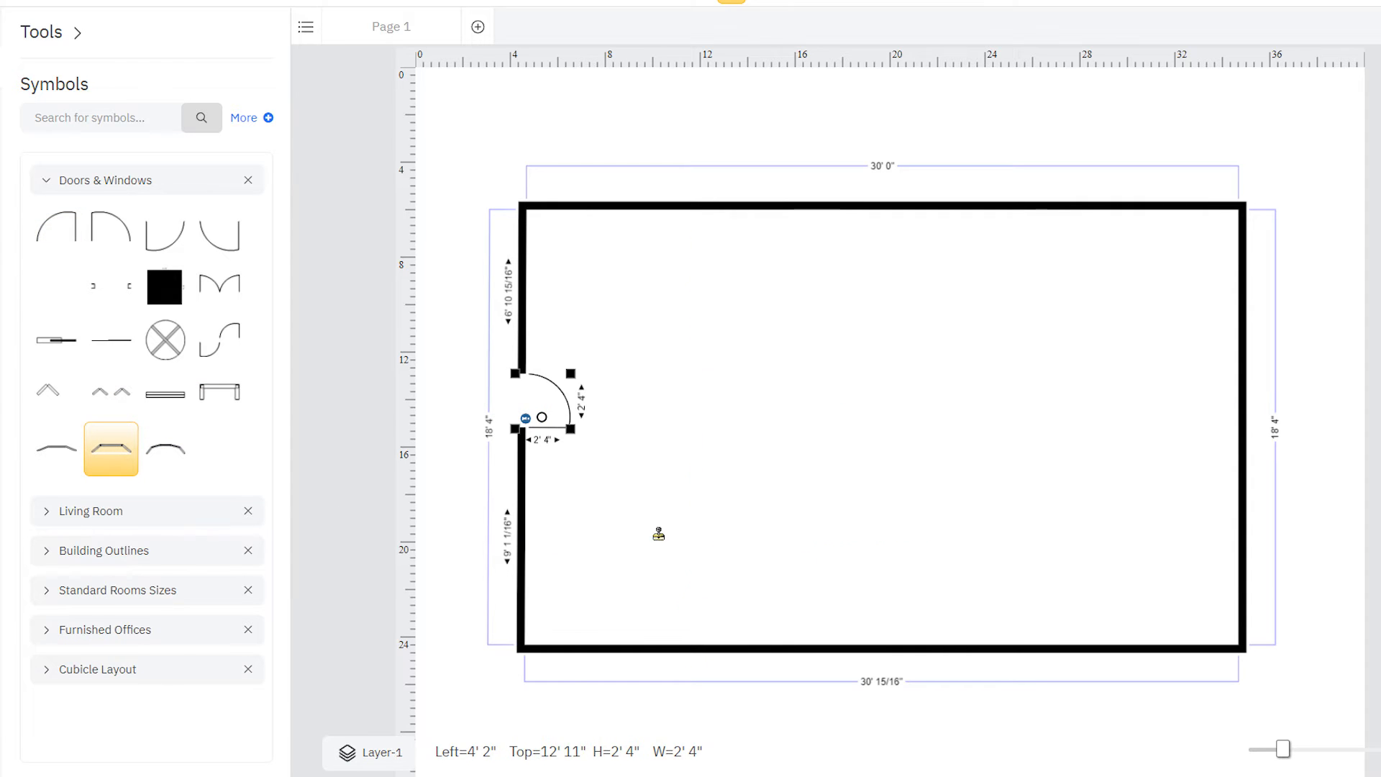
pyautogui.moveTo(543, 417); pyautogui.dragTo(744, 622)
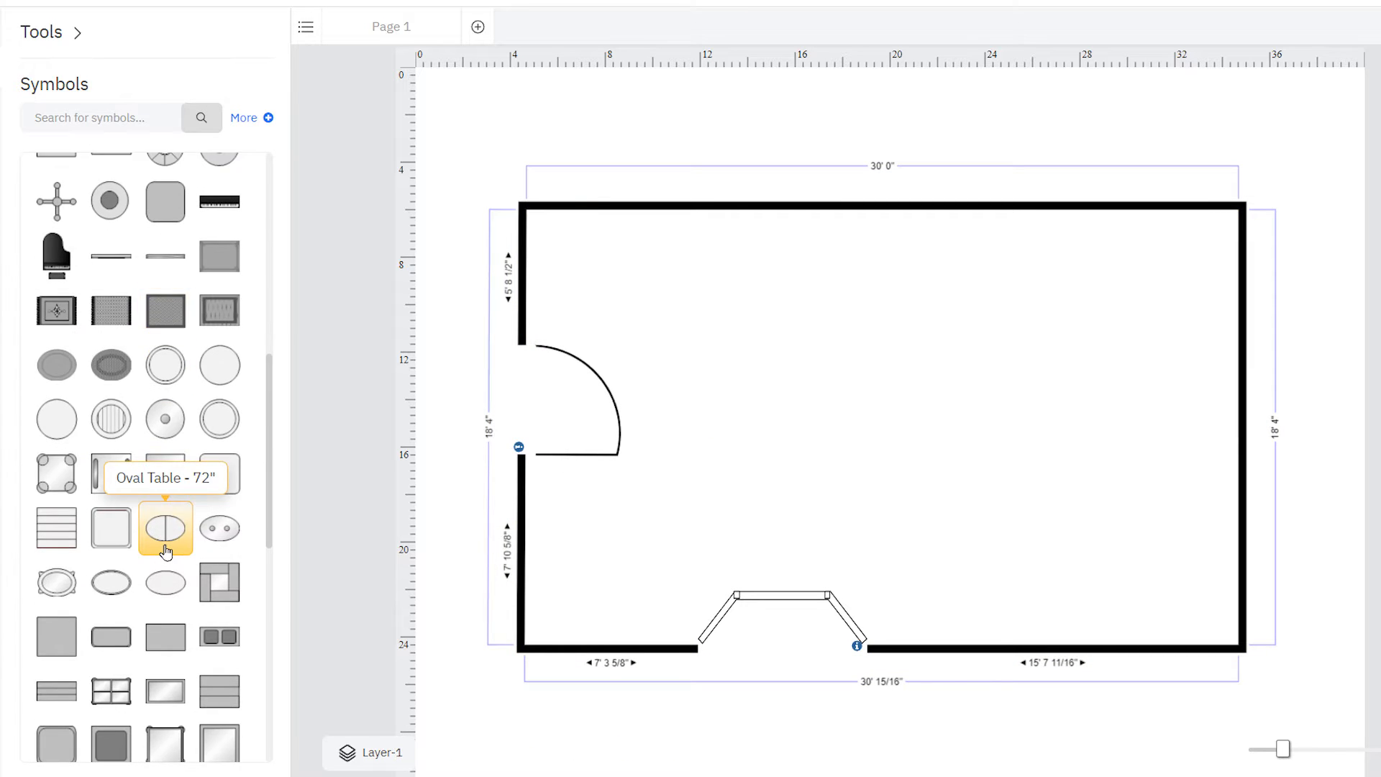
pyautogui.scroll(-3)
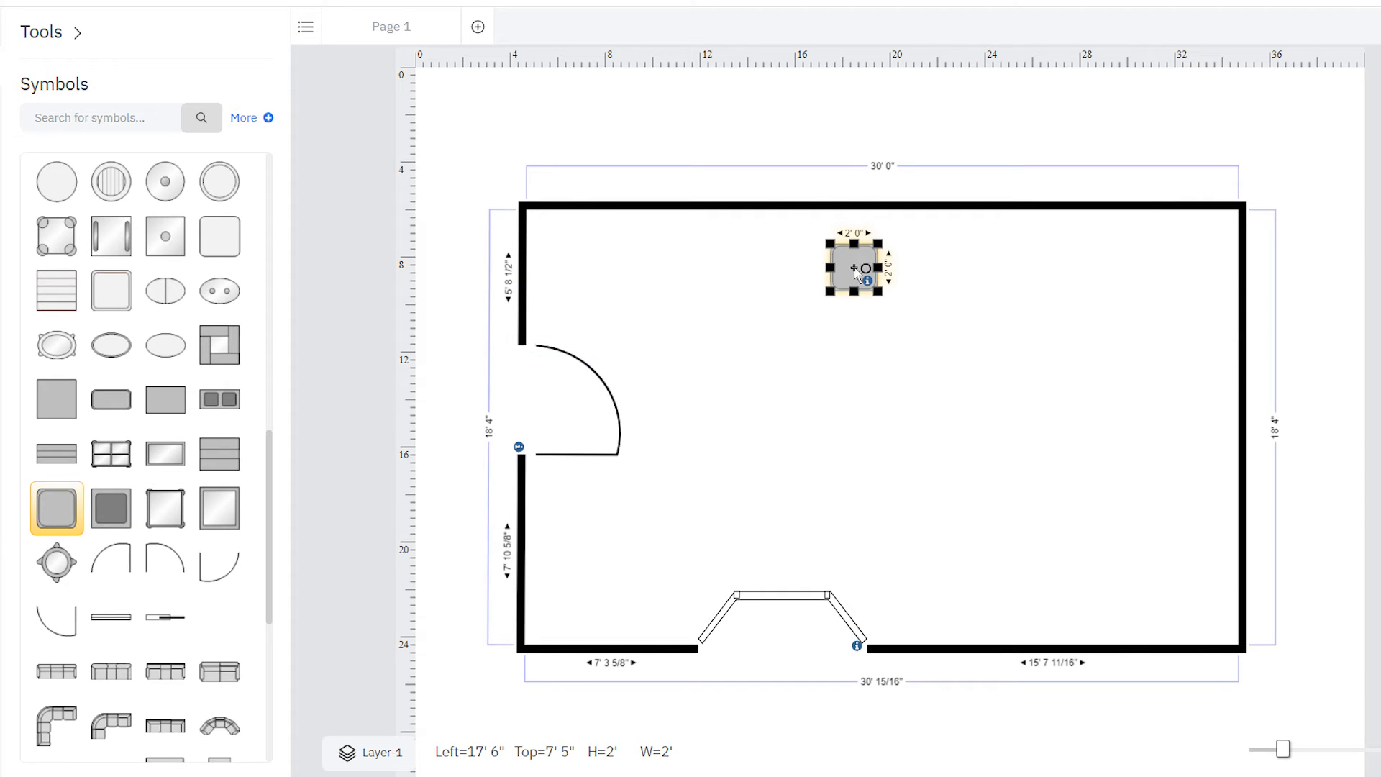
pyautogui.moveTo(165, 672)
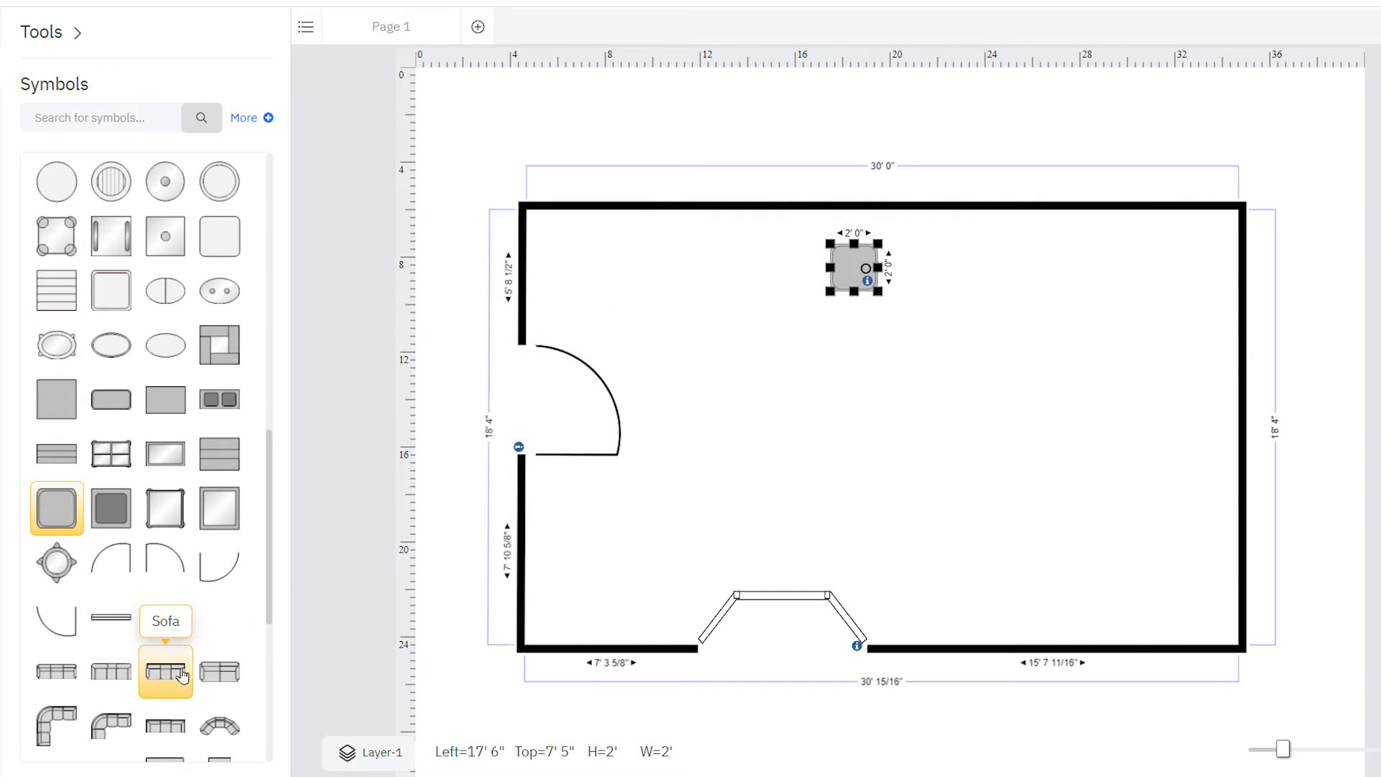
pyautogui.moveTo(166, 672); pyautogui.dragTo(1113, 414)
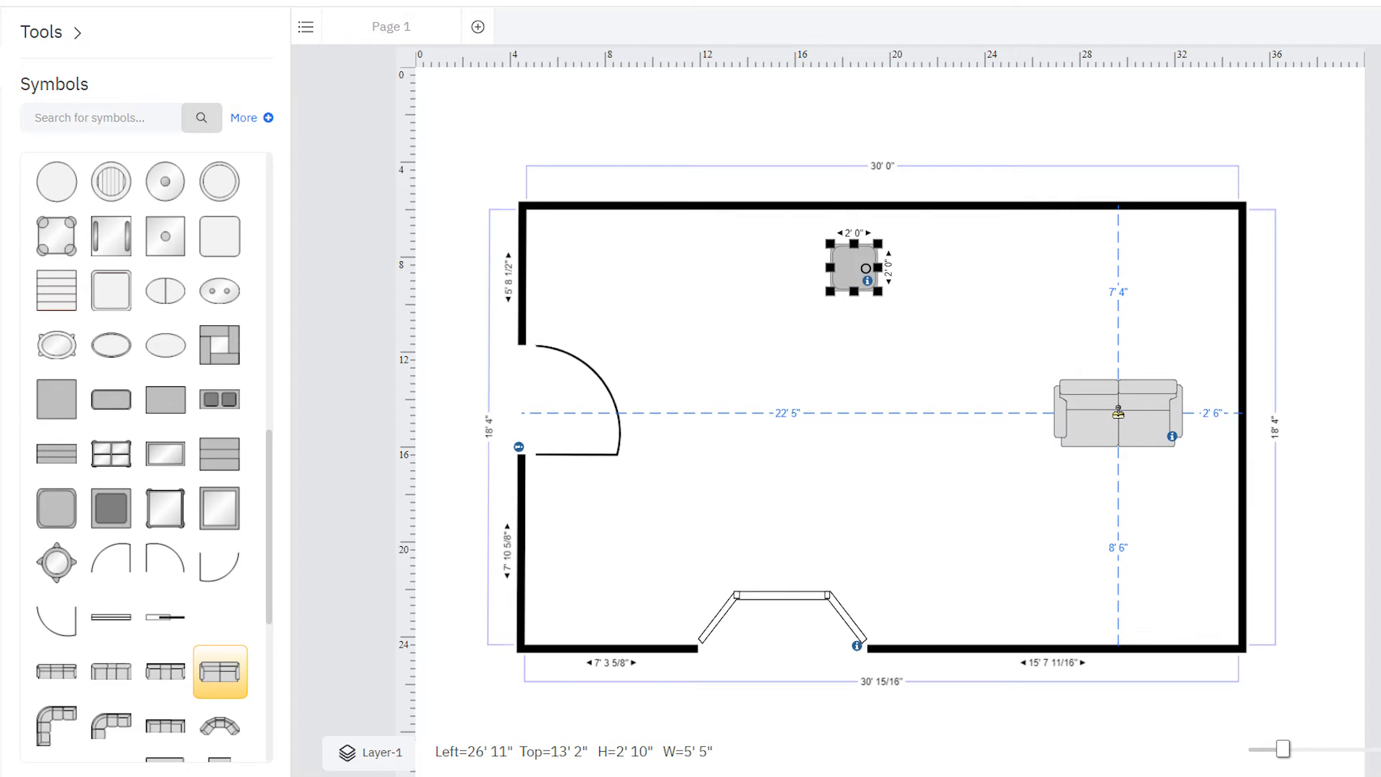
pyautogui.click(1119, 419)
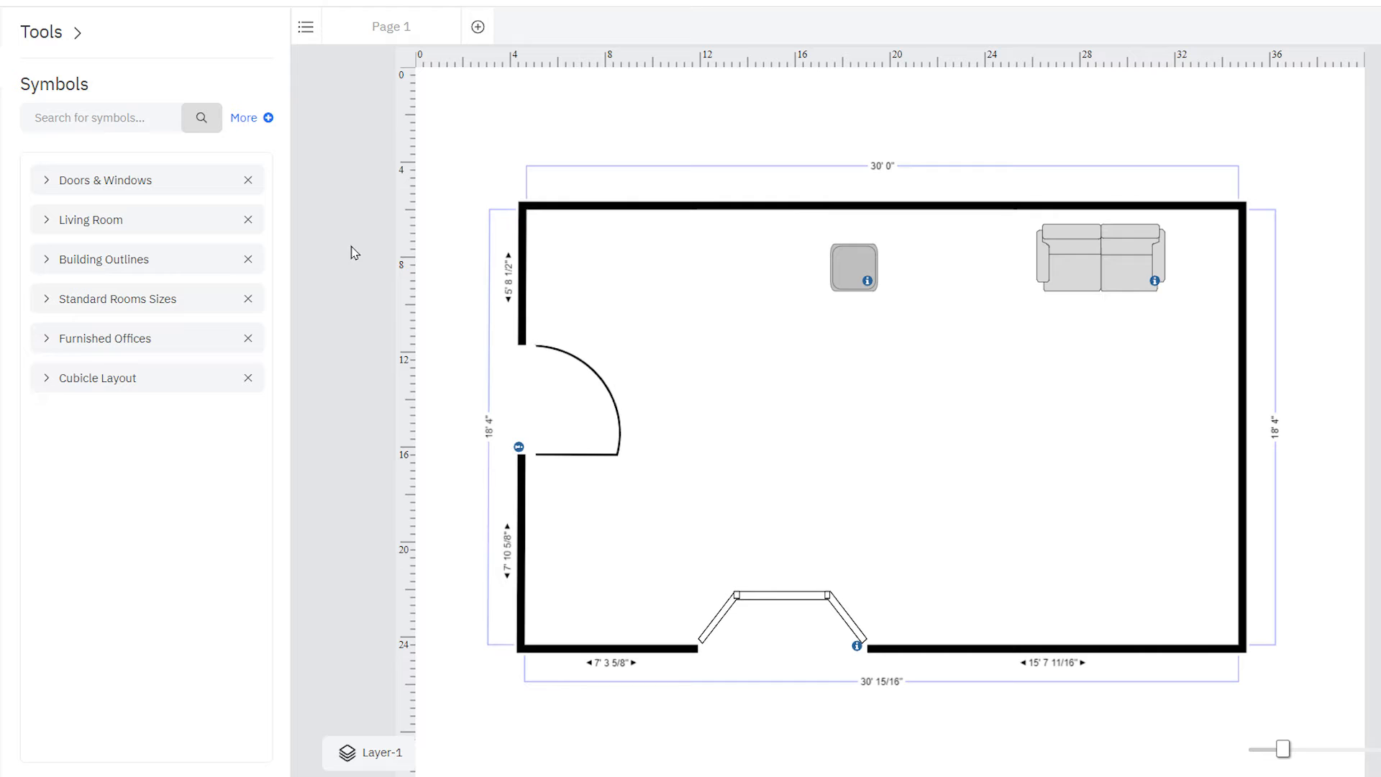
# Search the symbols for 'rugs', add Rugs as a library, and place a rectangular rug in the room's centre
pyautogui.write('rugs')
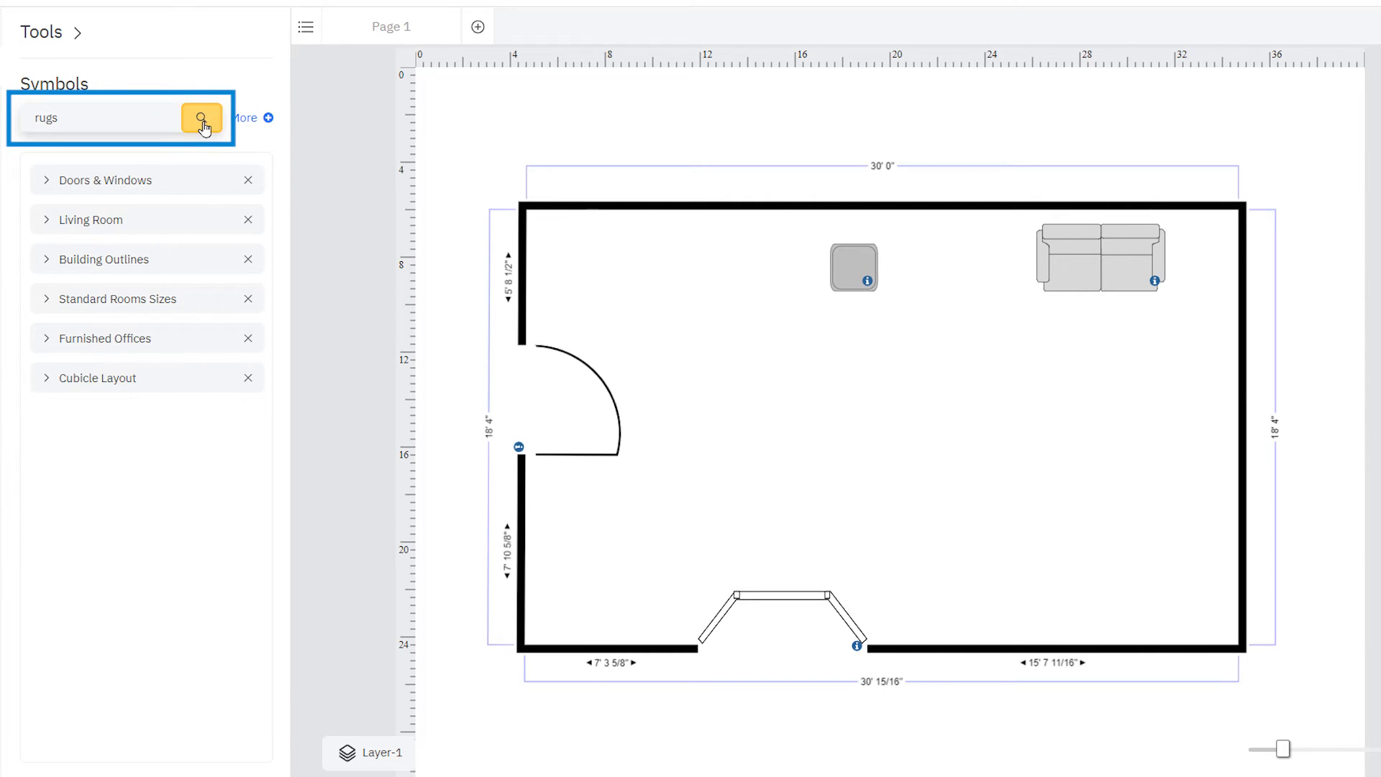
pyautogui.click(202, 118)
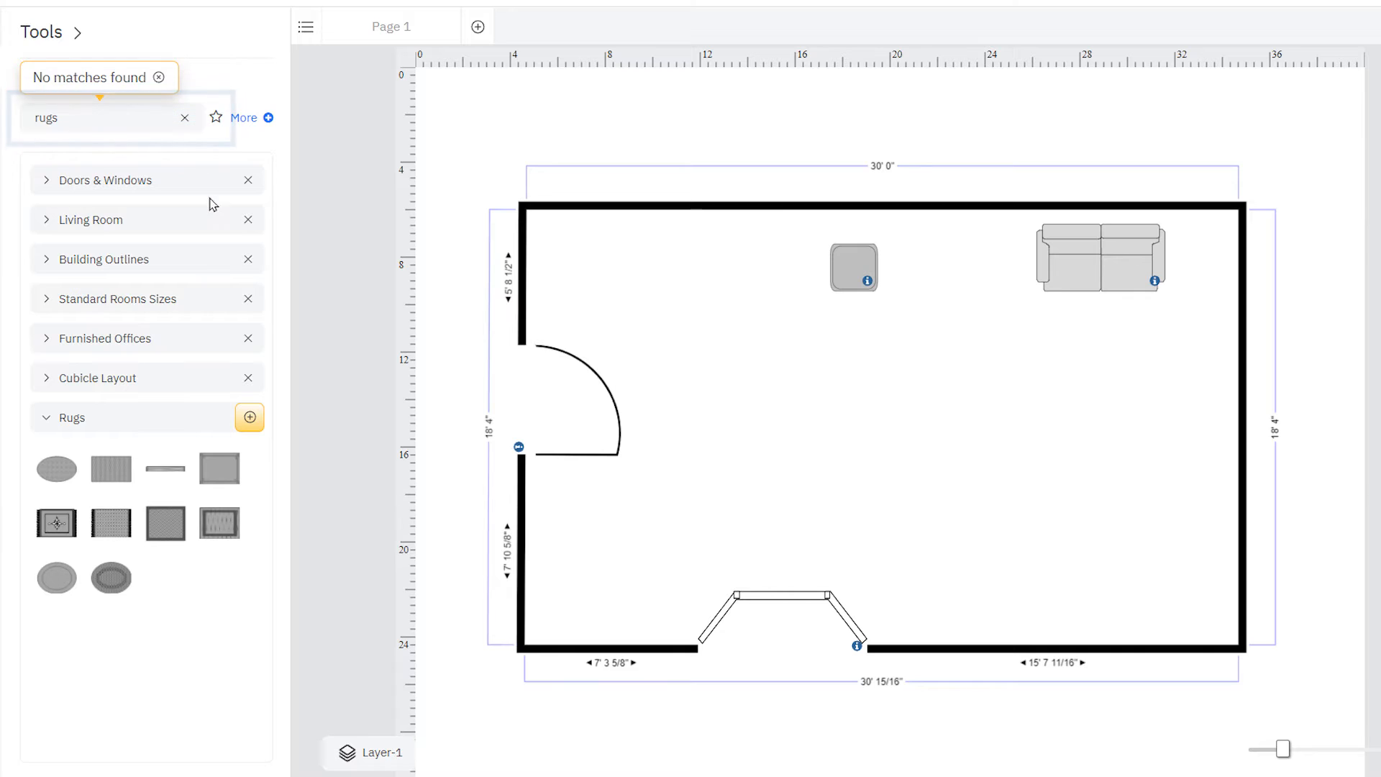
pyautogui.click(248, 417)
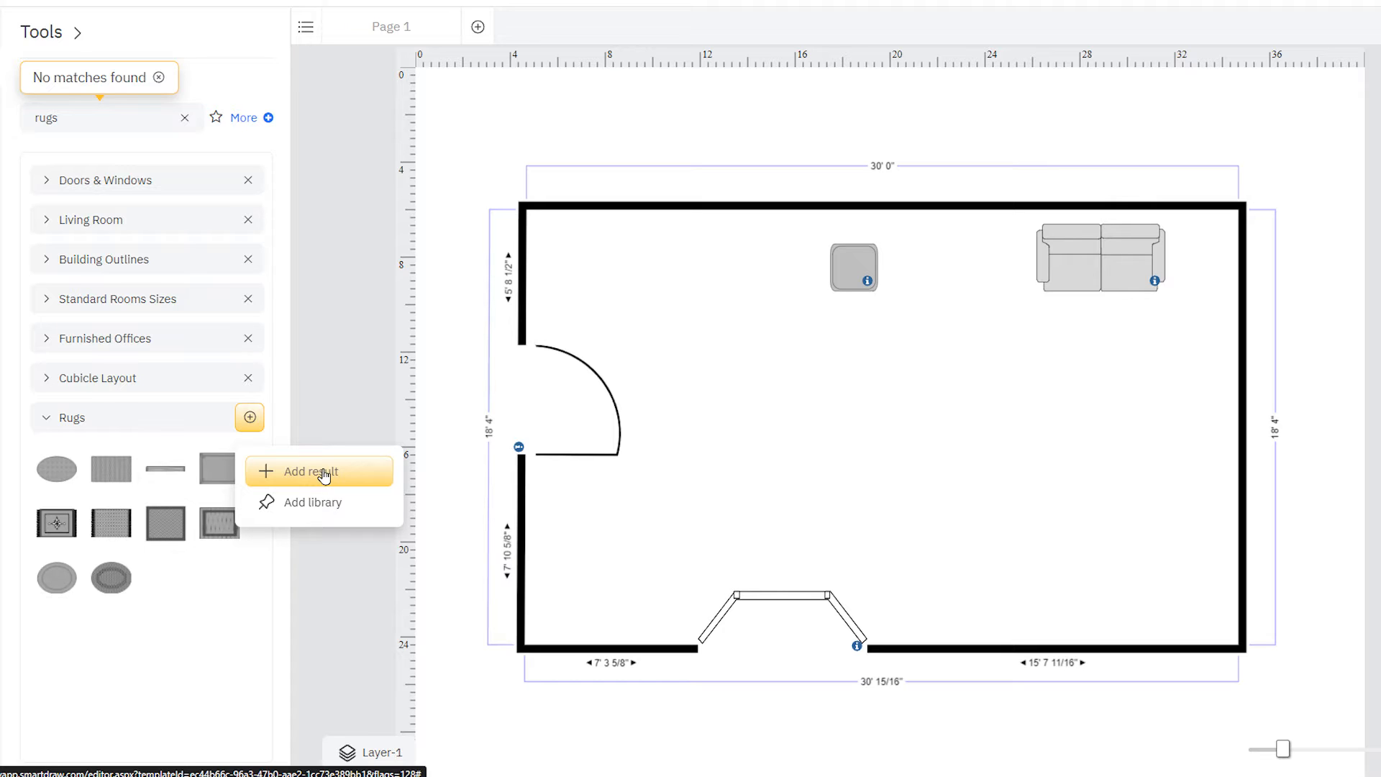
pyautogui.moveTo(312, 502)
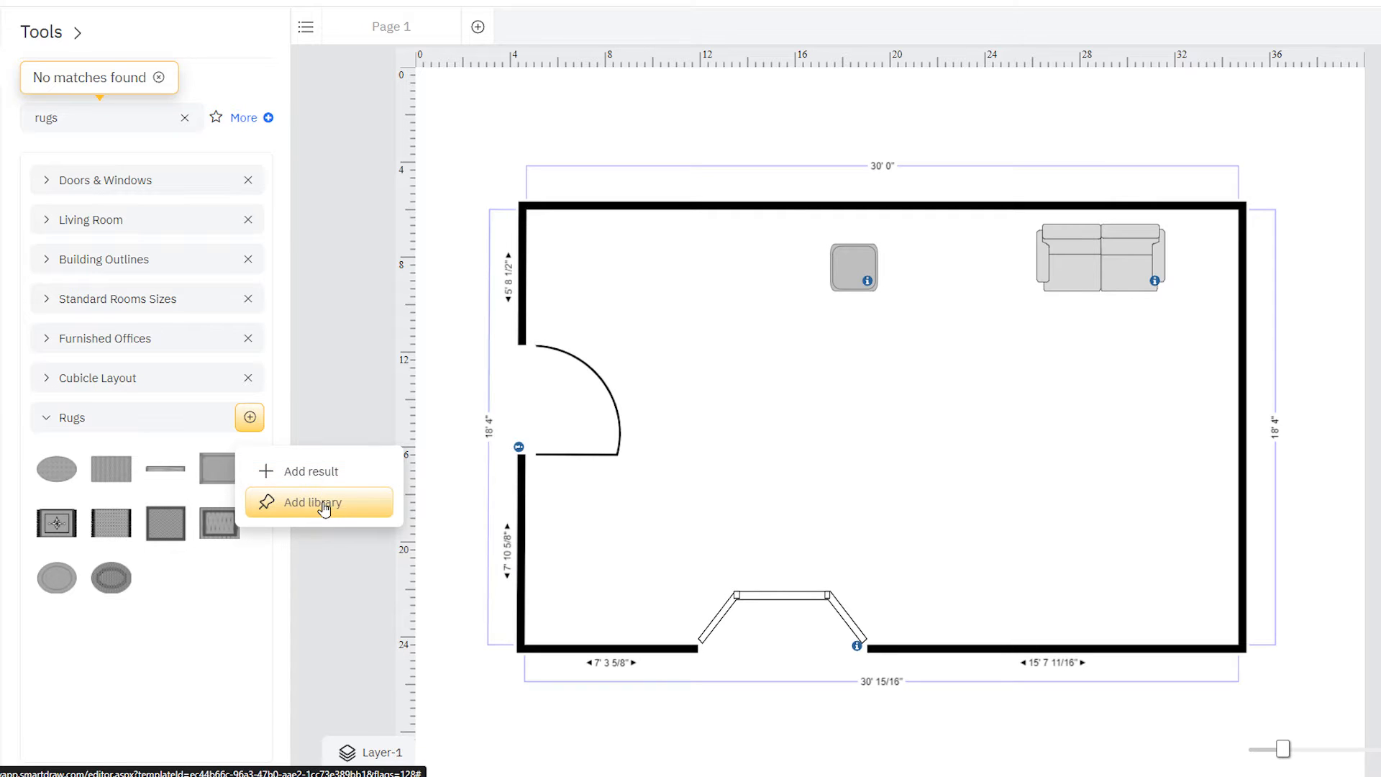
pyautogui.click(313, 503)
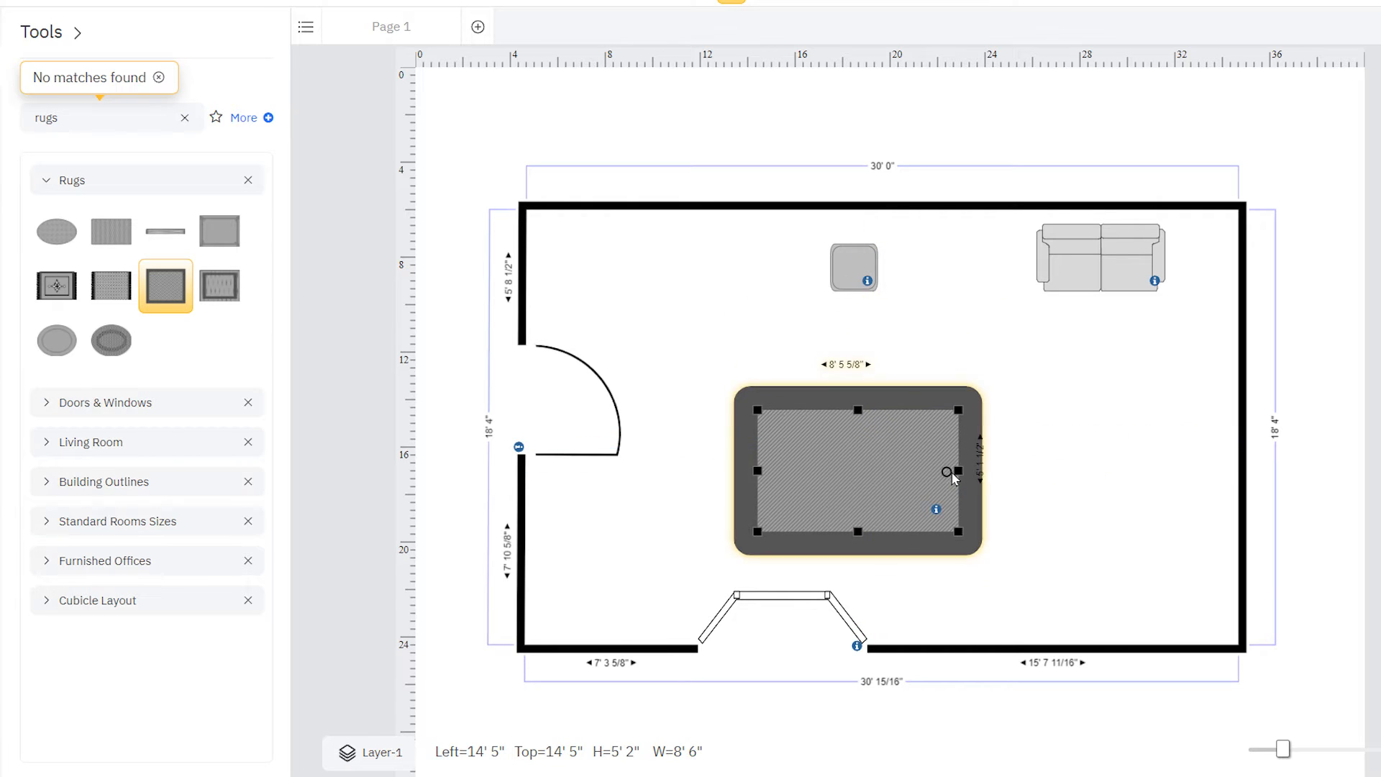
pyautogui.moveTo(951, 477); pyautogui.dragTo(904, 436)
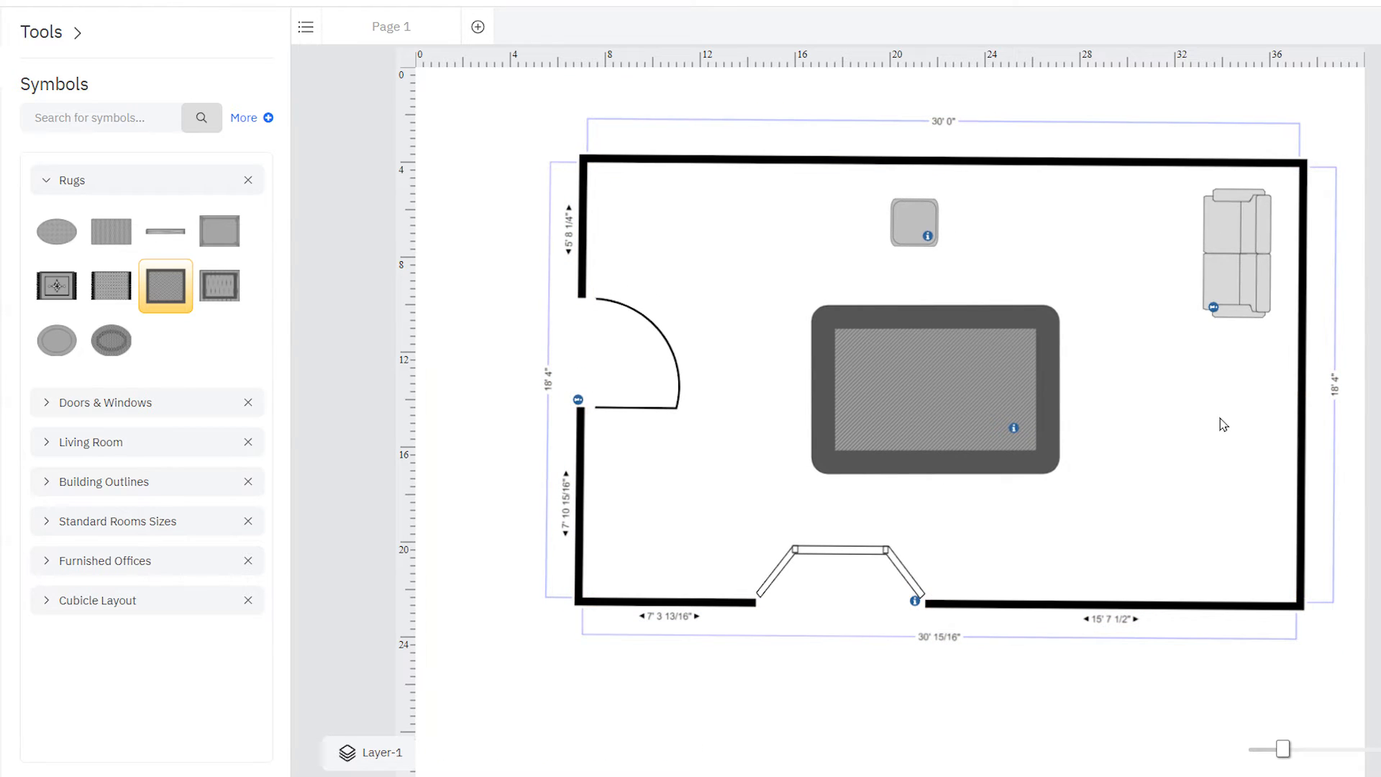
# Search the symbol libraries for 'cubicle'
pyautogui.write('cubicle')
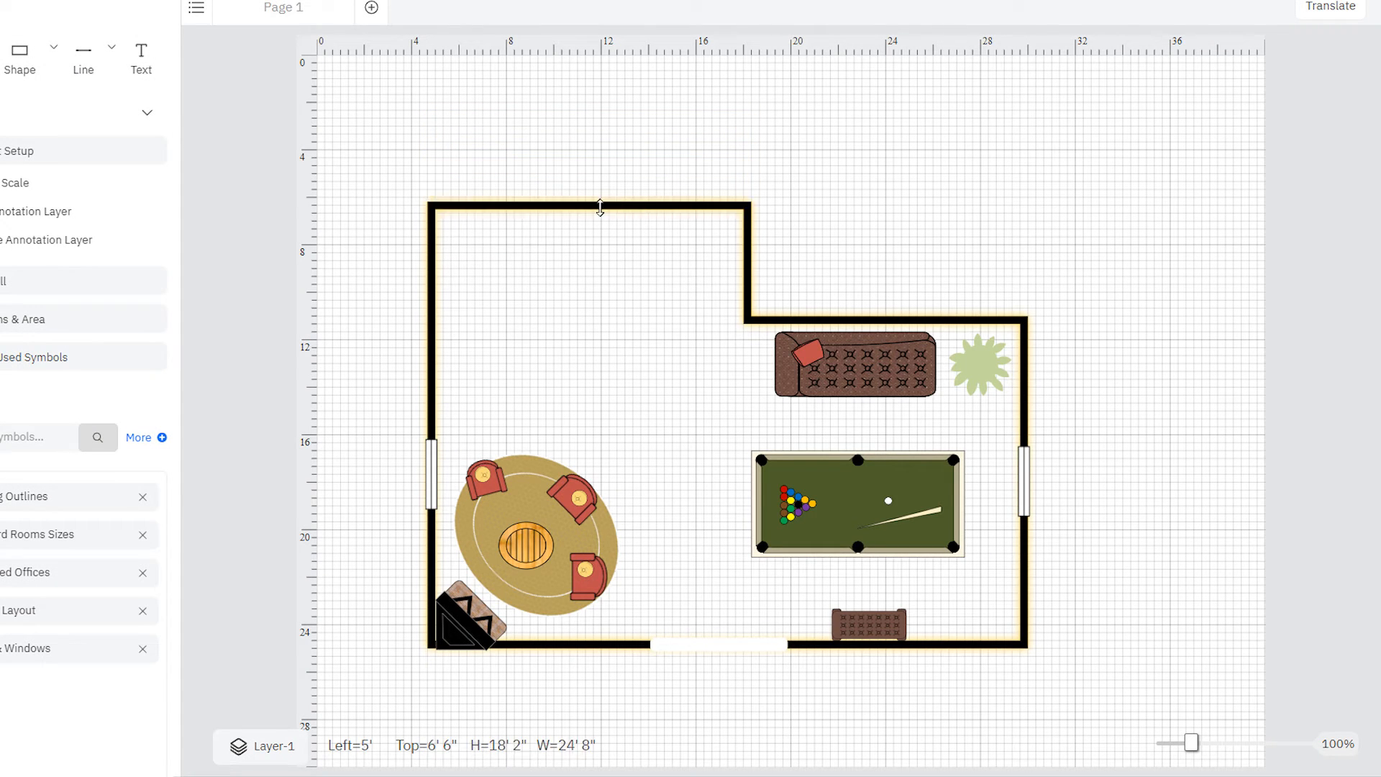
# Lower the raised top wall level with the rest and bring up the wall options for the 20' by 15' room
pyautogui.moveTo(600, 208); pyautogui.dragTo(614, 319)
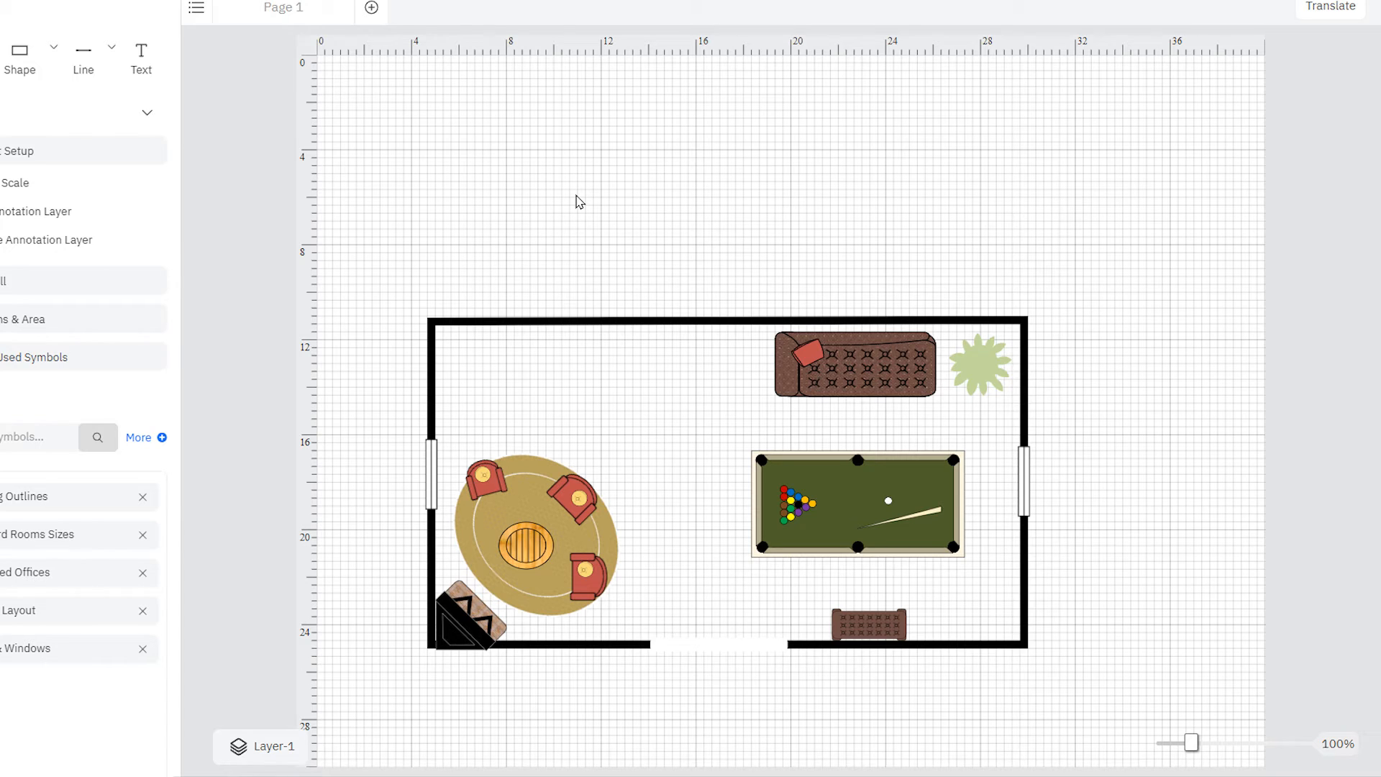
pyautogui.rightClick(797, 246)
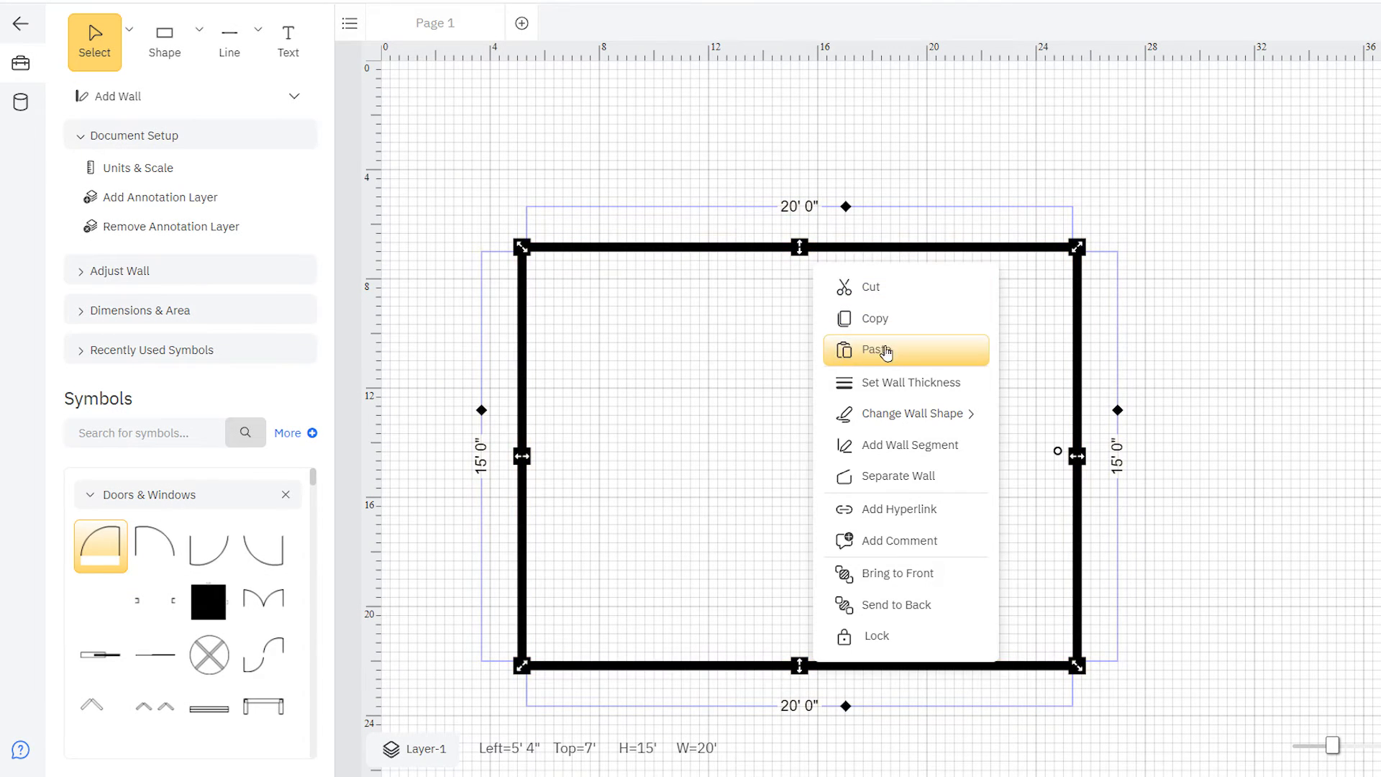
# Curve the top wall into an arch and add a stepped segment to the right wall
pyautogui.click(908, 382)
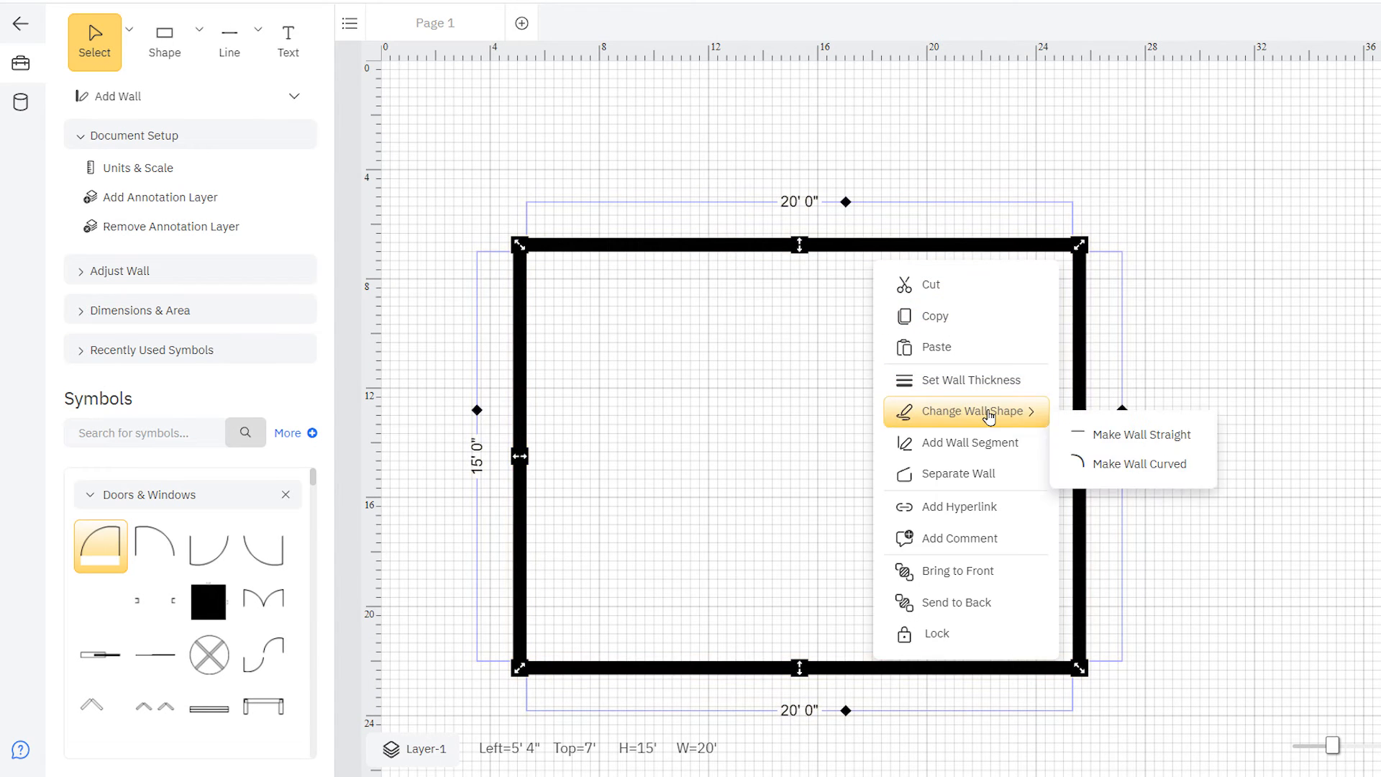
pyautogui.click(1147, 464)
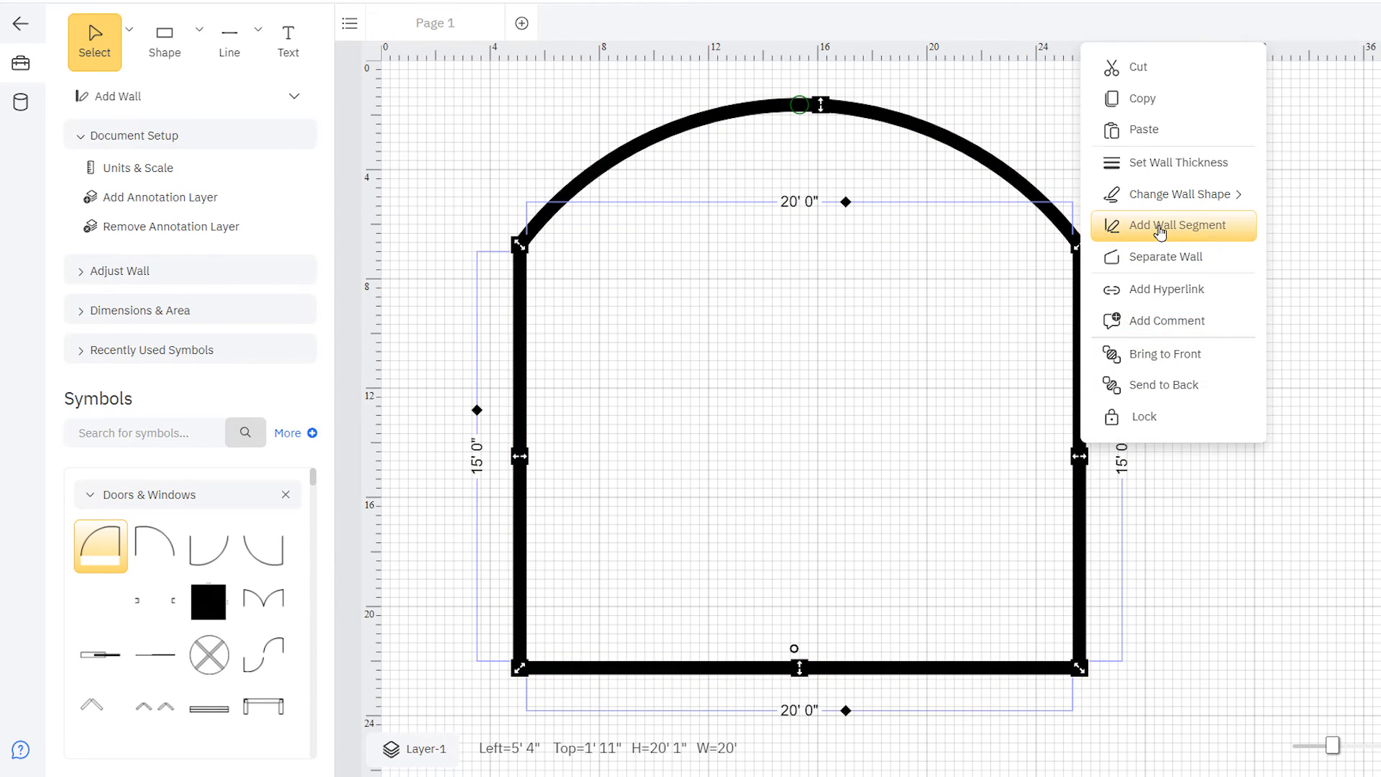
pyautogui.click(1179, 225)
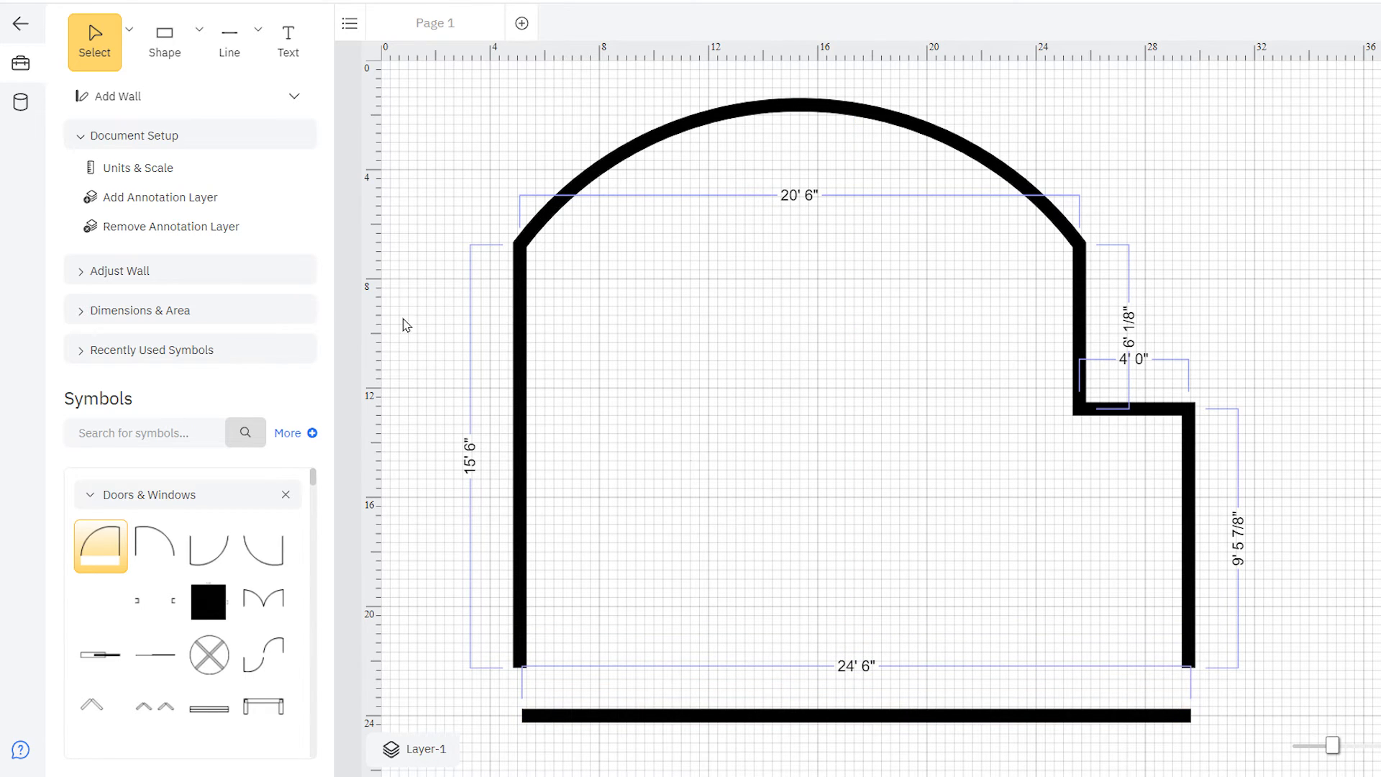
pyautogui.click(119, 270)
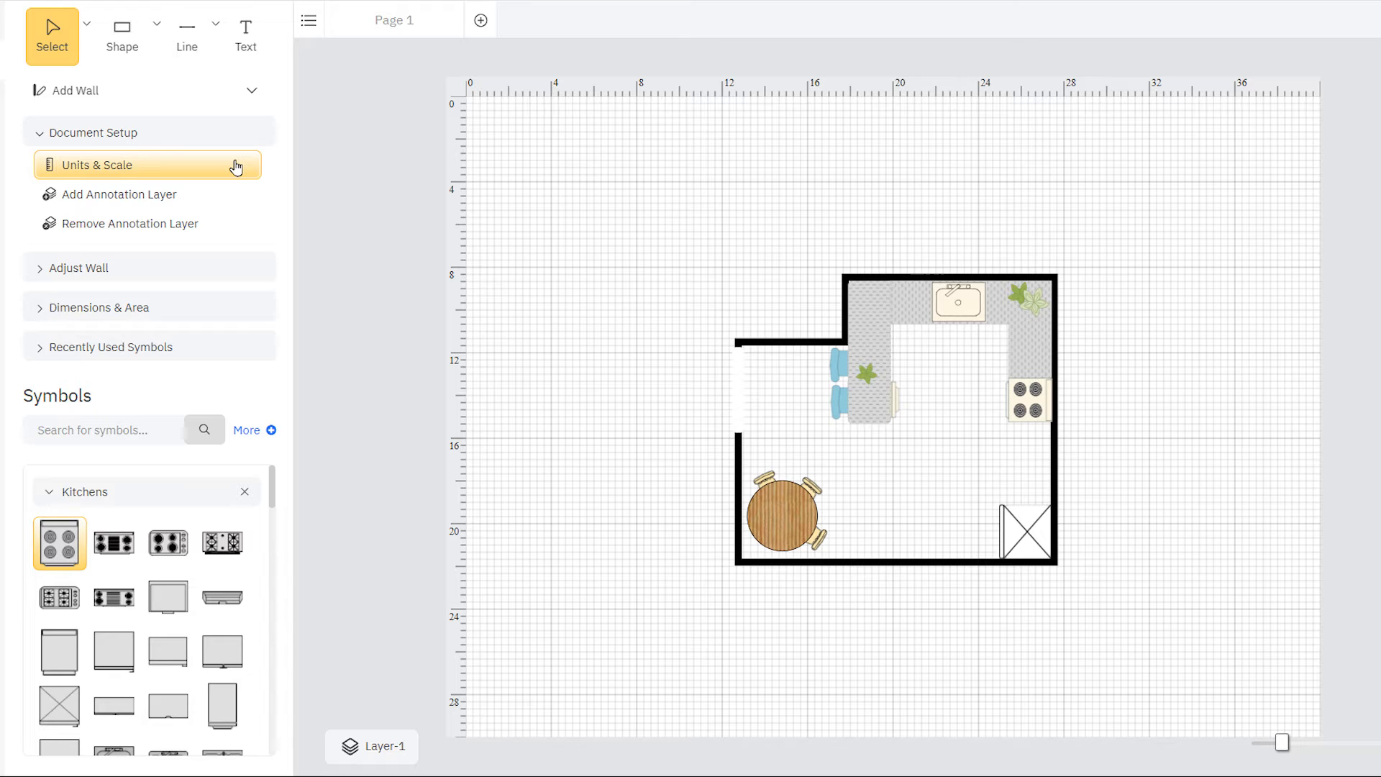
# Set a custom scale in Units & Scale so one on-screen centimetre equals 4 cm
pyautogui.click(100, 164)
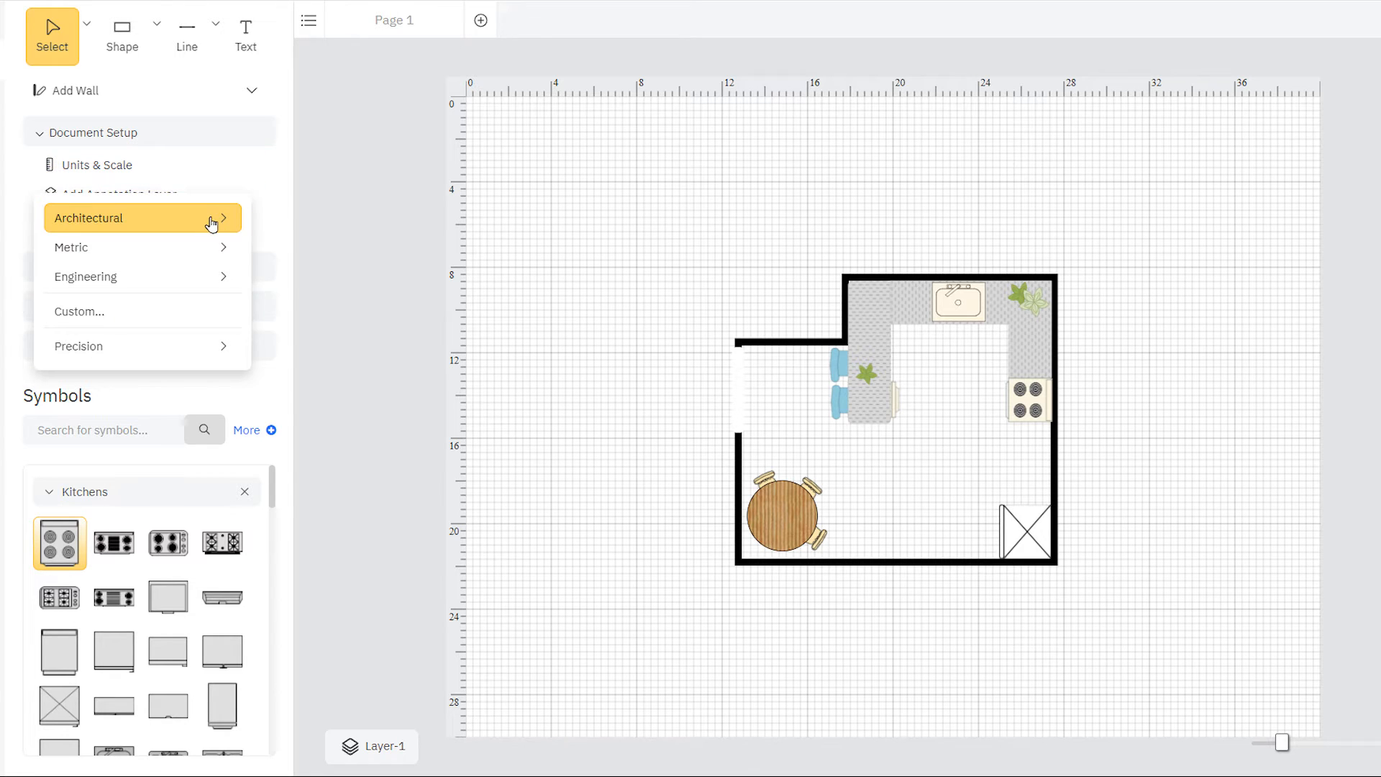
pyautogui.moveTo(141, 246)
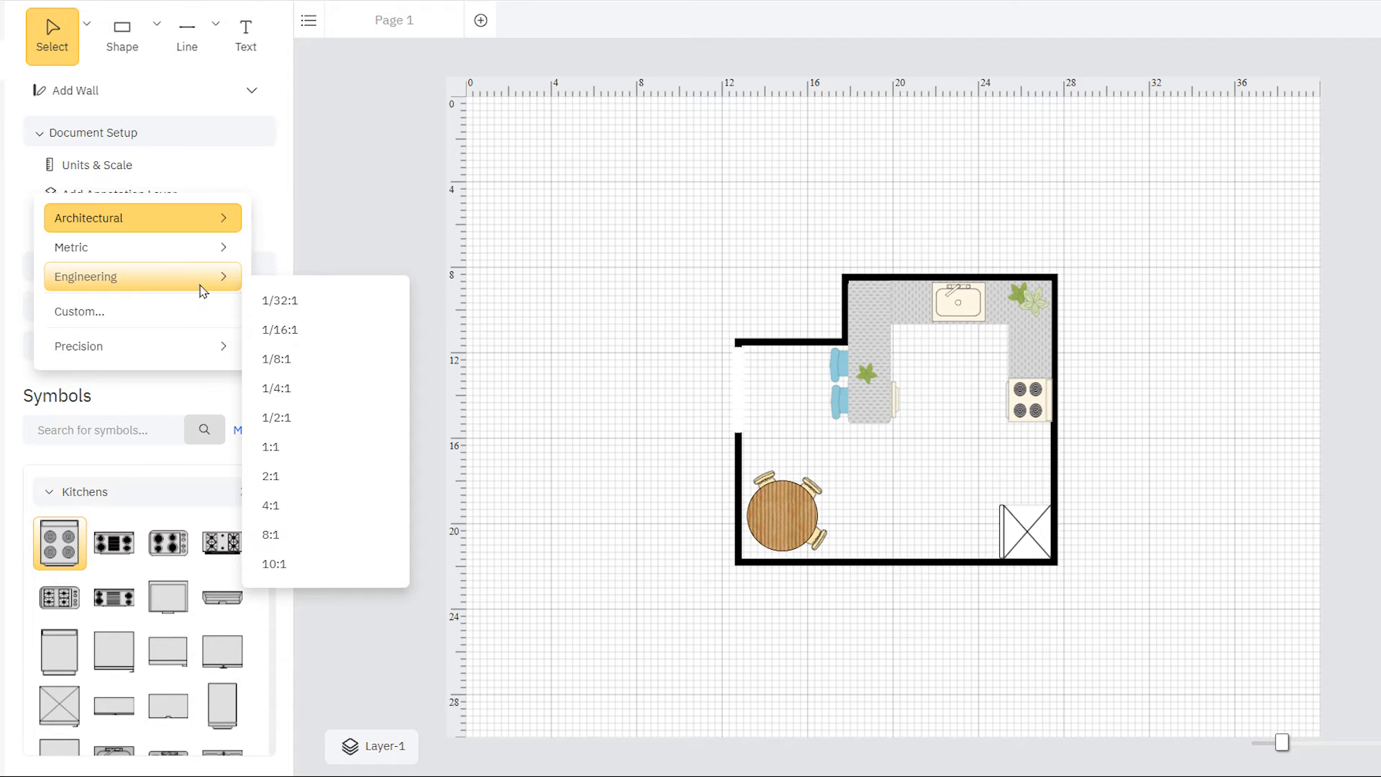
pyautogui.click(78, 311)
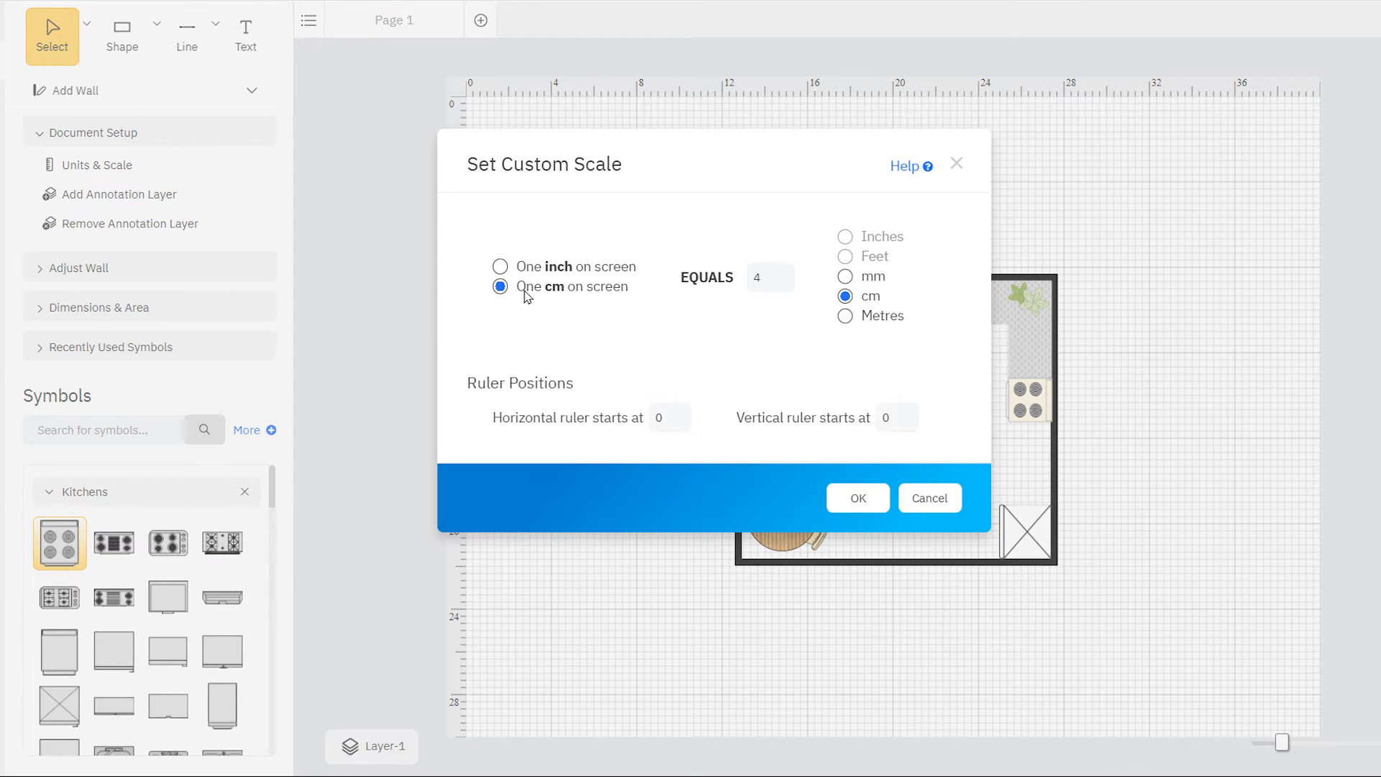
pyautogui.click(768, 276)
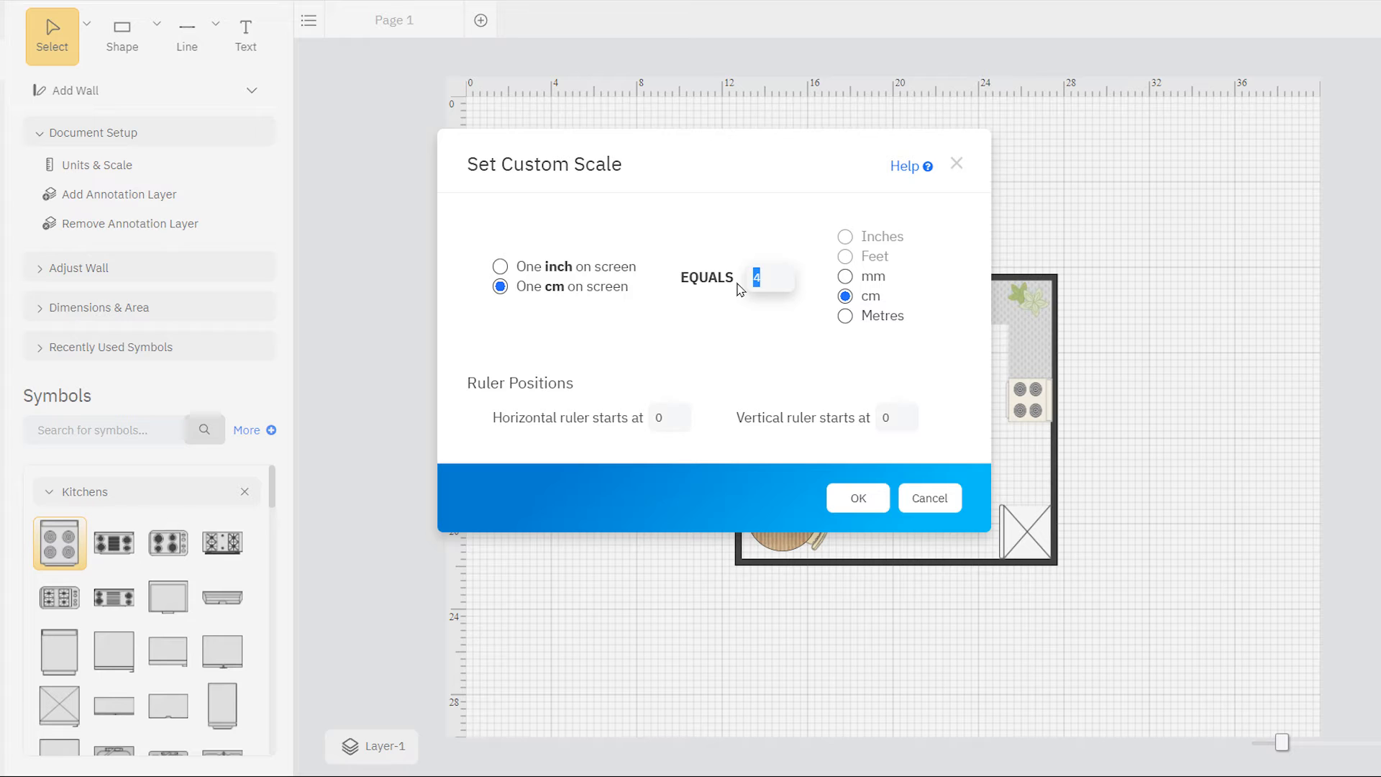
pyautogui.click(854, 498)
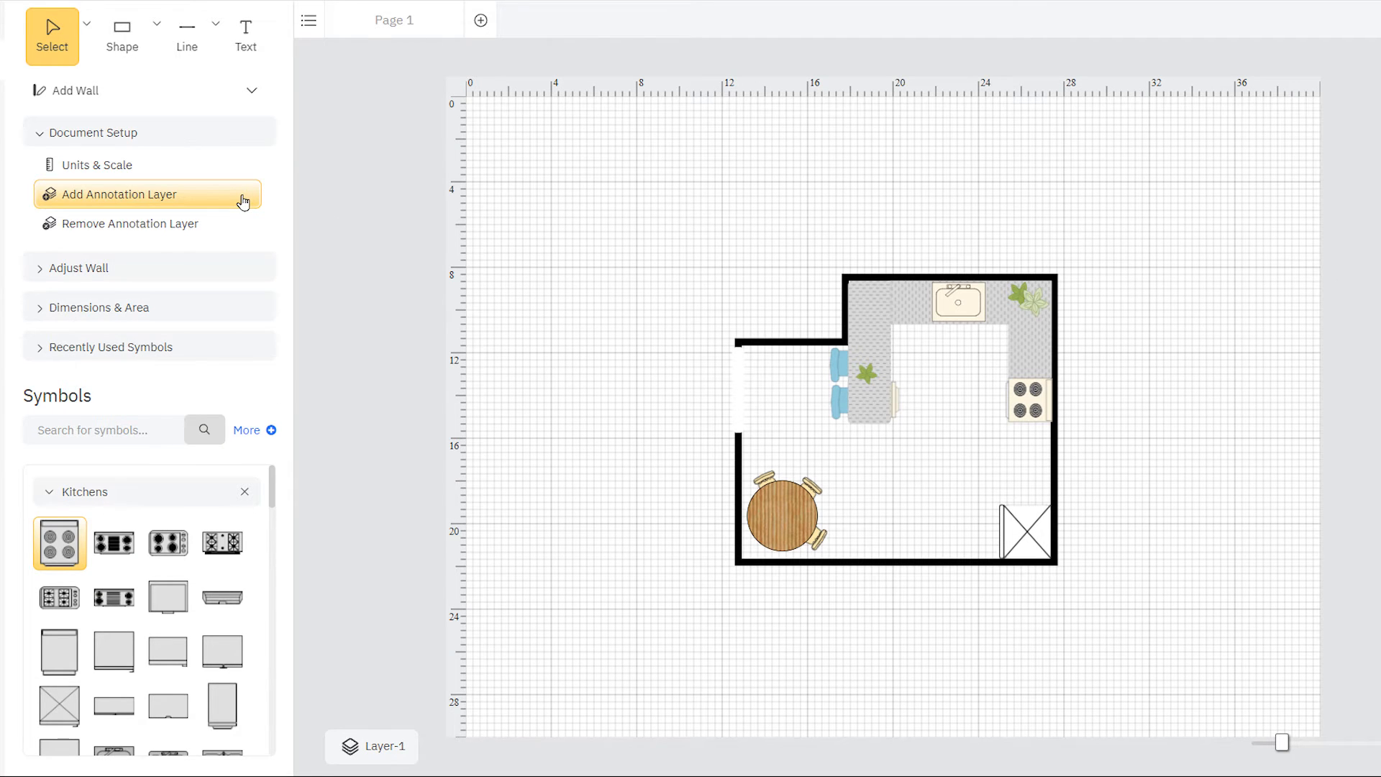
pyautogui.click(125, 195)
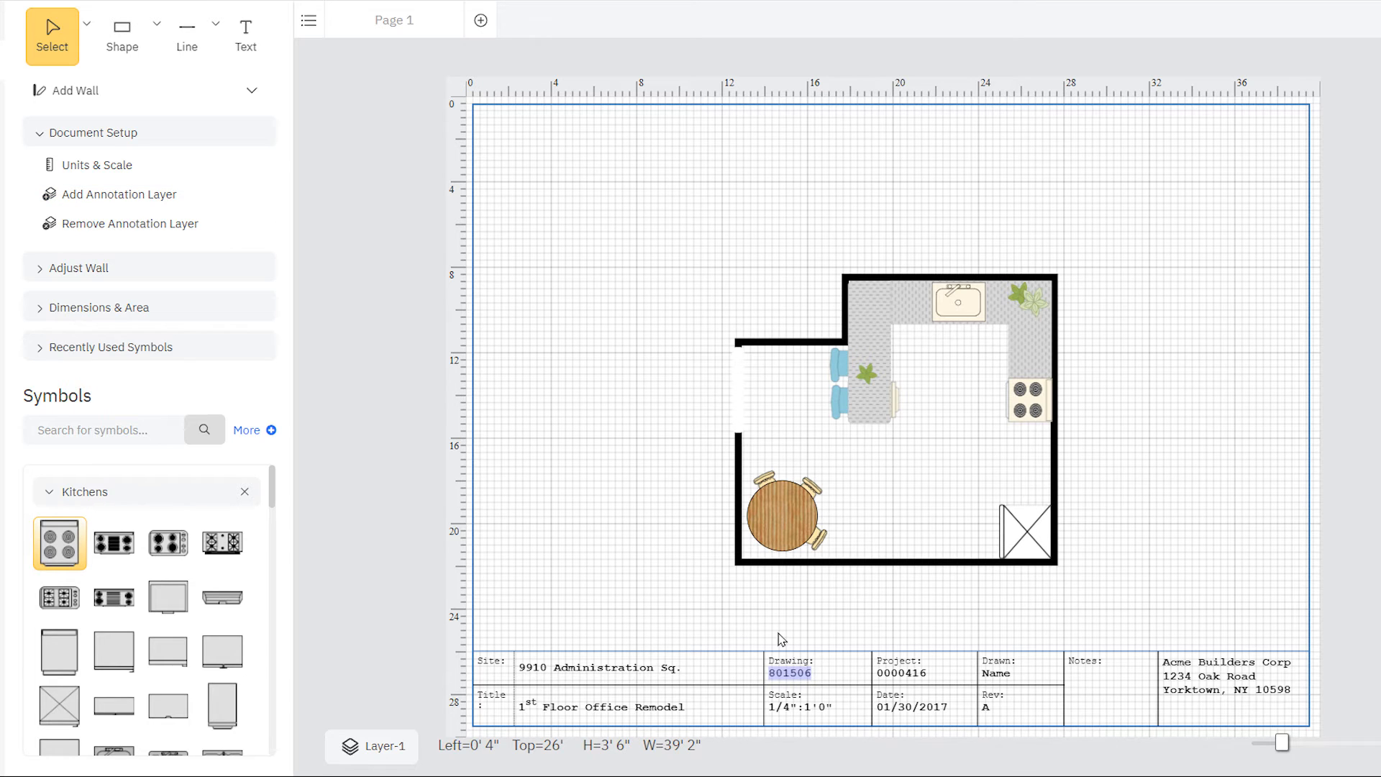
pyautogui.write('201')
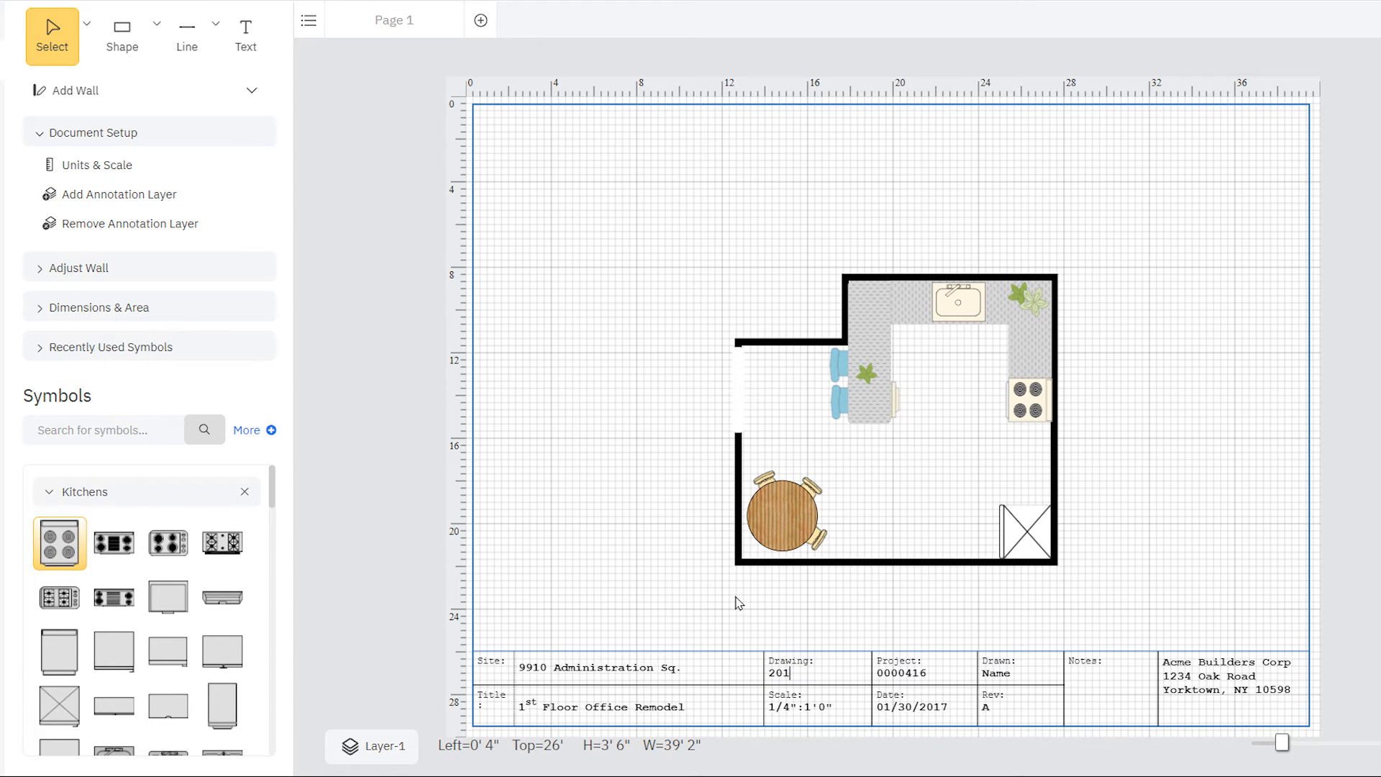
pyautogui.doubleClick(912, 707)
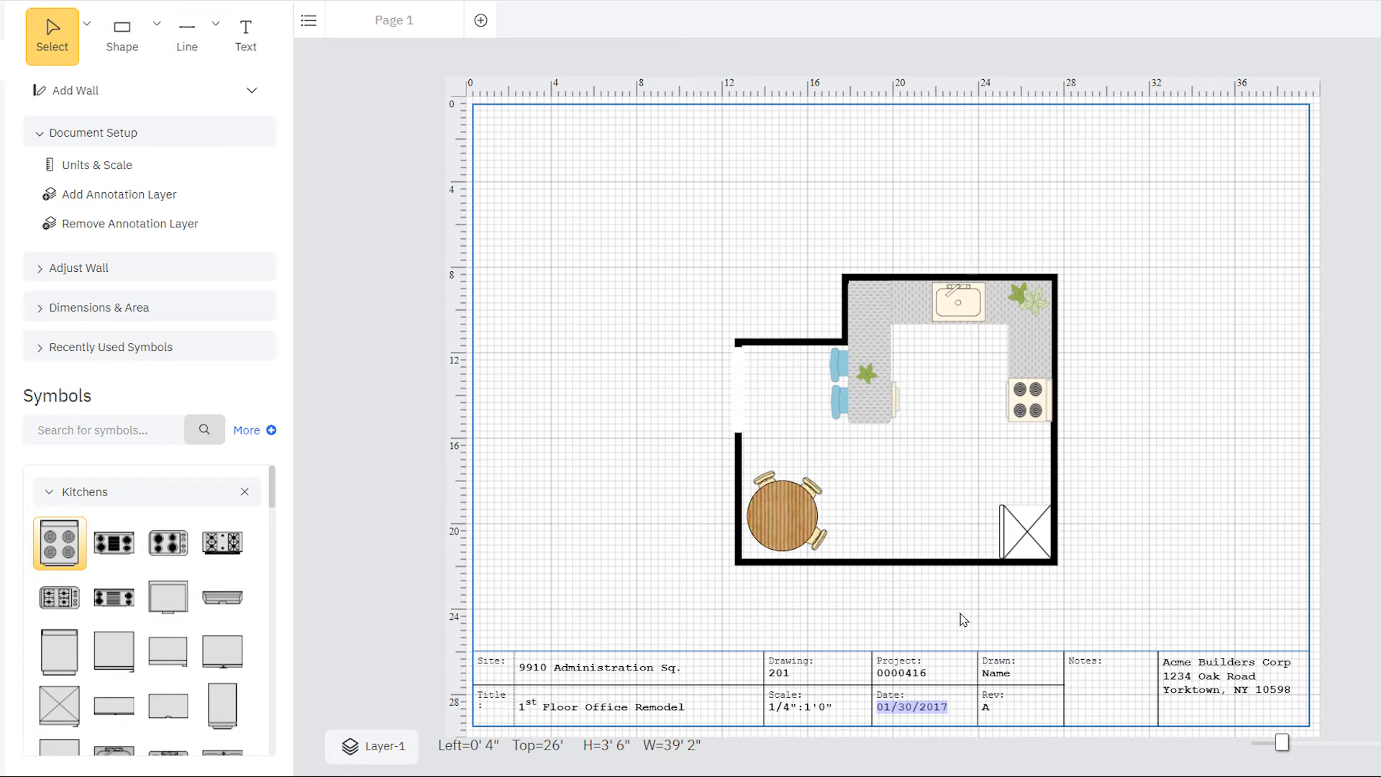
pyautogui.write('10/20')
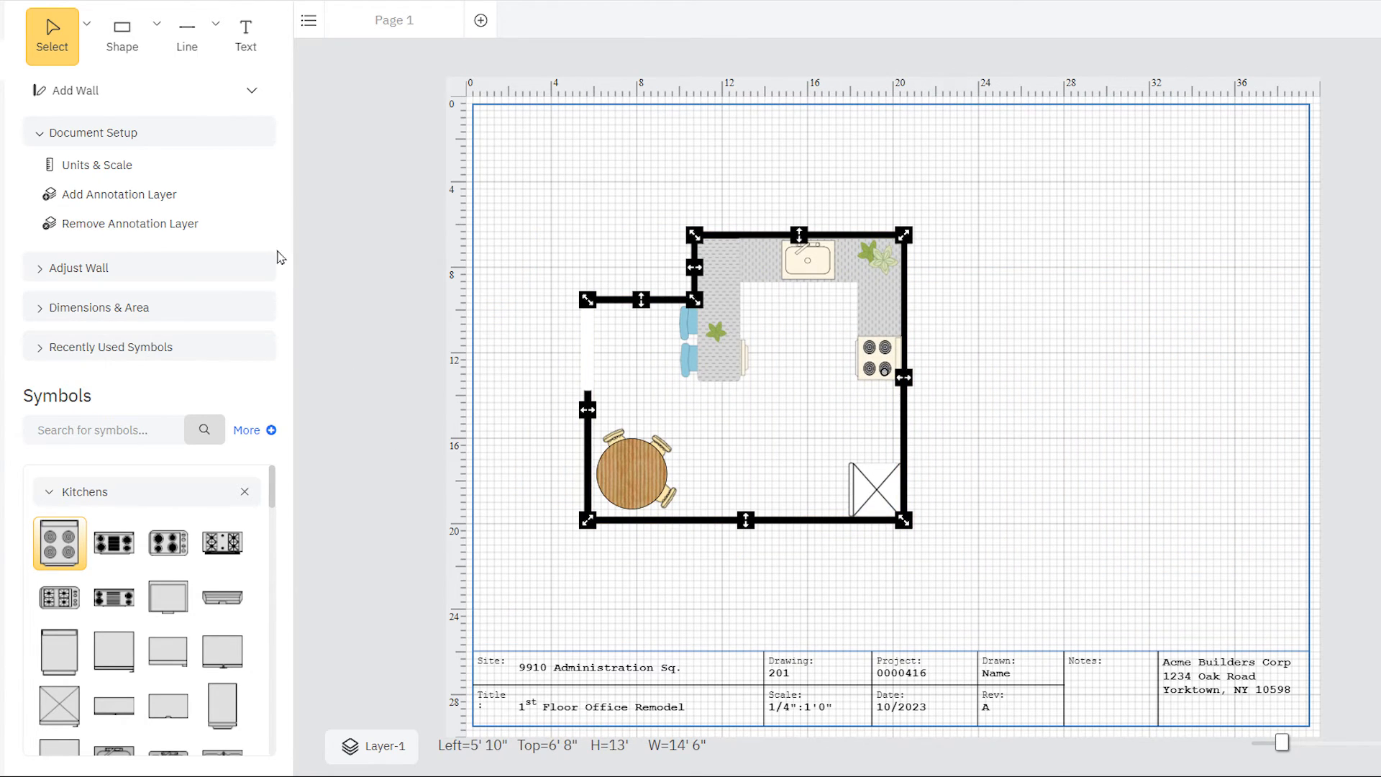
pyautogui.click(128, 223)
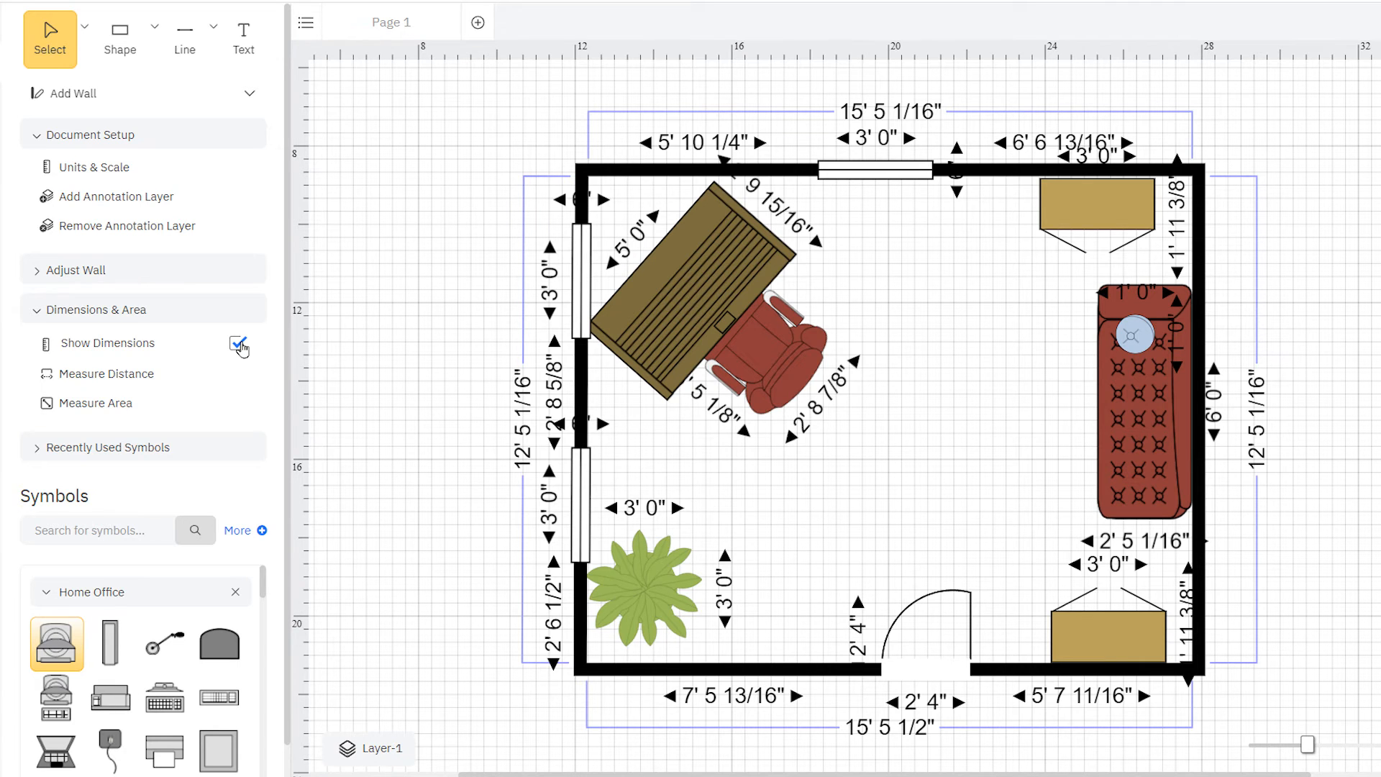
# Hide Show Dimensions, then measure a 10' 0" distance and a 3' 7 3/4" by 6' 8 1/4" area in the room
pyautogui.click(236, 343)
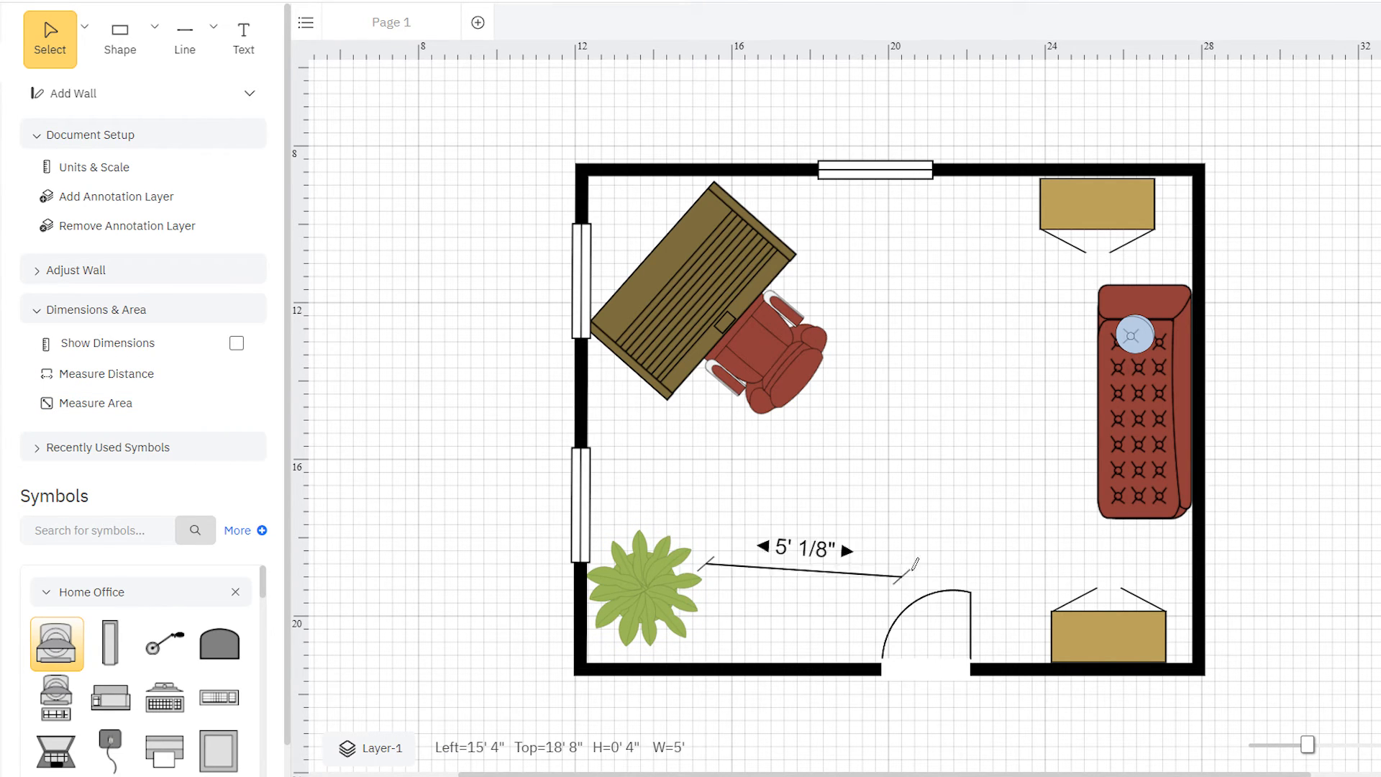
pyautogui.moveTo(913, 568); pyautogui.dragTo(1097, 564)
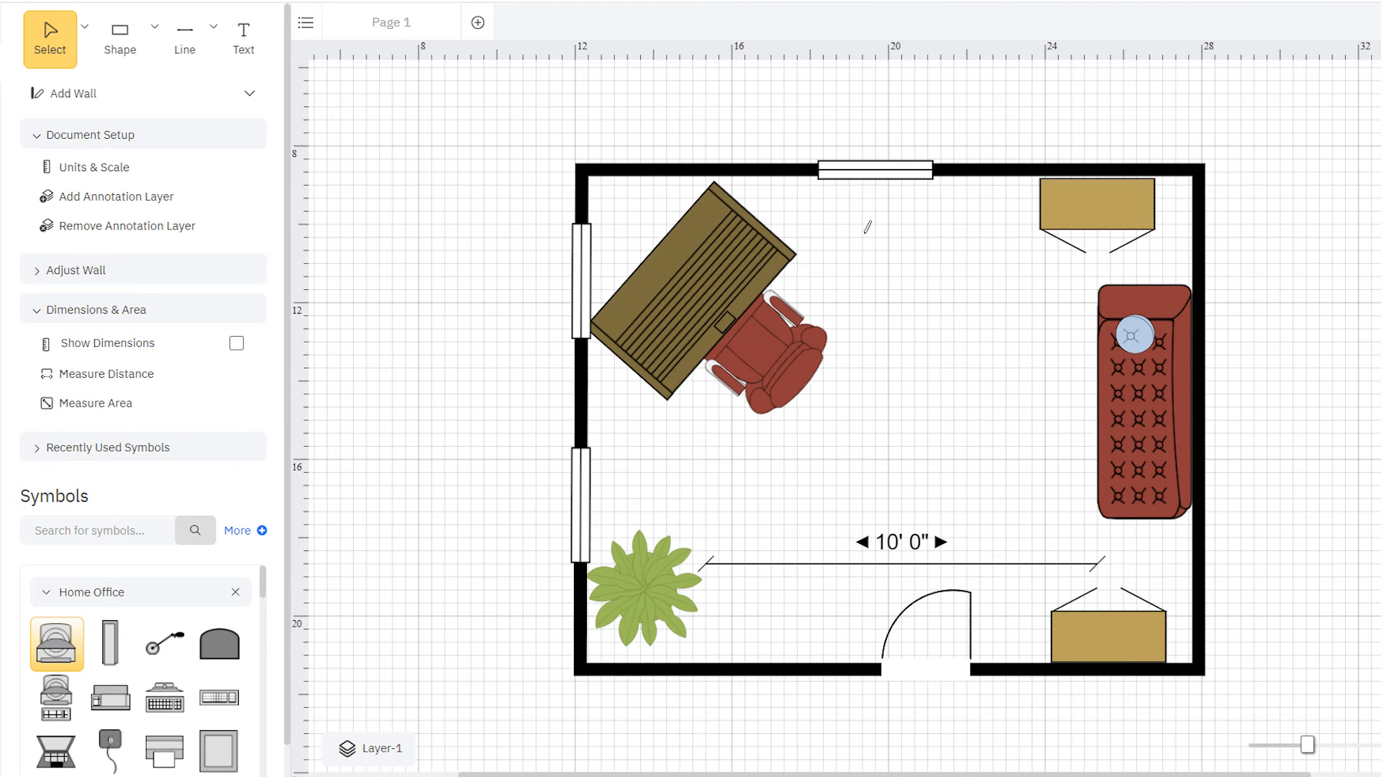
pyautogui.moveTo(850, 228); pyautogui.dragTo(1017, 498)
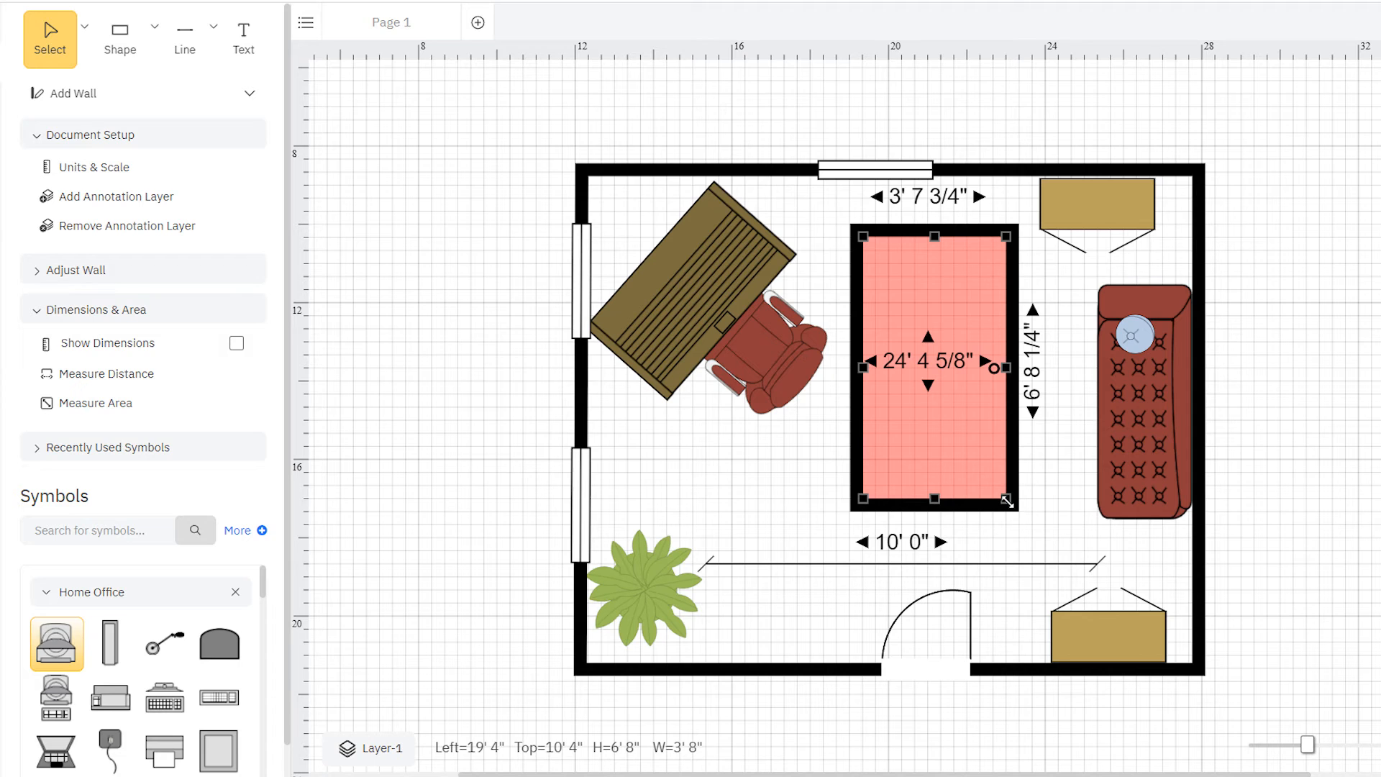
pyautogui.moveTo(770, 489)
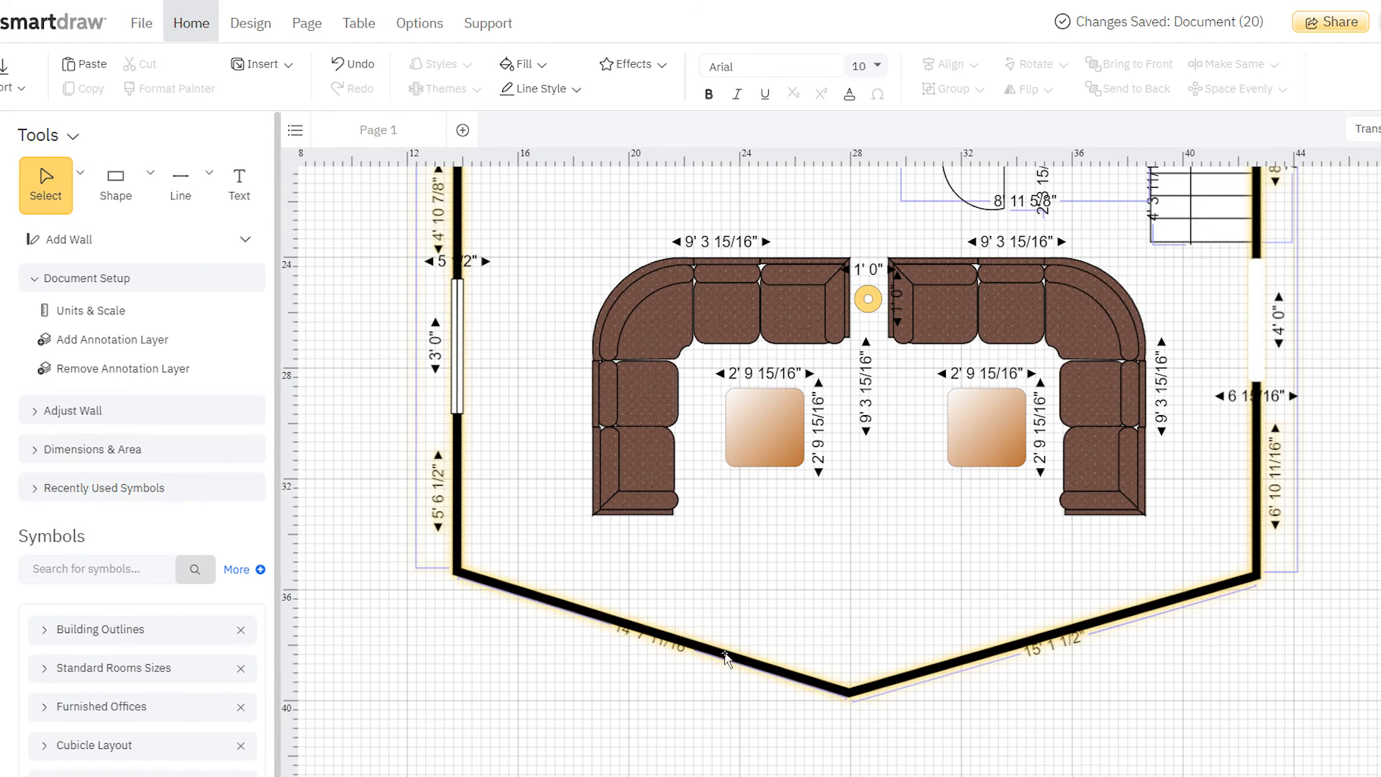
# Set the selected angled walls to measure From Exterior in the Dimensions settings
pyautogui.click(726, 656)
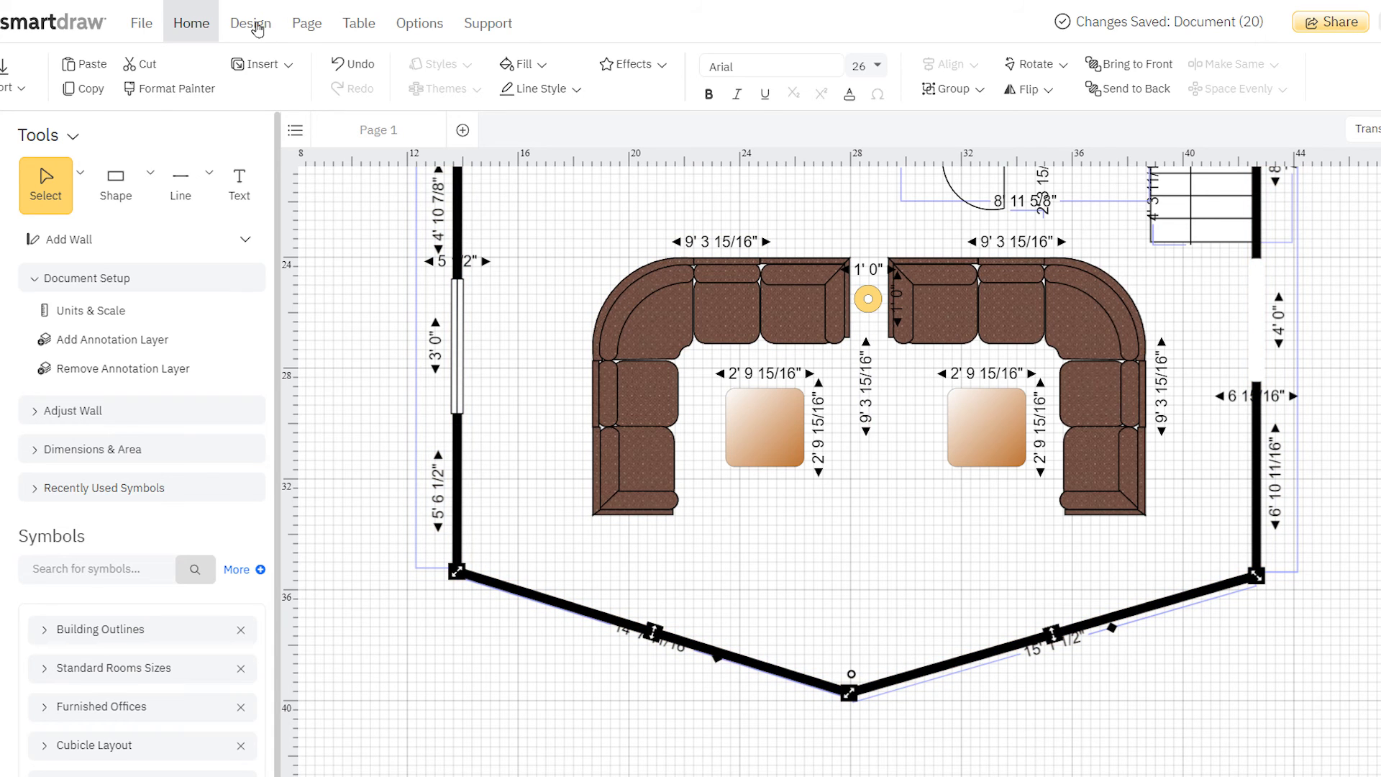
pyautogui.click(251, 21)
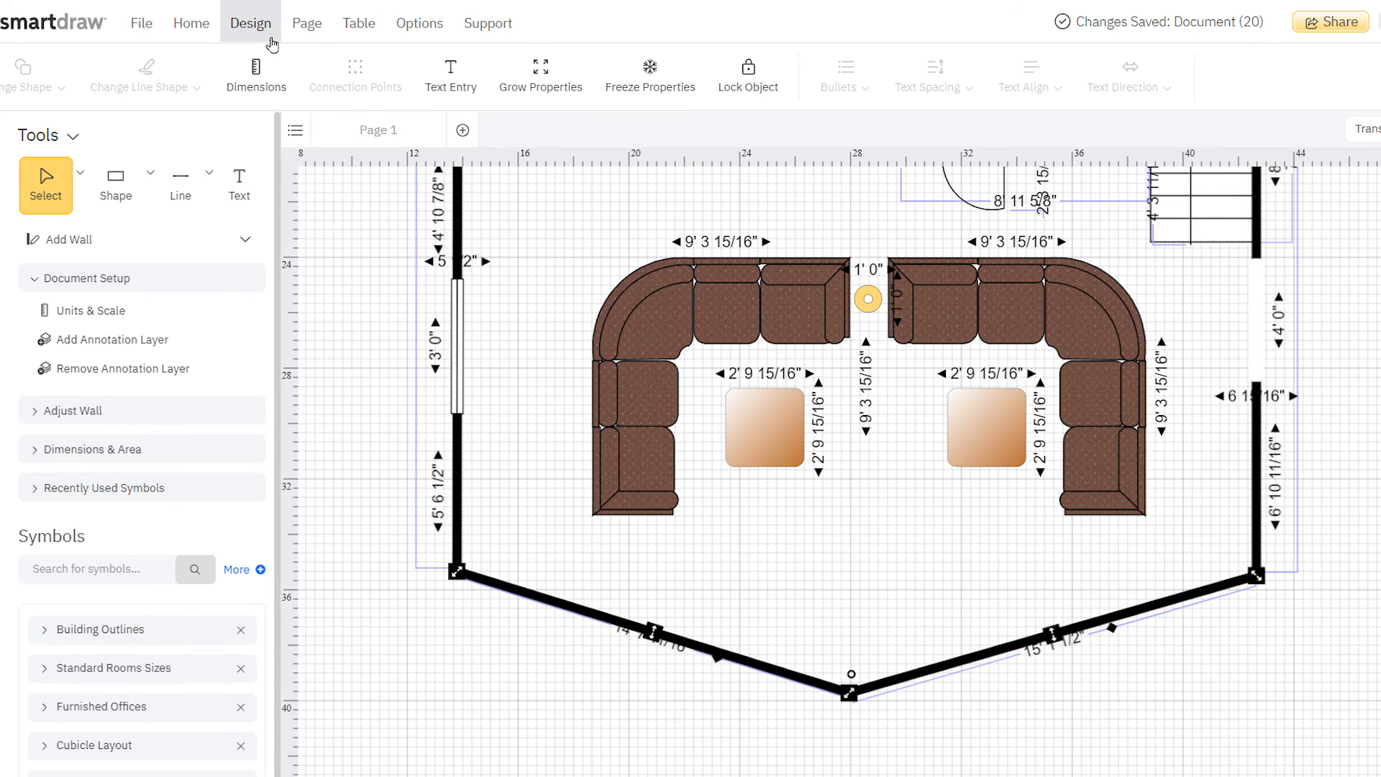
pyautogui.click(256, 74)
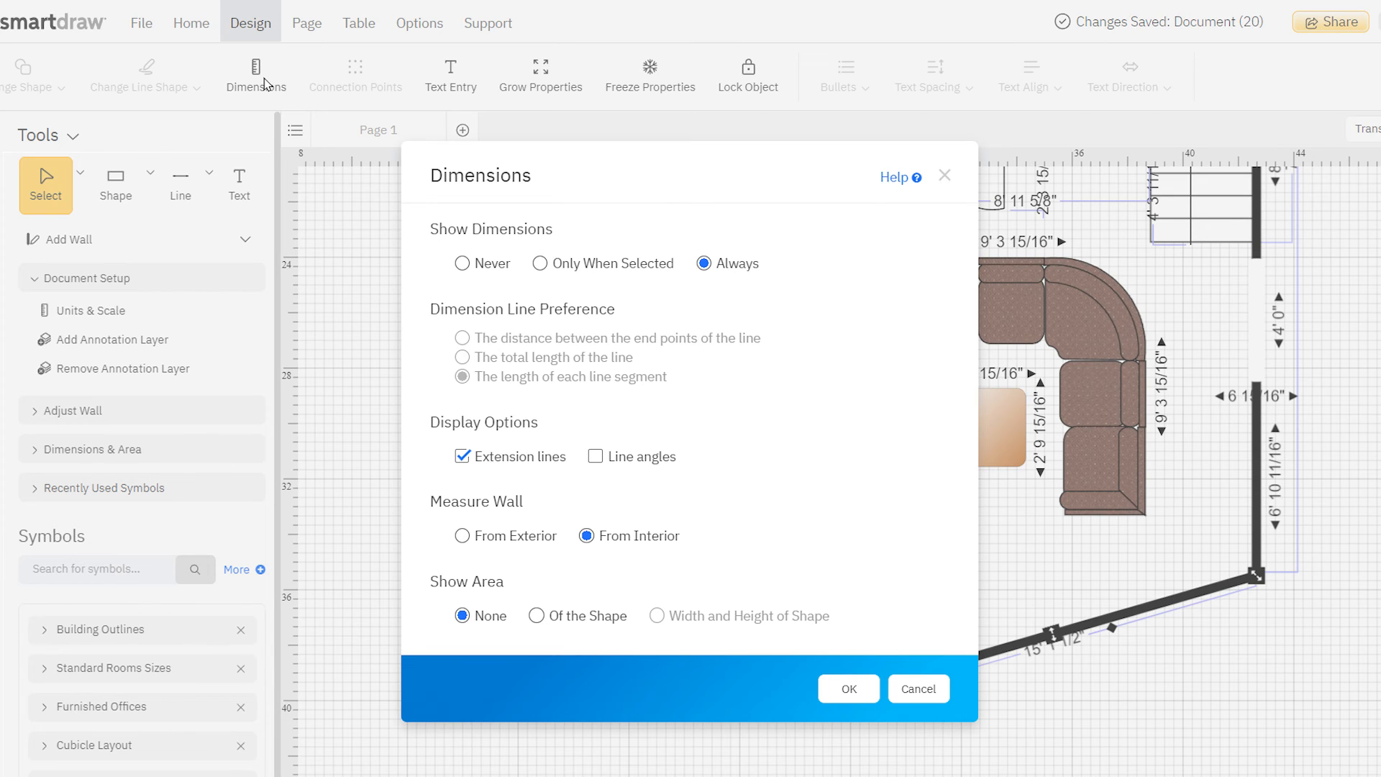
pyautogui.moveTo(497, 467)
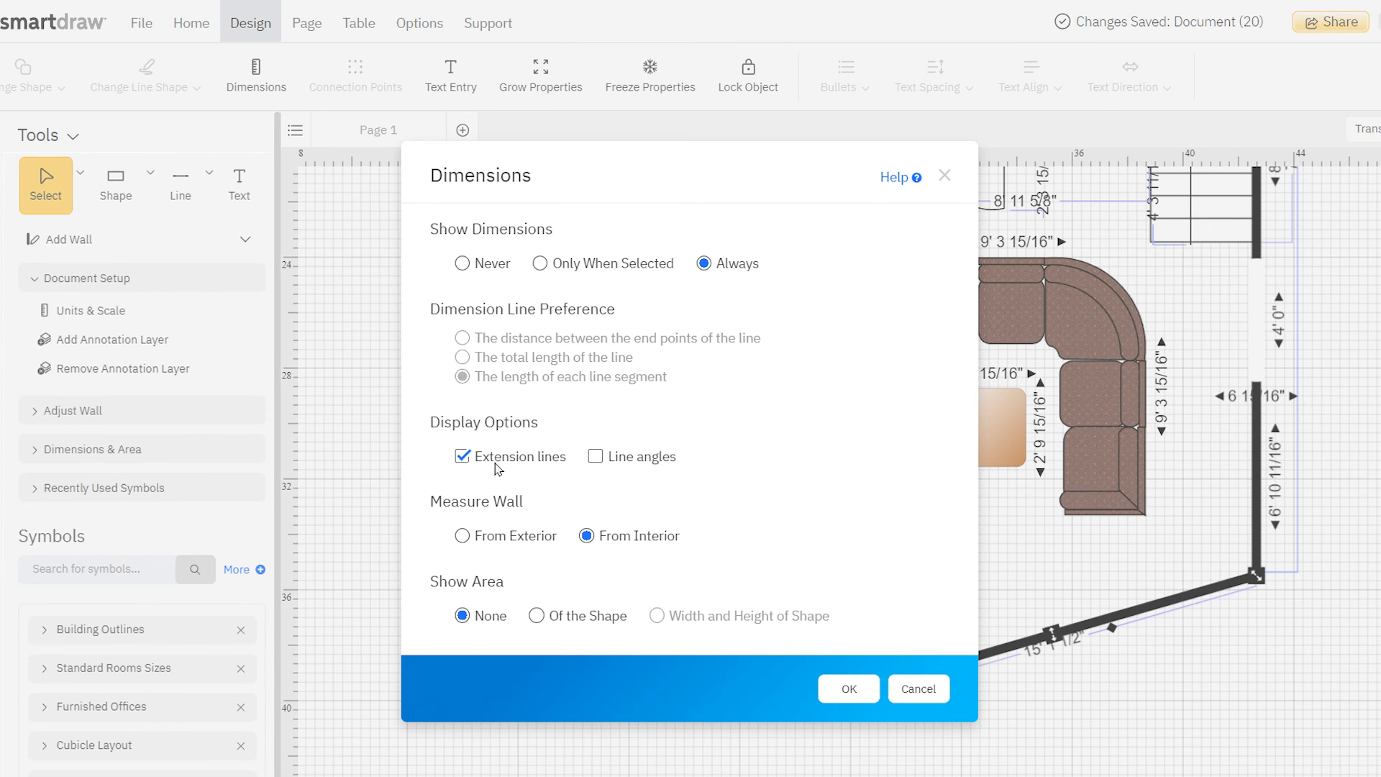
pyautogui.click(462, 536)
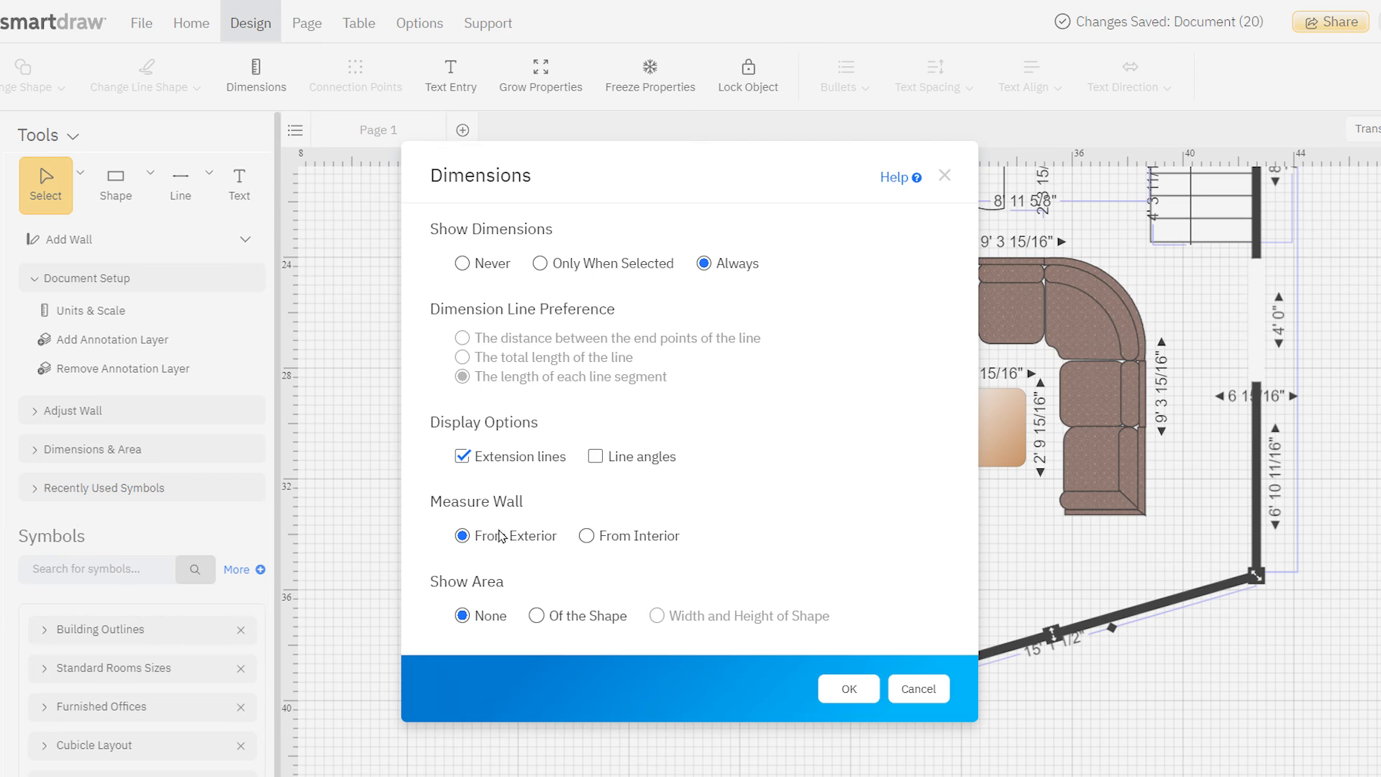
pyautogui.click(846, 688)
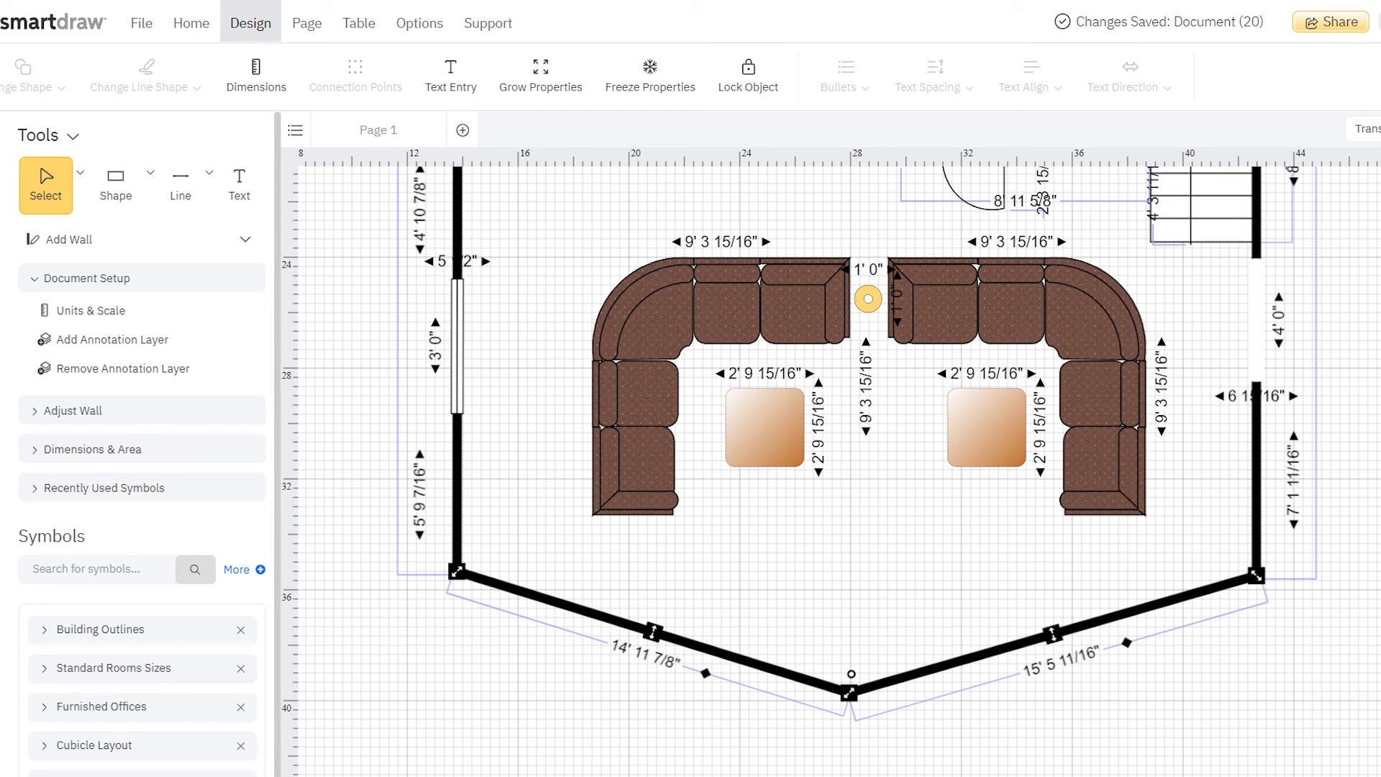
# Enable showing line angles in the Dimensions settings
pyautogui.click(256, 73)
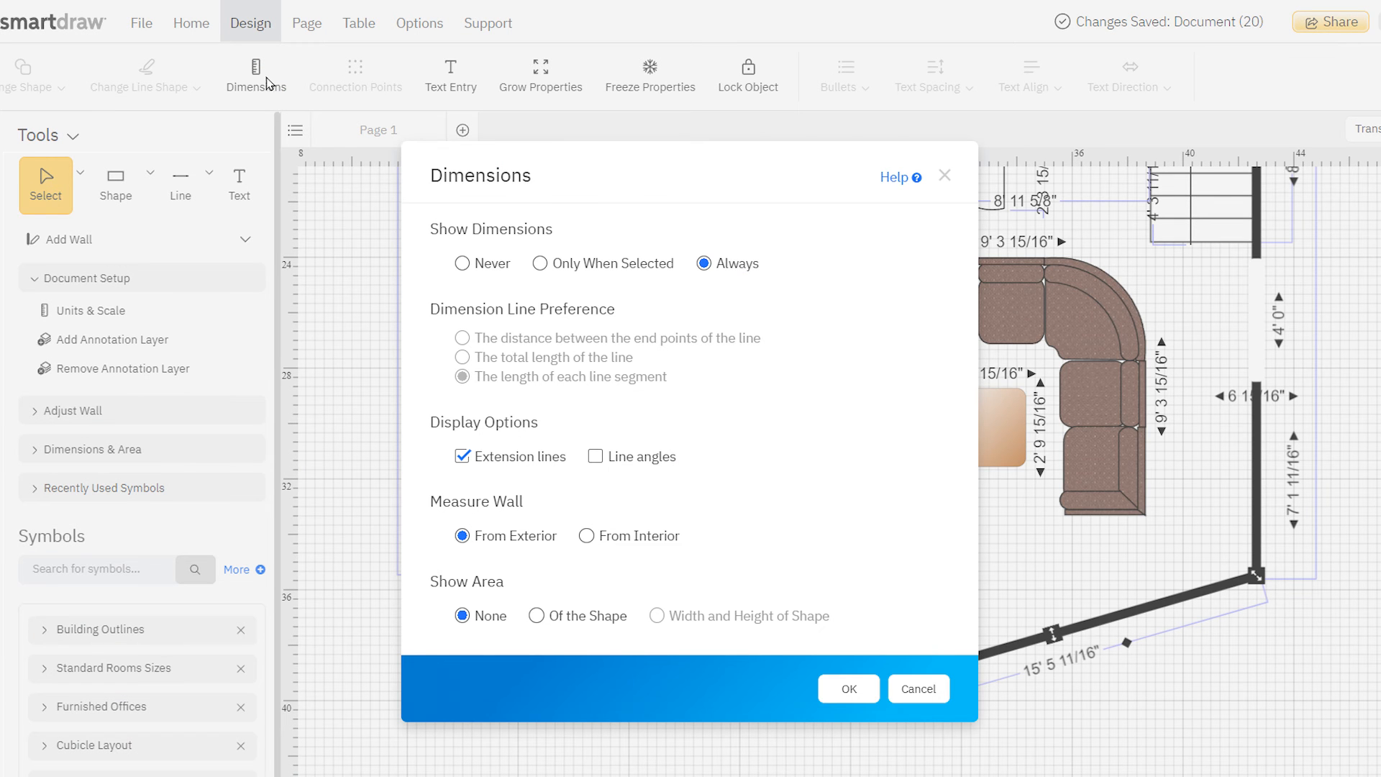
pyautogui.moveTo(596, 465)
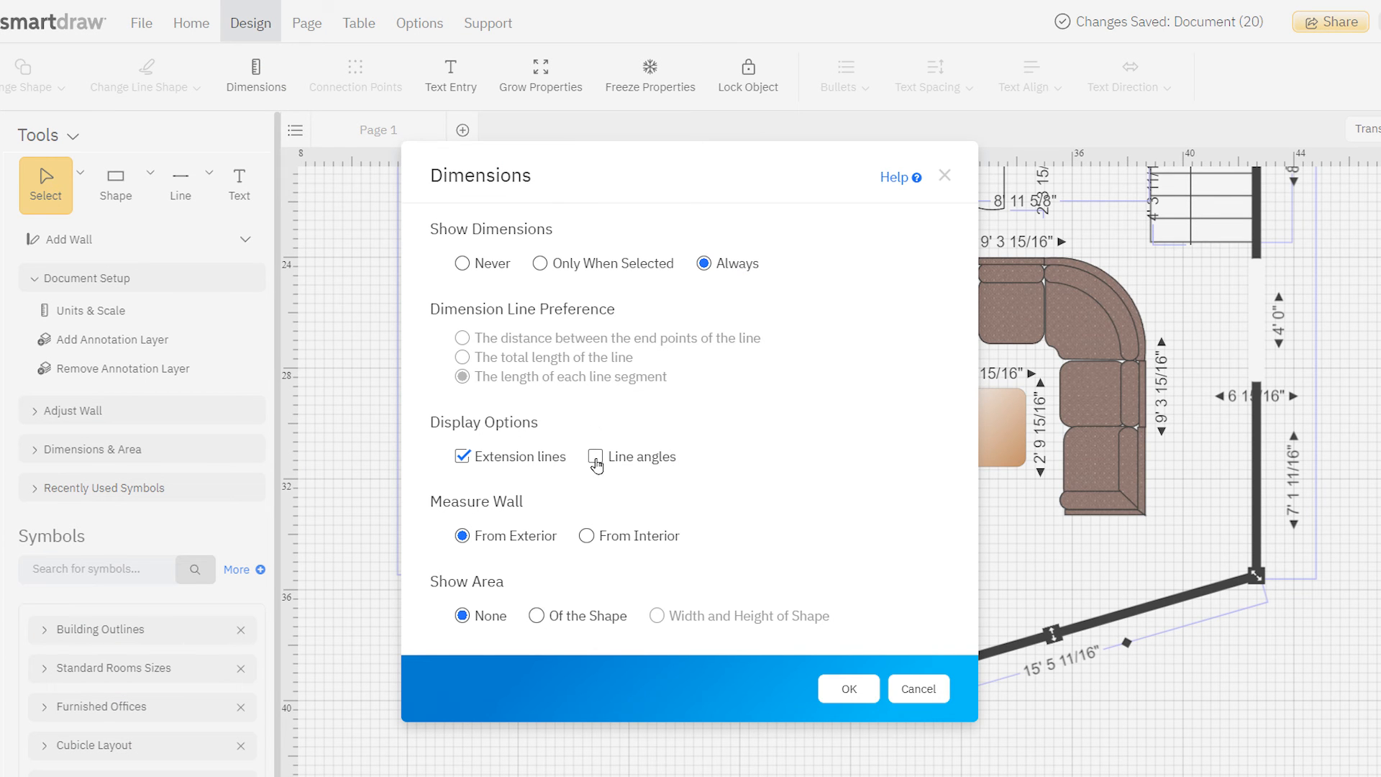
pyautogui.click(847, 688)
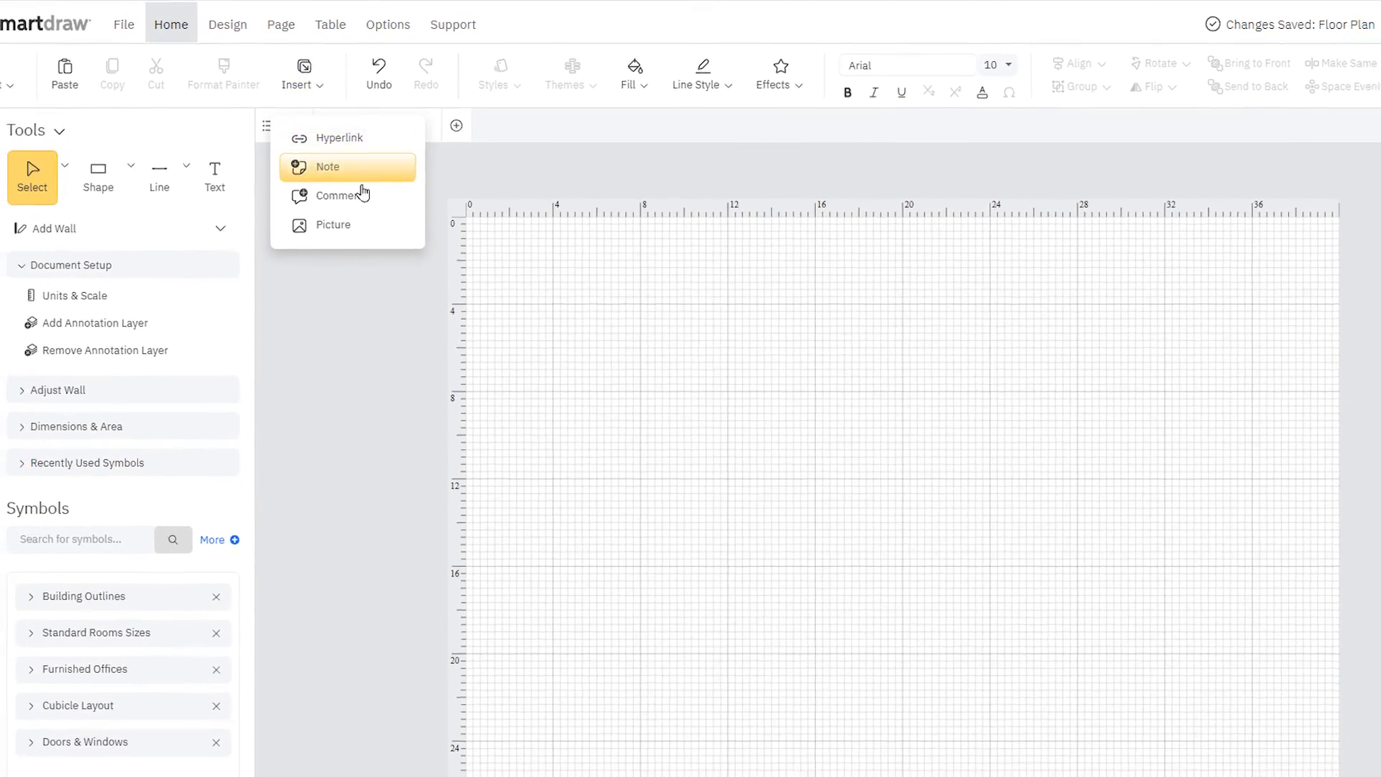
# Import the property satellite PNG as the page background image
pyautogui.click(332, 225)
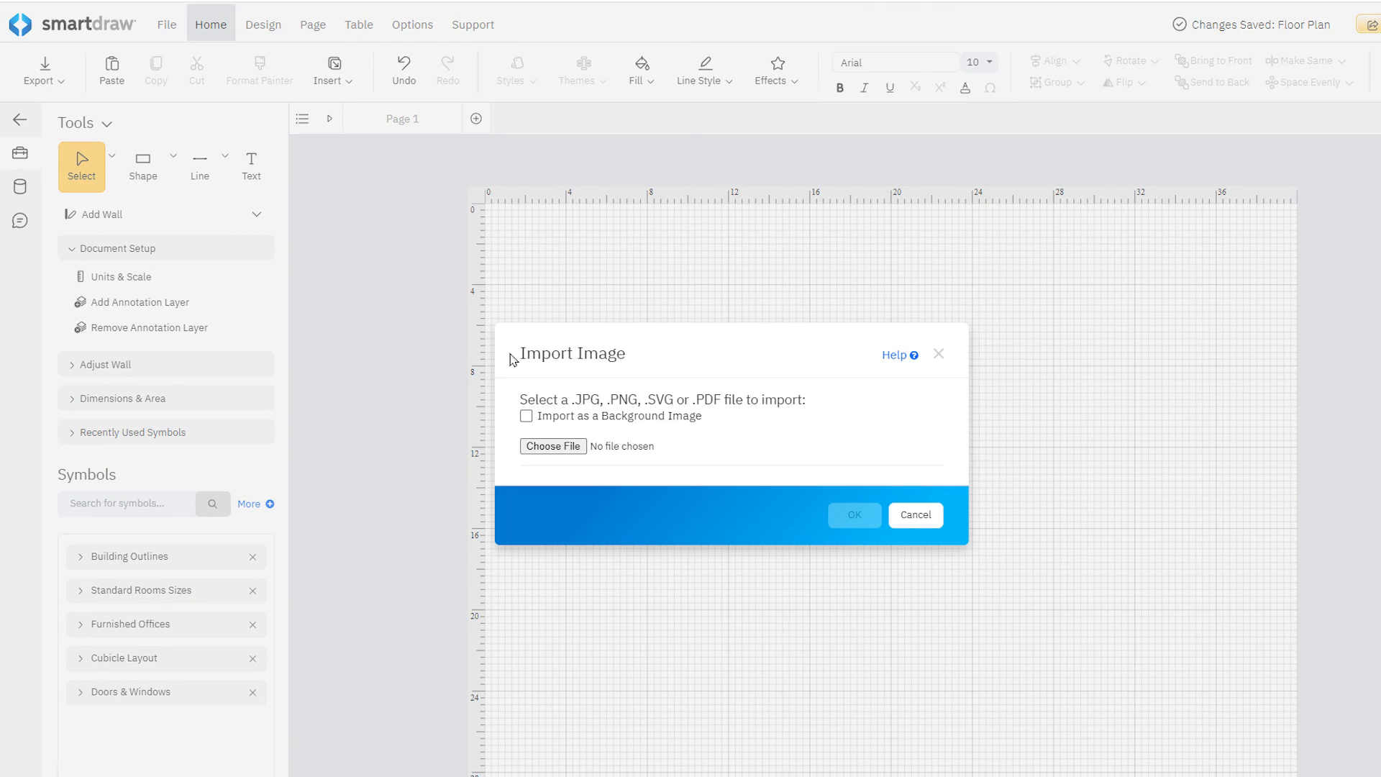
pyautogui.click(526, 414)
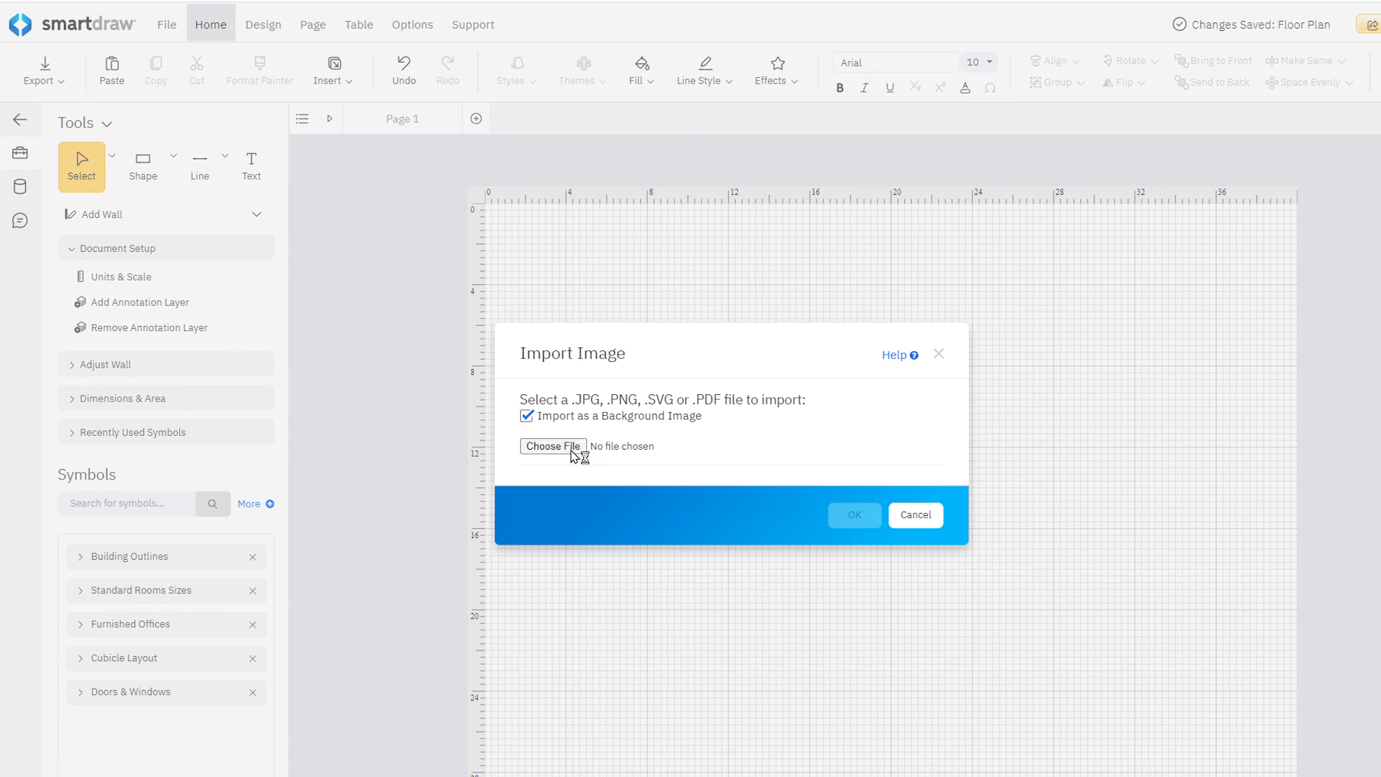
pyautogui.click(553, 446)
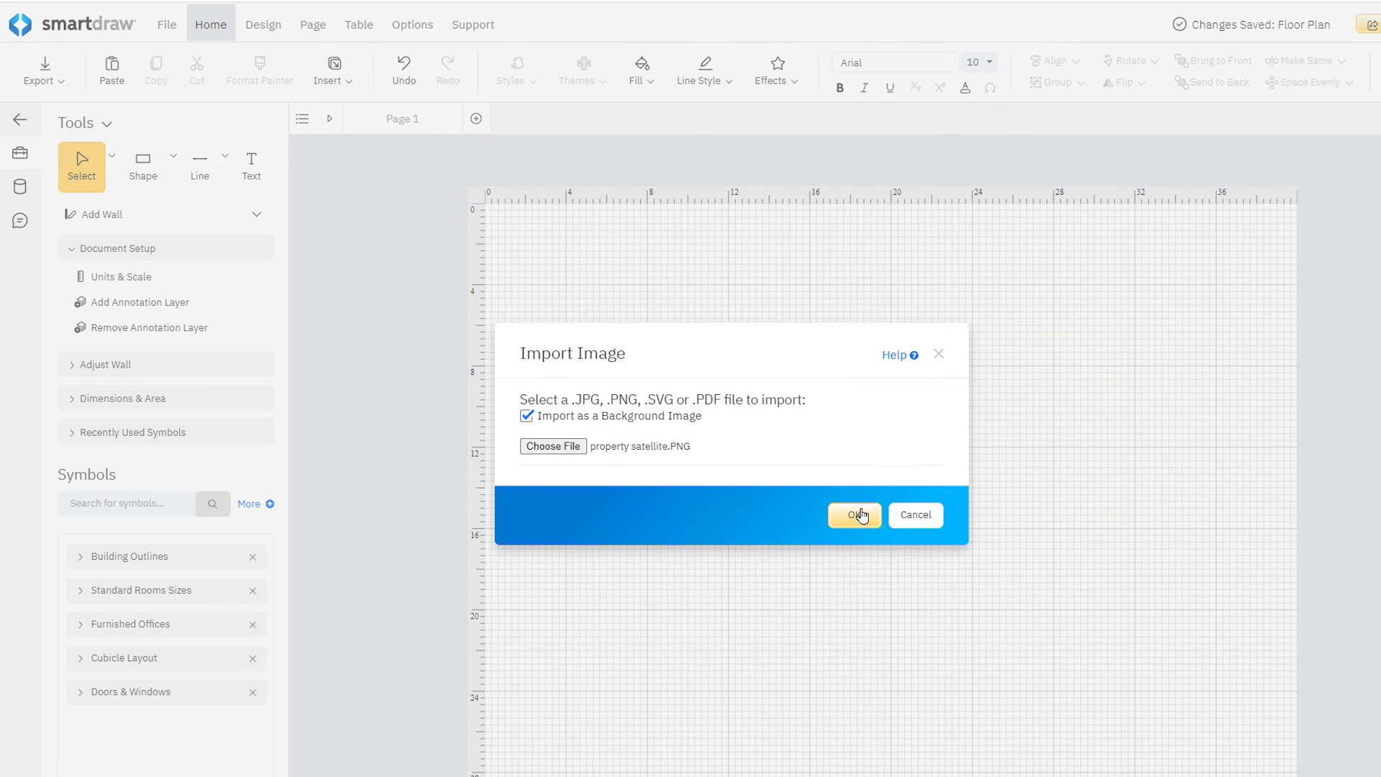
pyautogui.click(853, 515)
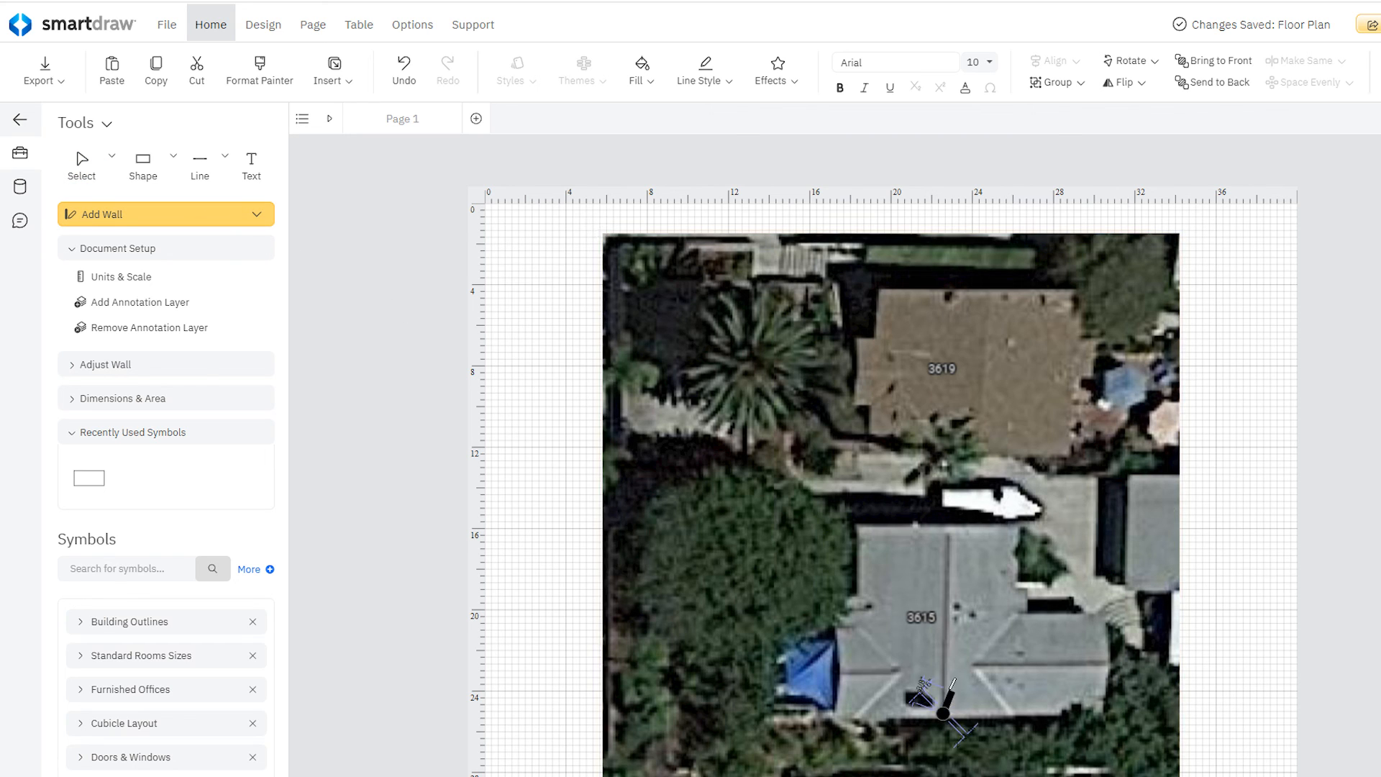
# Trace two wall segments along the house's edge over the satellite photo
pyautogui.moveTo(941, 715); pyautogui.dragTo(950, 528)
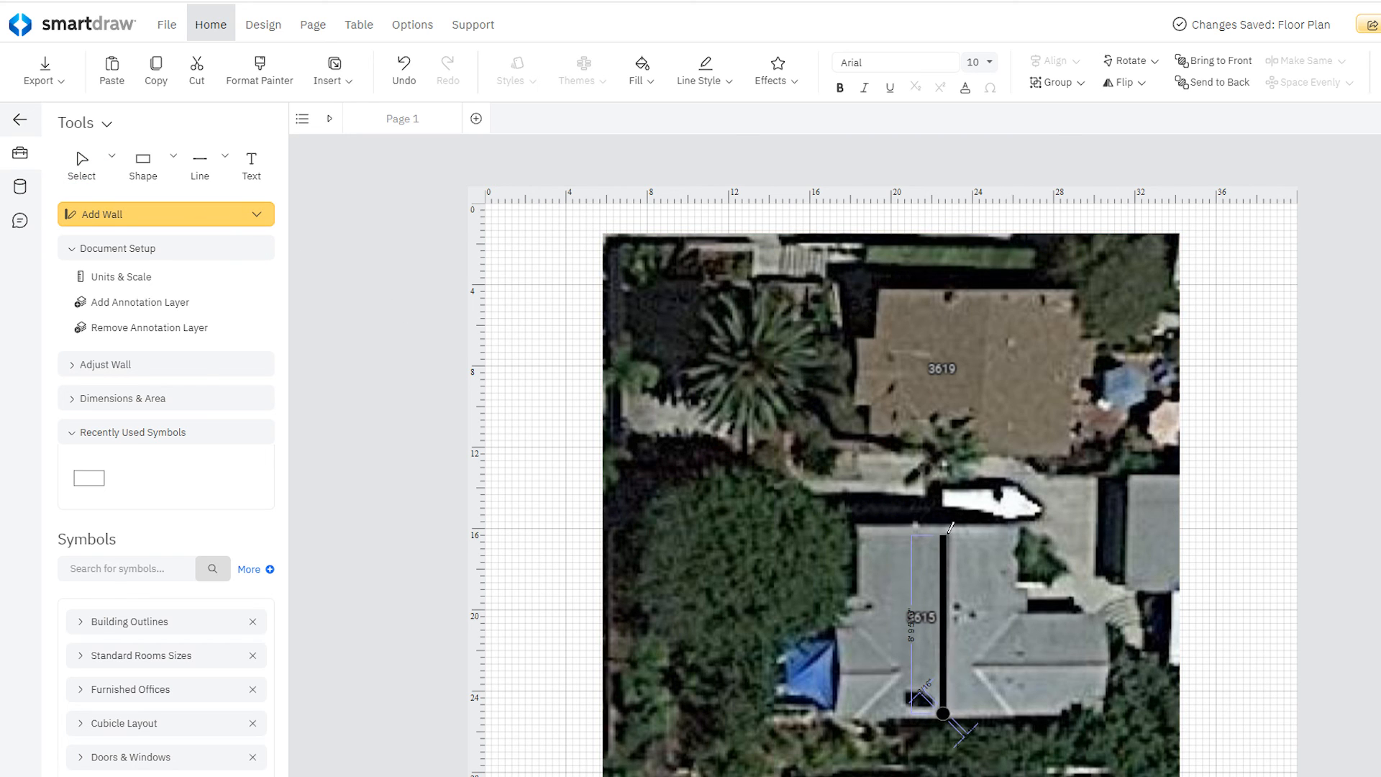
pyautogui.moveTo(943, 531); pyautogui.dragTo(1009, 531)
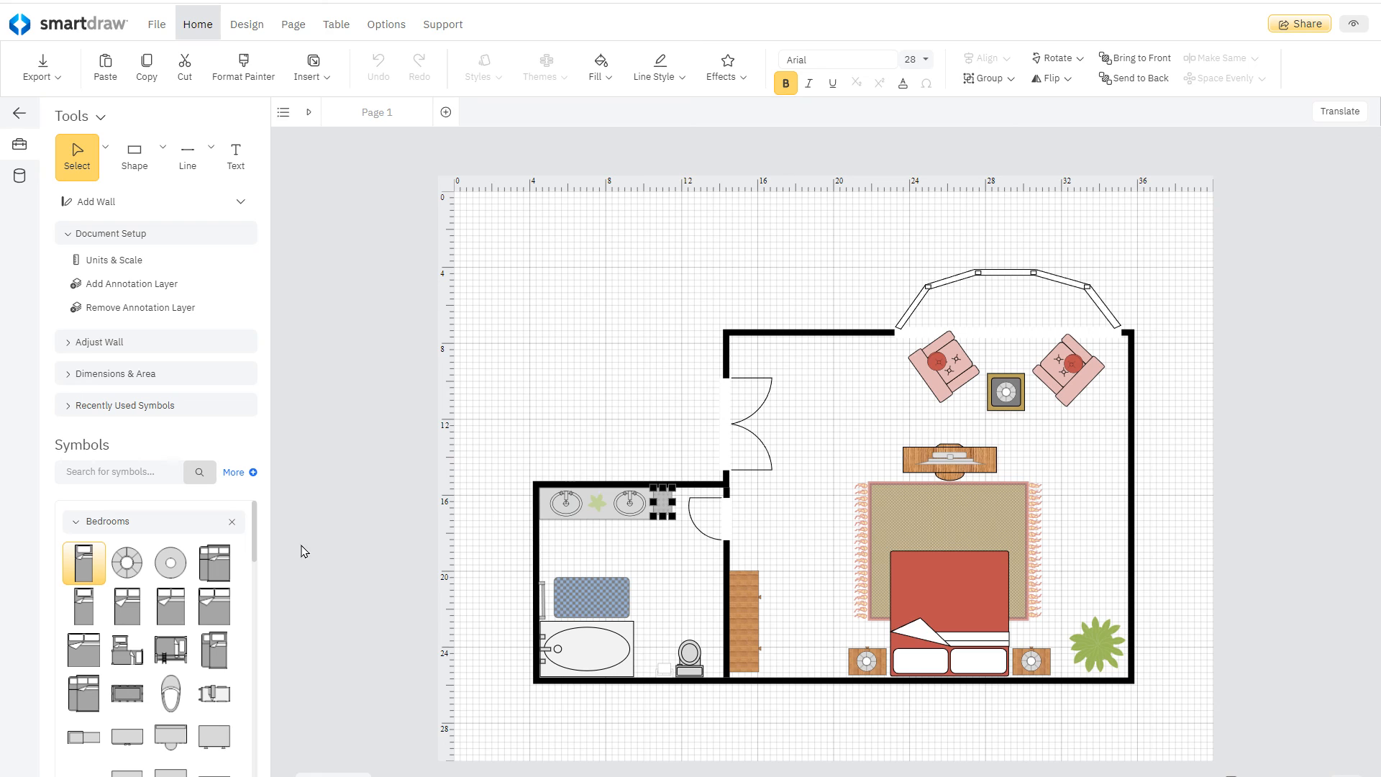
pyautogui.moveTo(256, 534)
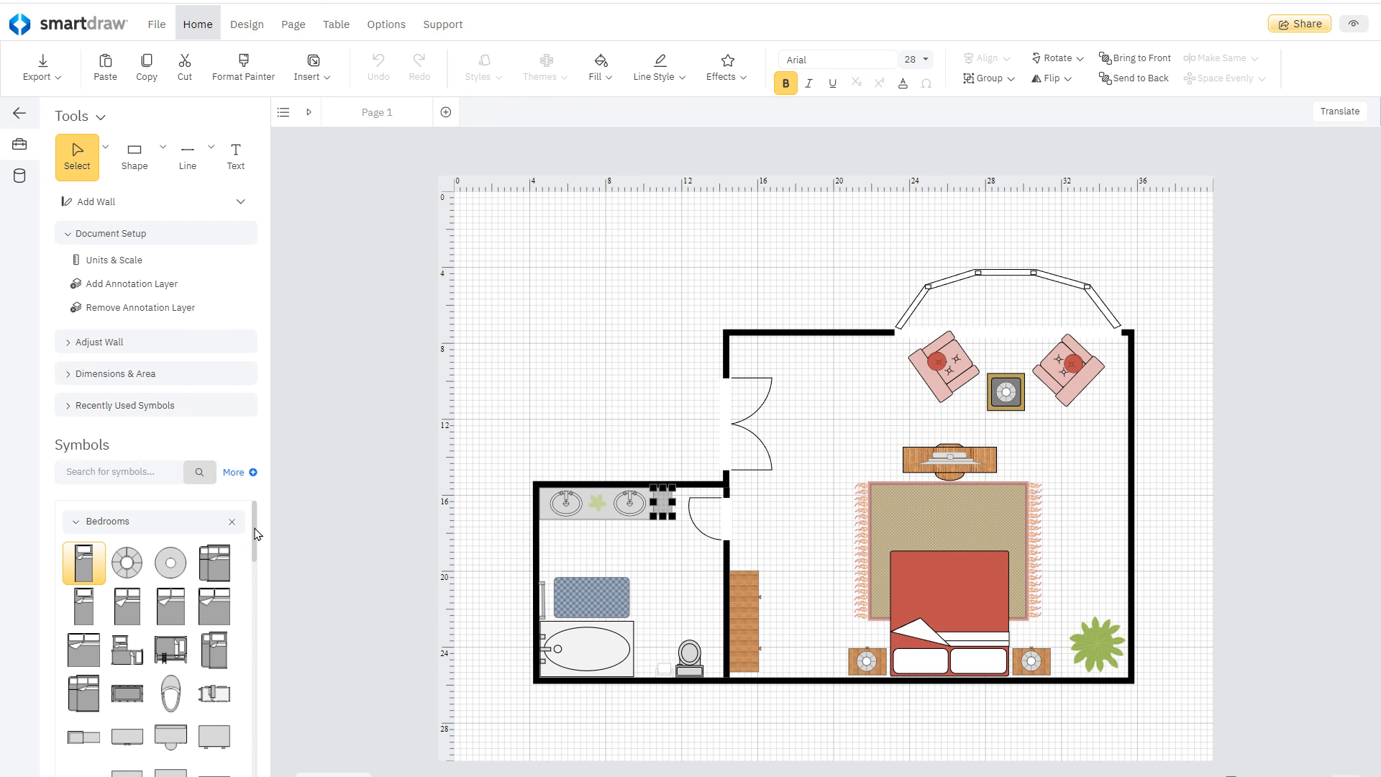